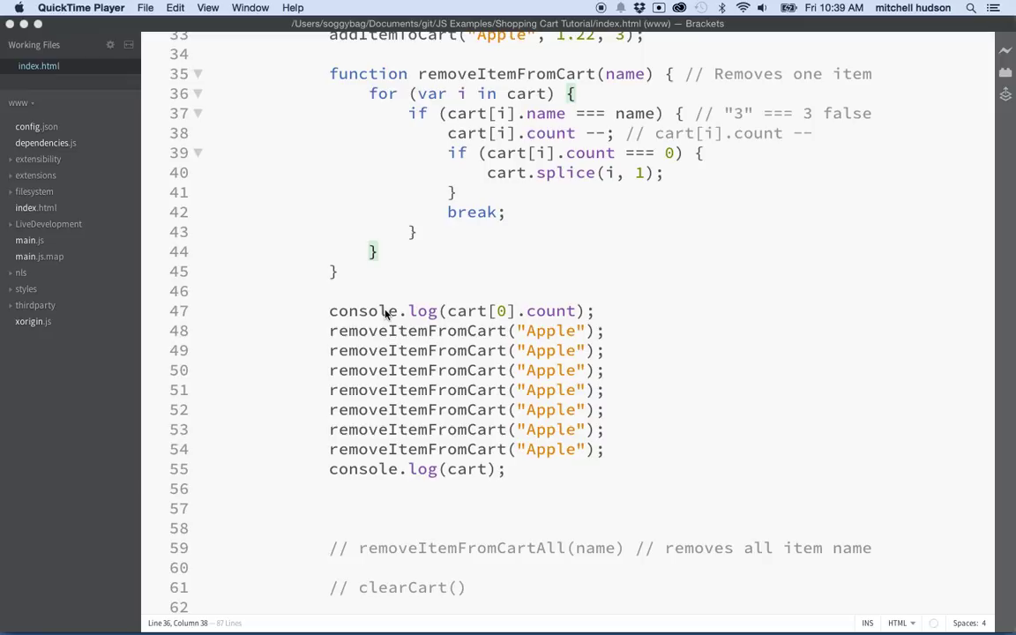
{"action": "mouse_move", "coordinate": [330, 314]}
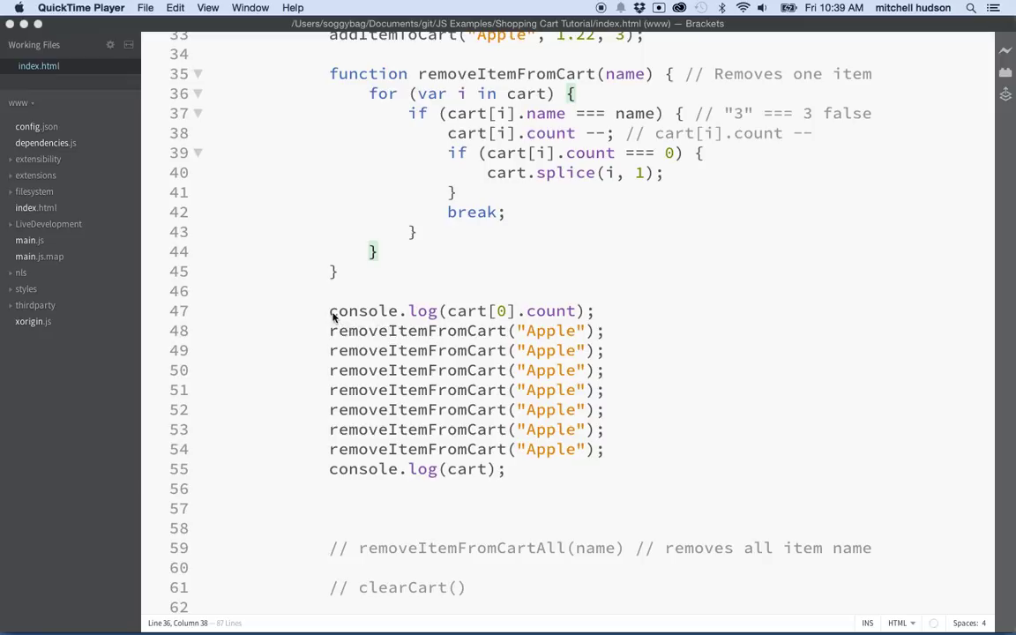
- Remove the // before removeItemFromCartAll on line 59 and prefix it with function
{"action": "scroll", "scroll_direction": "up", "scroll_amount": 3}
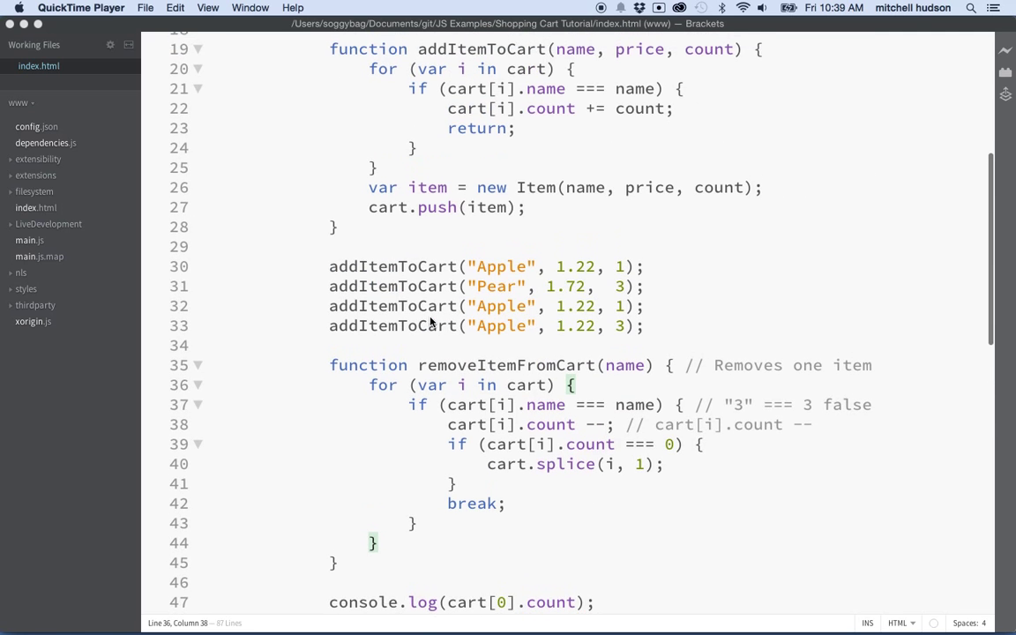
{"action": "scroll", "scroll_direction": "up", "scroll_amount": 3}
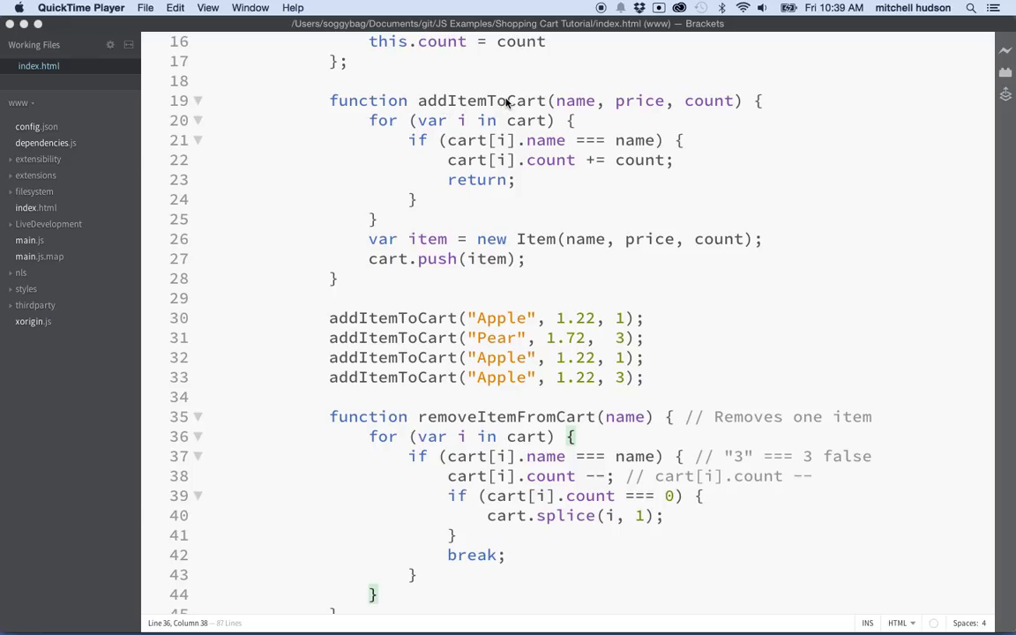
{"action": "scroll", "scroll_direction": "down", "scroll_amount": 3}
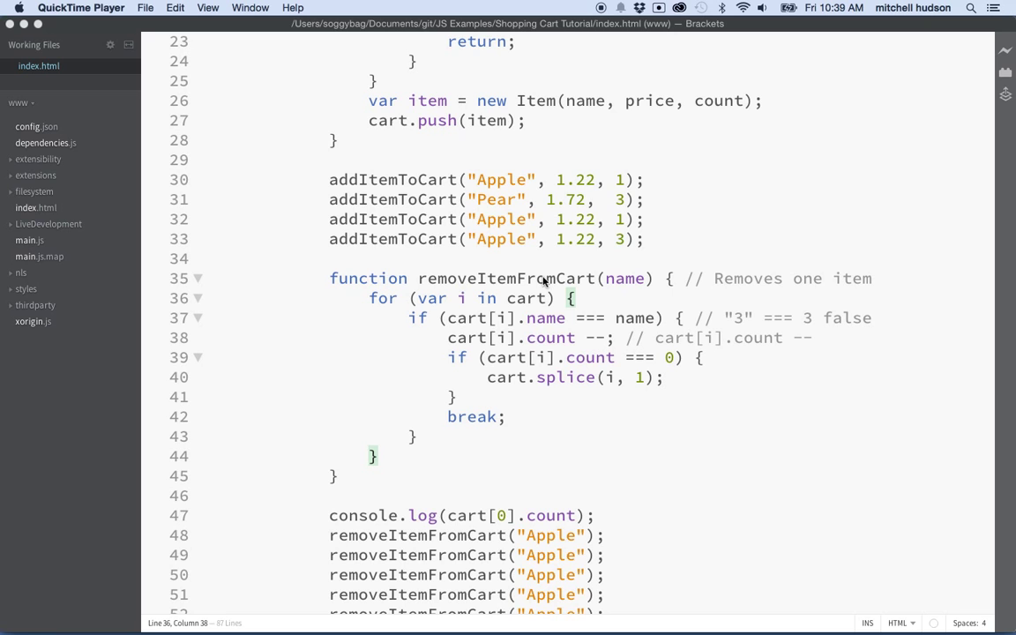
{"action": "scroll", "scroll_direction": "down", "scroll_amount": 3}
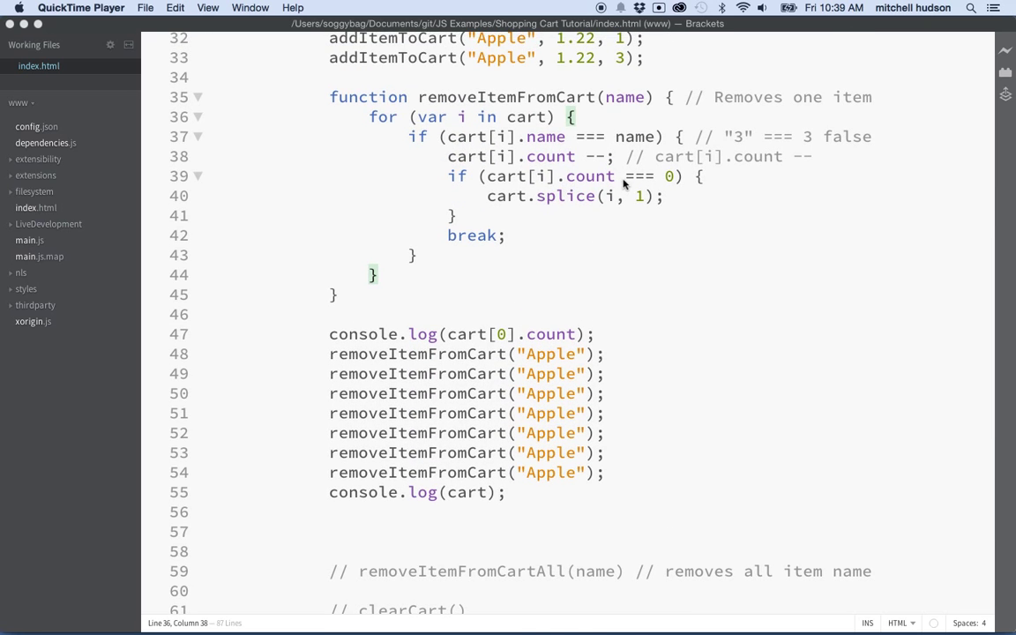
{"action": "scroll", "scroll_direction": "down", "scroll_amount": 3}
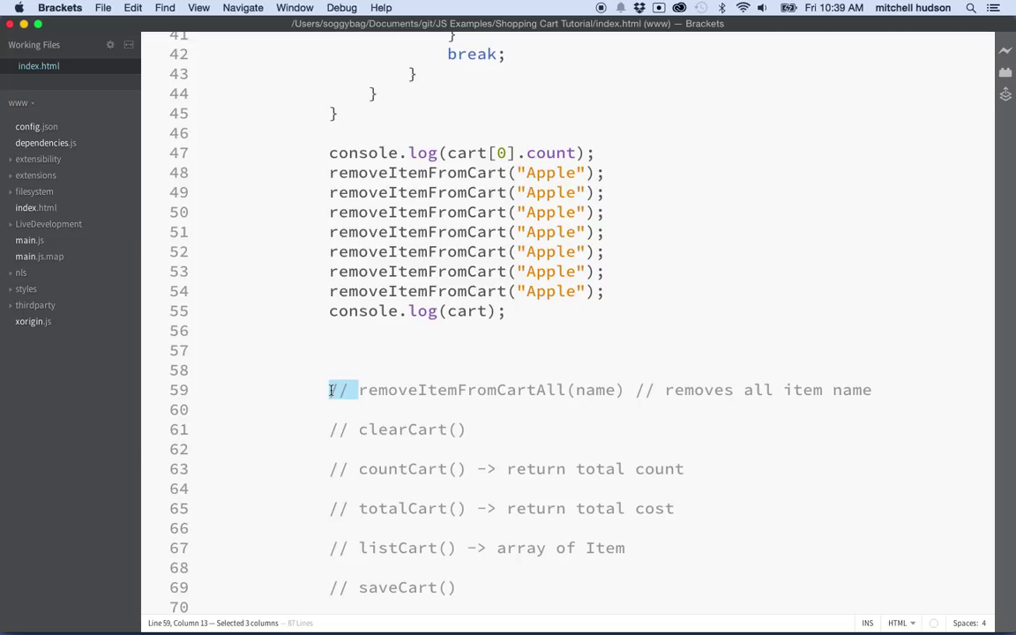
{"action": "key", "text": "Delete"}
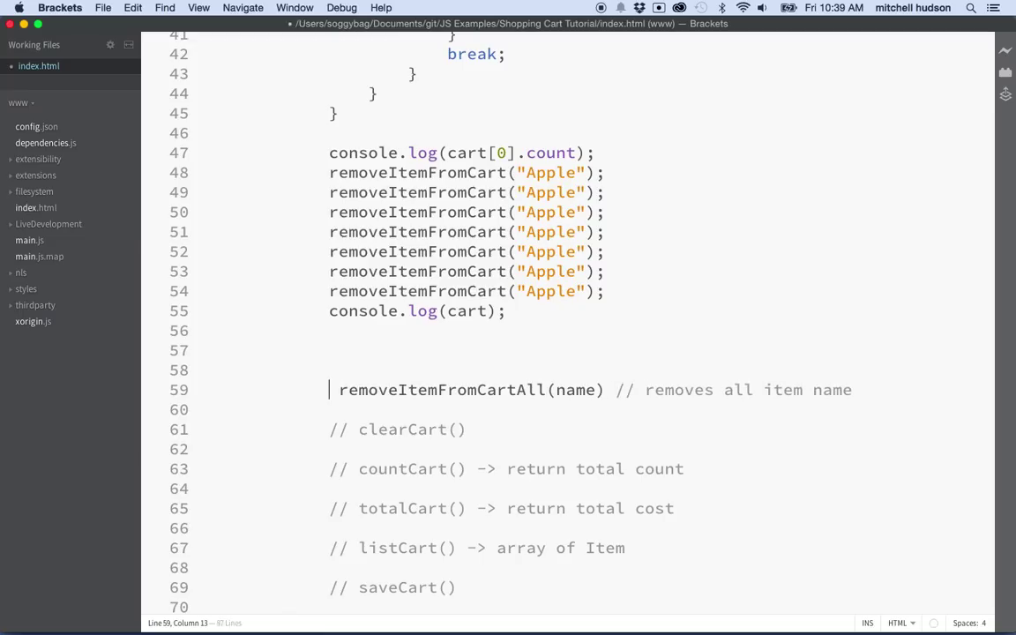
{"action": "type", "text": "function"}
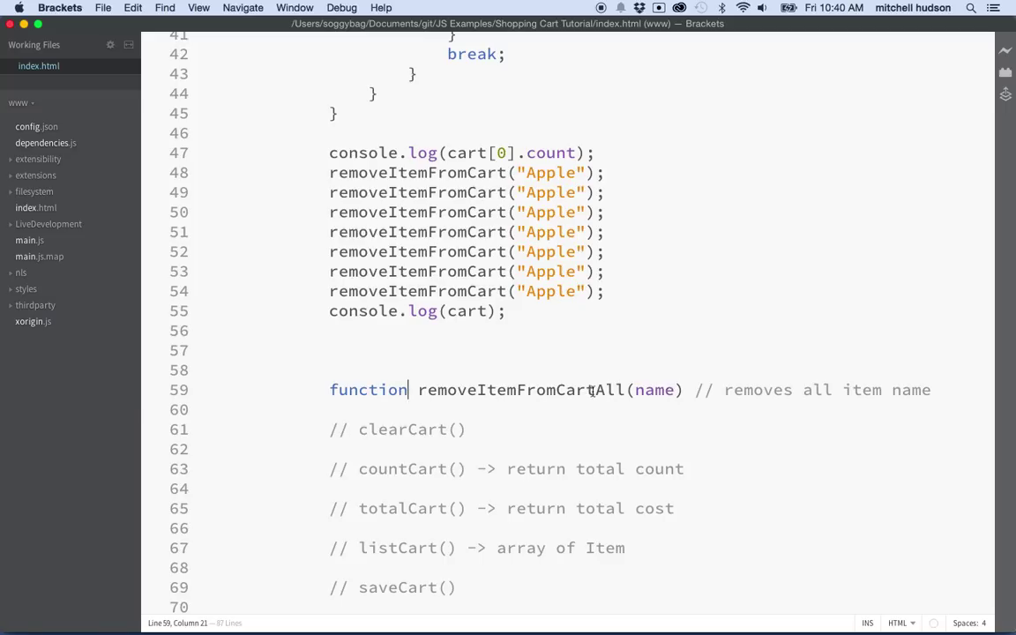
- Give removeItemFromCartAll(name) an empty { } body, removing the extra blank line
{"action": "type", "text": "{"}
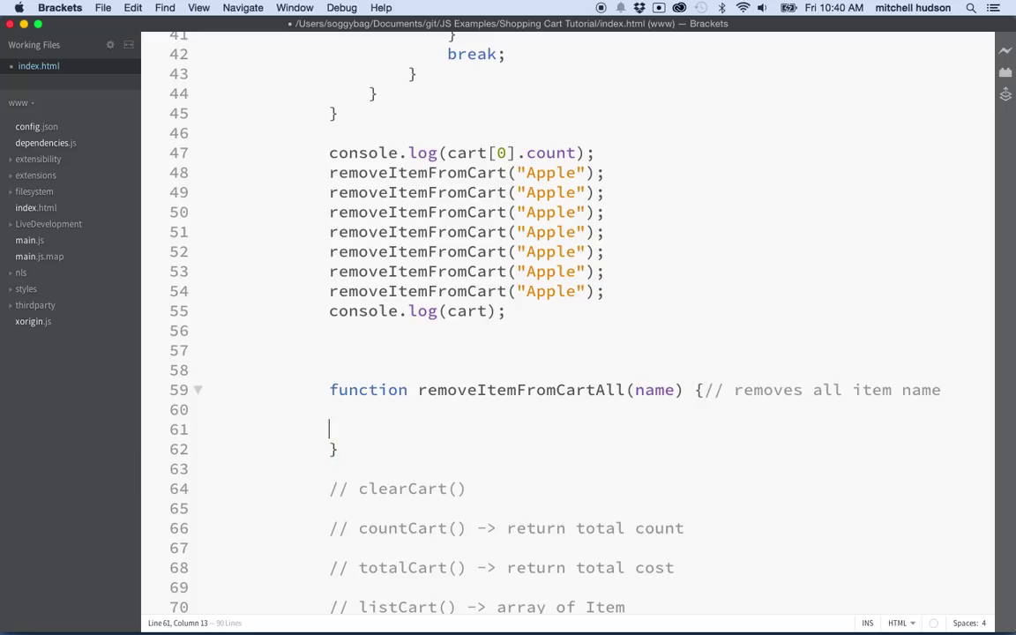
{"action": "key", "text": "Backspace"}
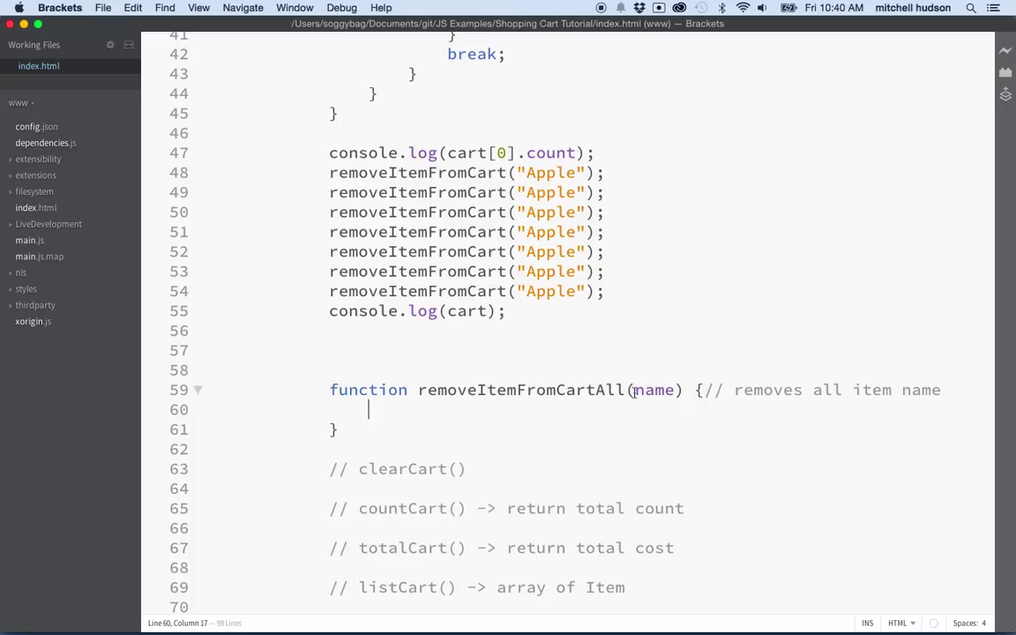
{"action": "double_click", "coordinate": [654, 390]}
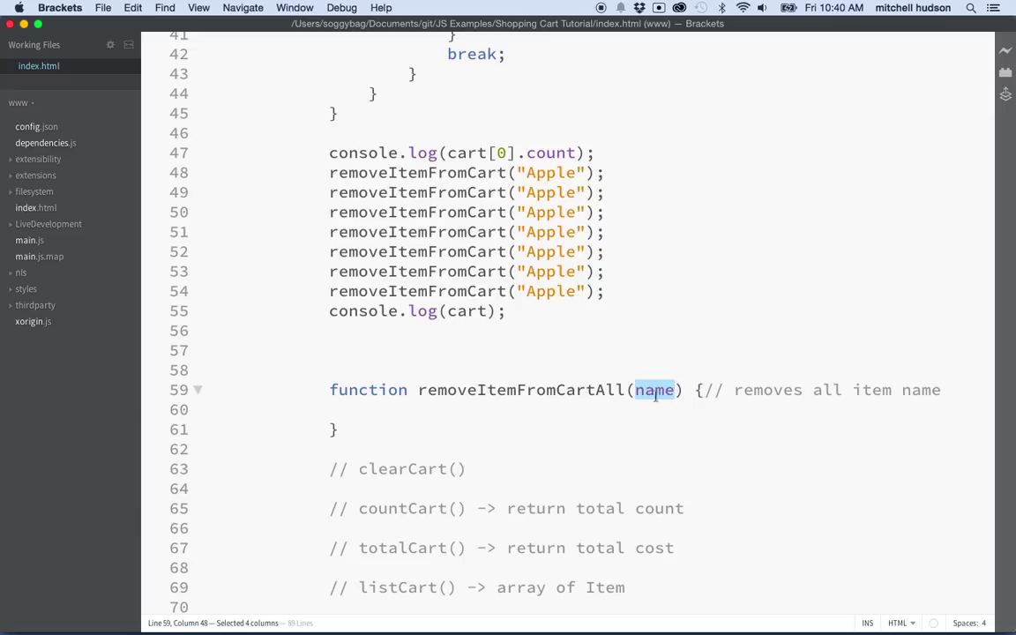
{"action": "mouse_move", "coordinate": [540, 352]}
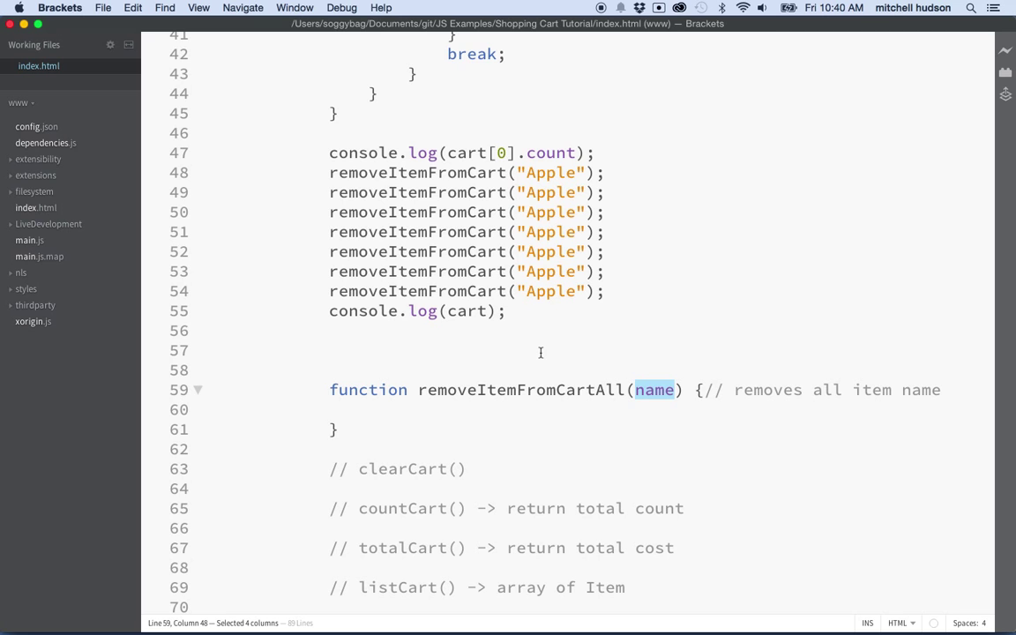
{"action": "scroll", "scroll_direction": "up", "scroll_amount": 3}
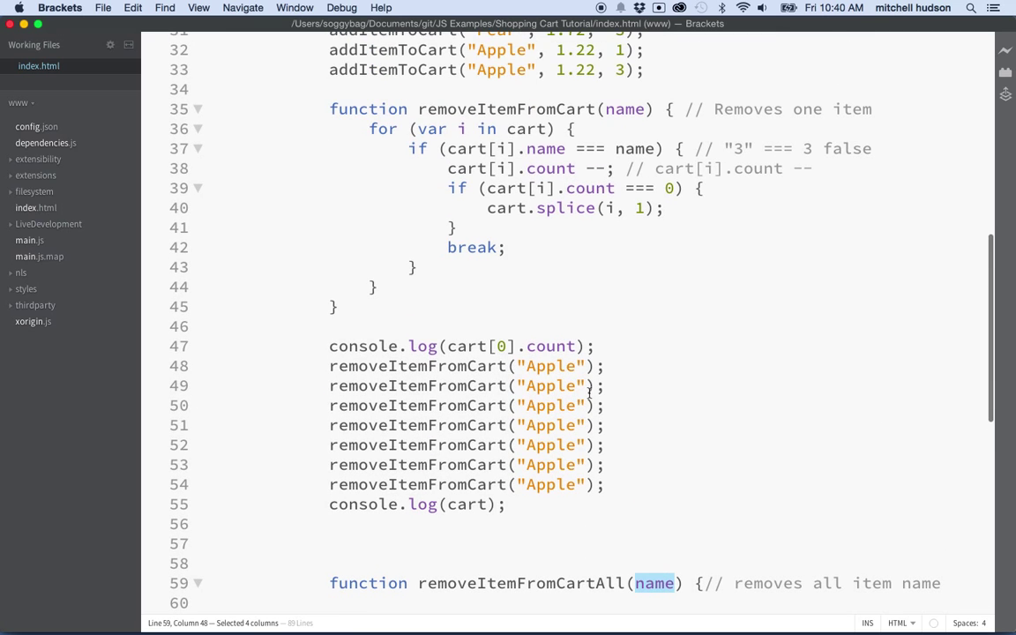
{"action": "scroll", "scroll_direction": "down", "scroll_amount": 3}
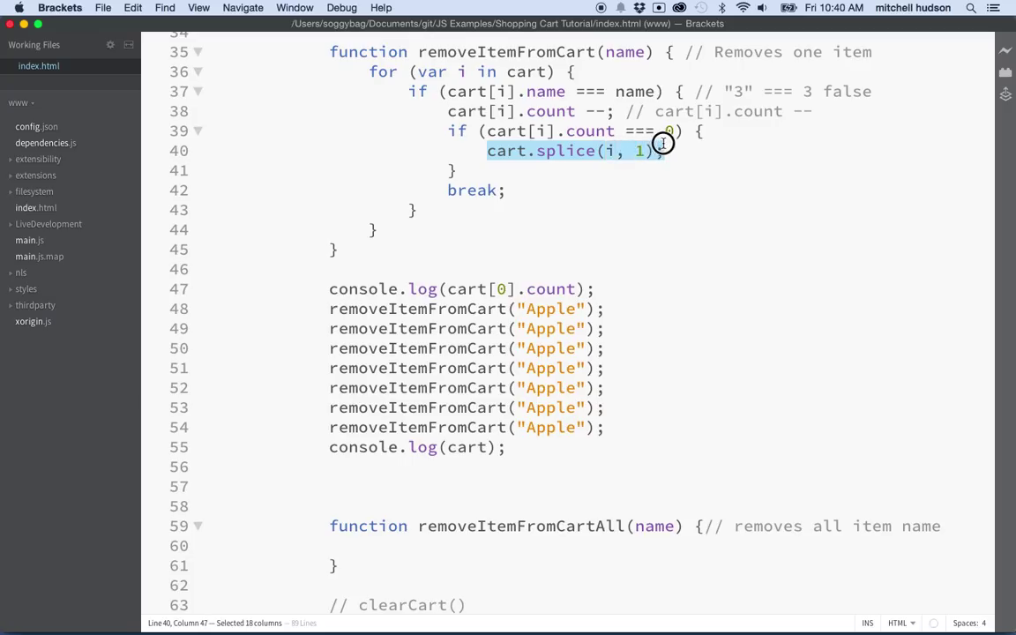
{"action": "scroll", "scroll_direction": "down", "scroll_amount": 3}
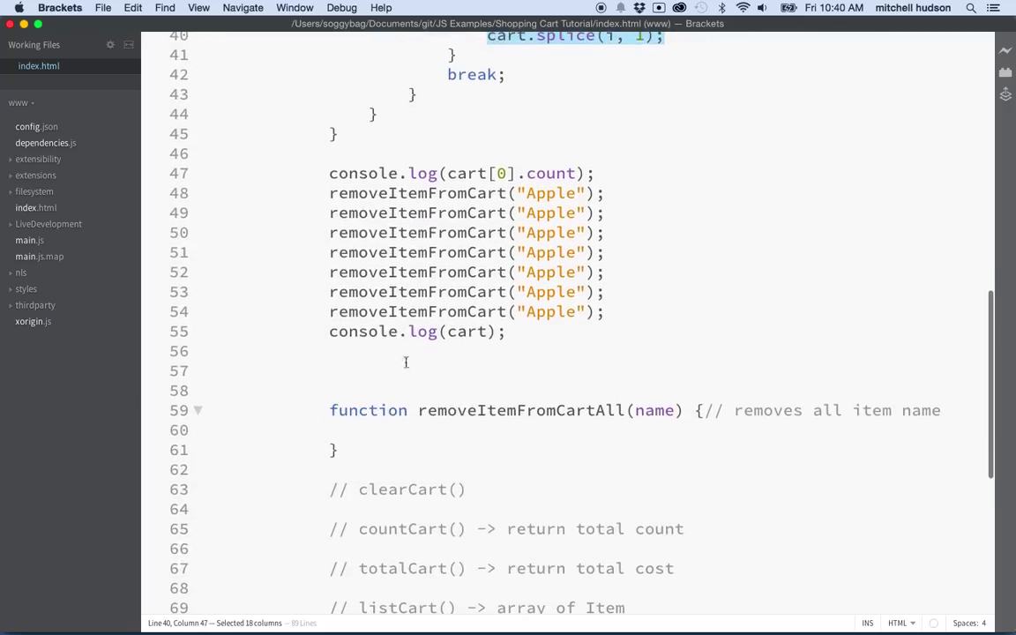
- Write a for (var i in cart) loop containing an empty if statement
{"action": "left_click", "coordinate": [368, 430]}
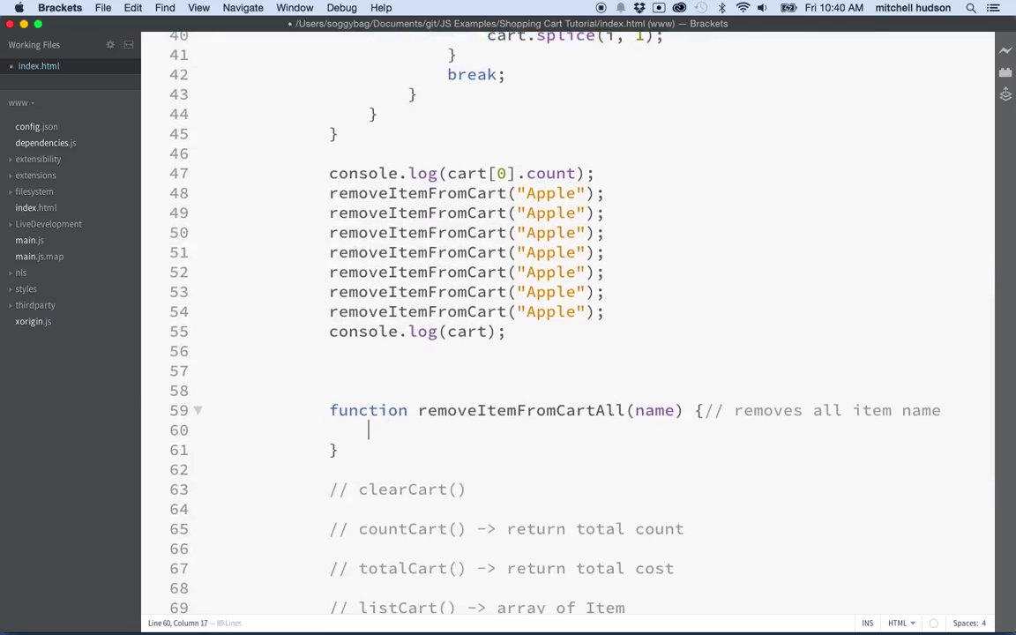
{"action": "type", "text": "for ("}
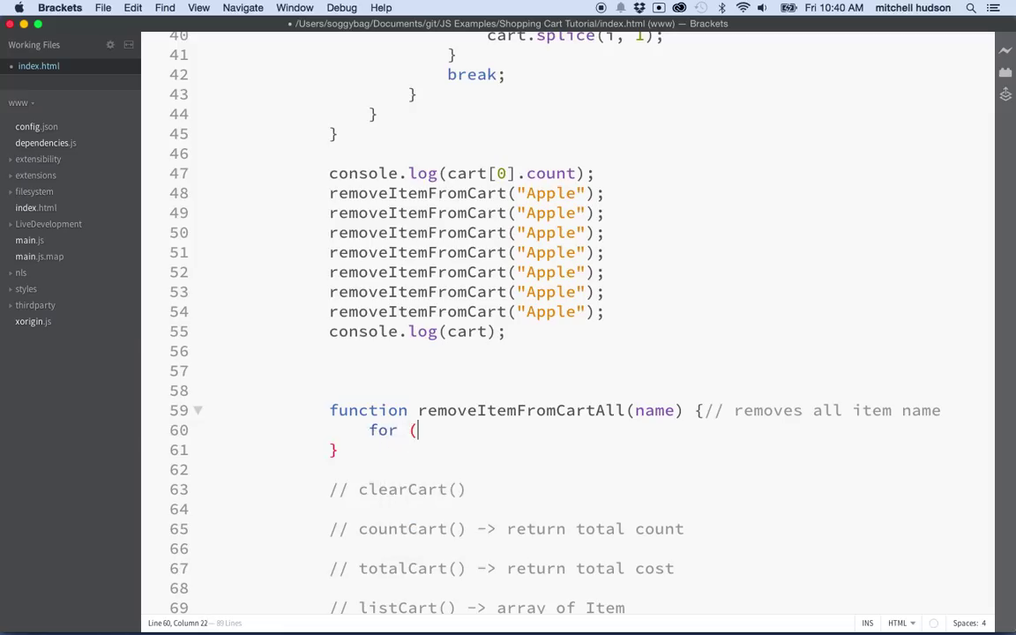
{"action": "type", "text": "var i"}
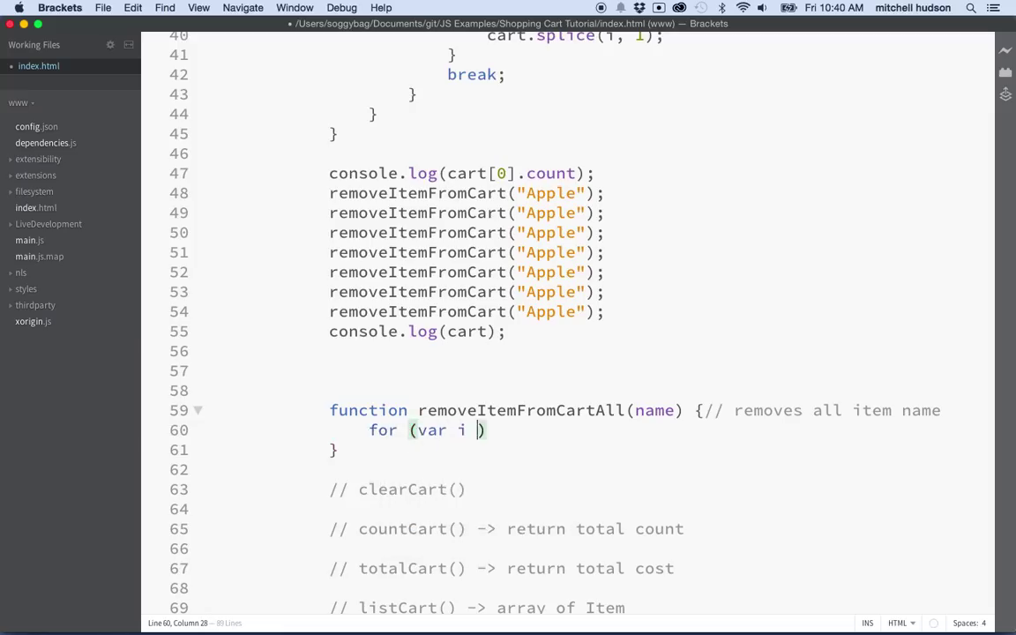
{"action": "type", "text": "in cart"}
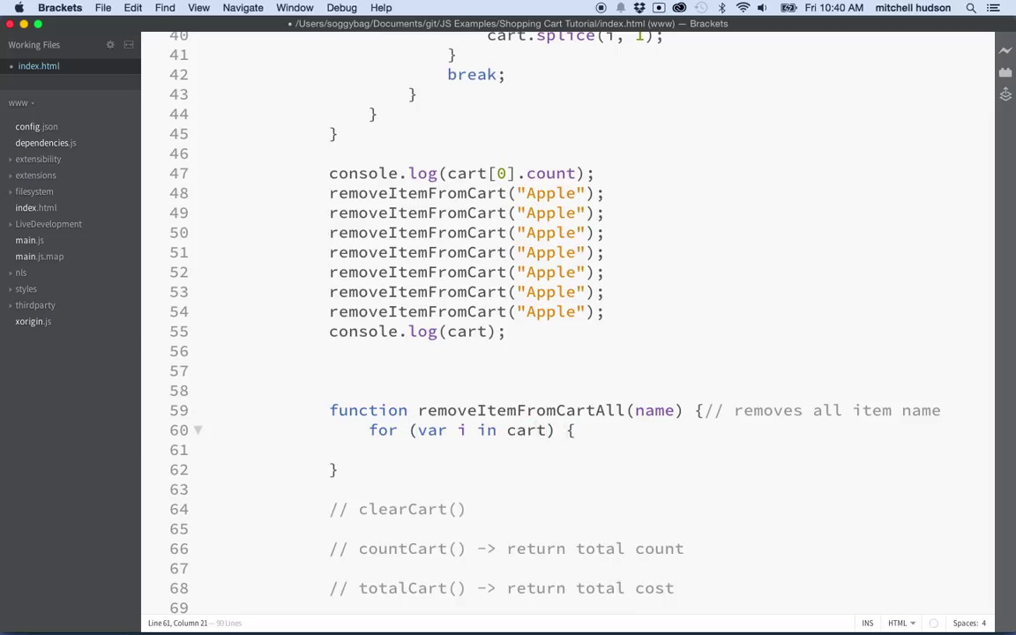
{"action": "key", "text": "Return"}
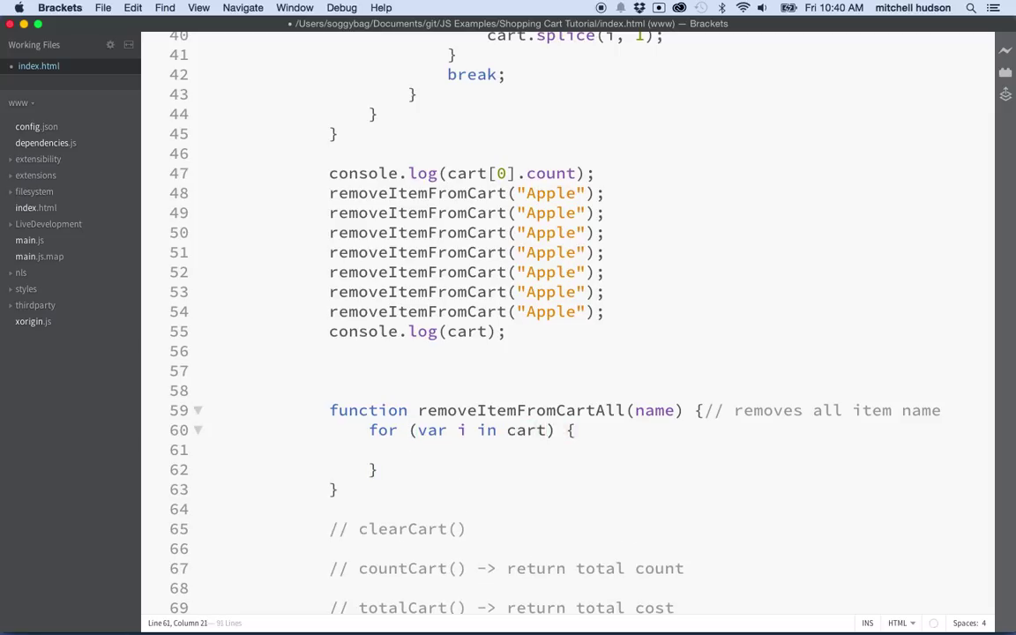
{"action": "type", "text": "if () {"}
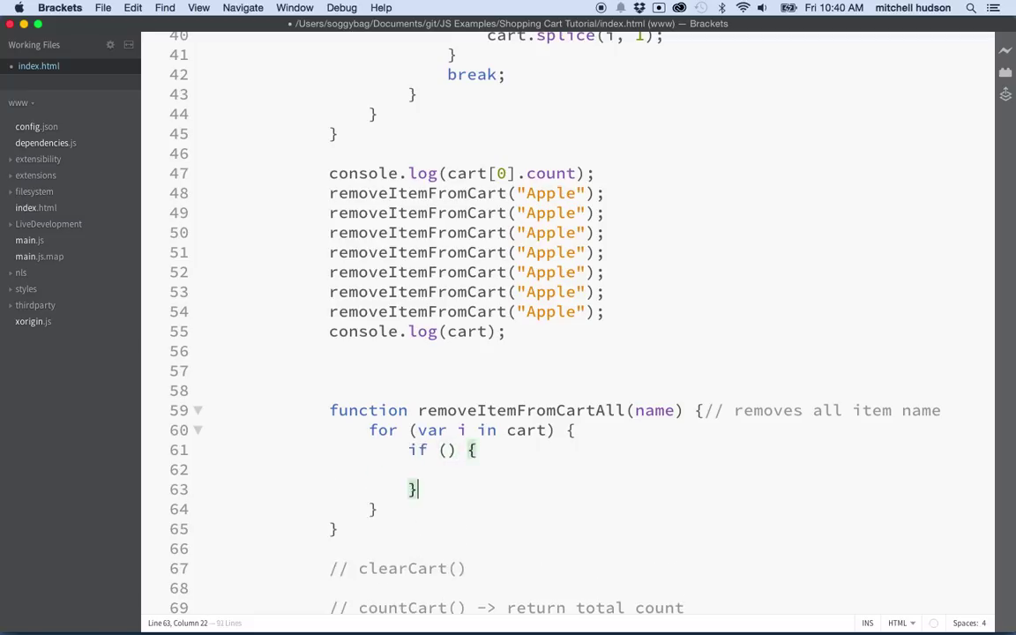
{"action": "left_click", "coordinate": [447, 450]}
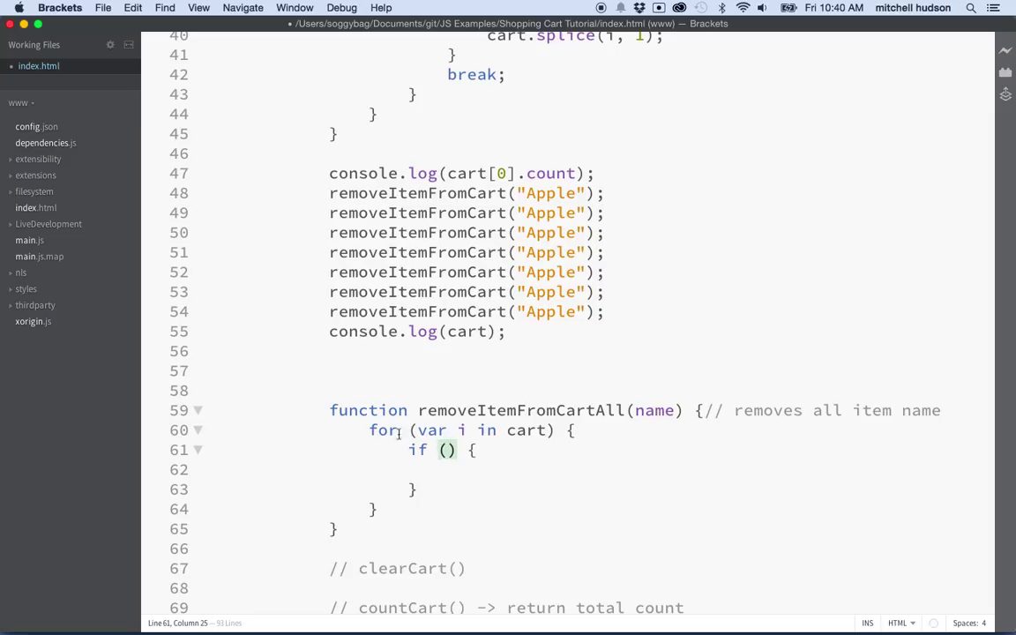
- Make the if condition compare the cart item's .name to name
{"action": "double_click", "coordinate": [655, 410]}
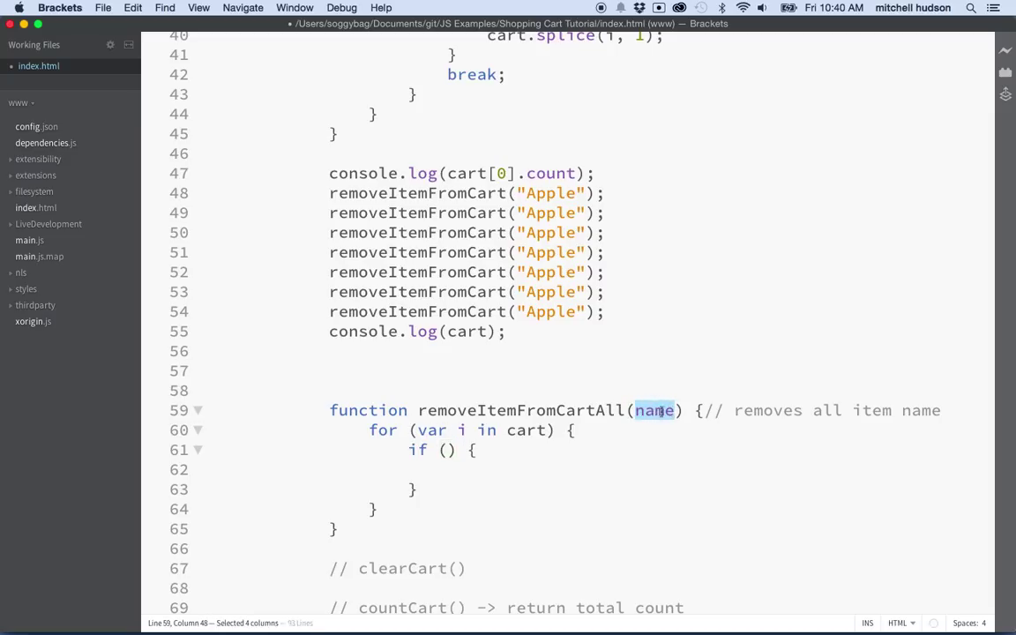
{"action": "type", "text": "cart[i"}
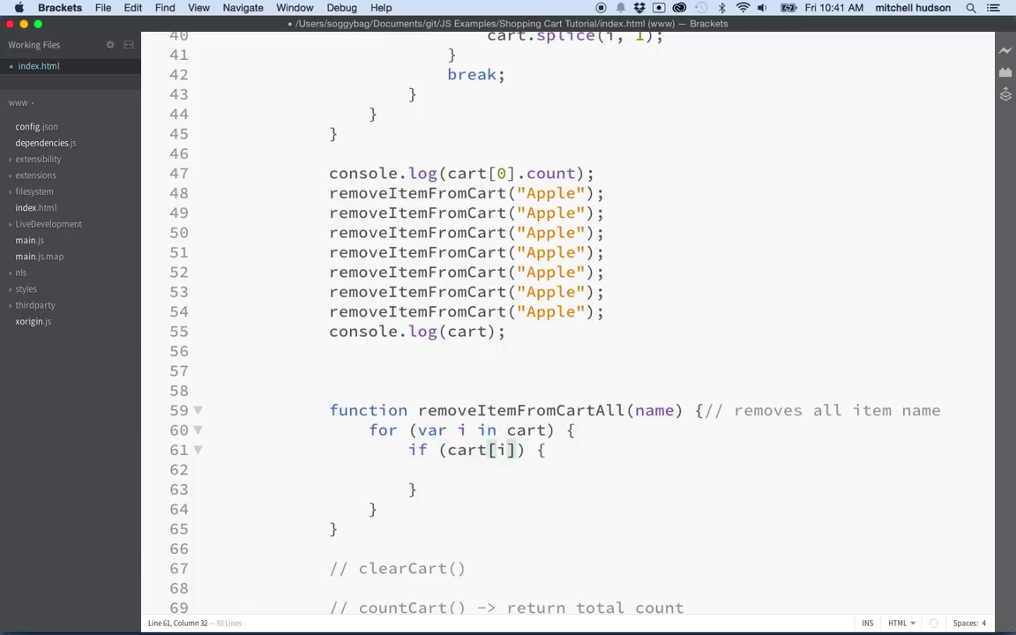
{"action": "type", "text": ".name"}
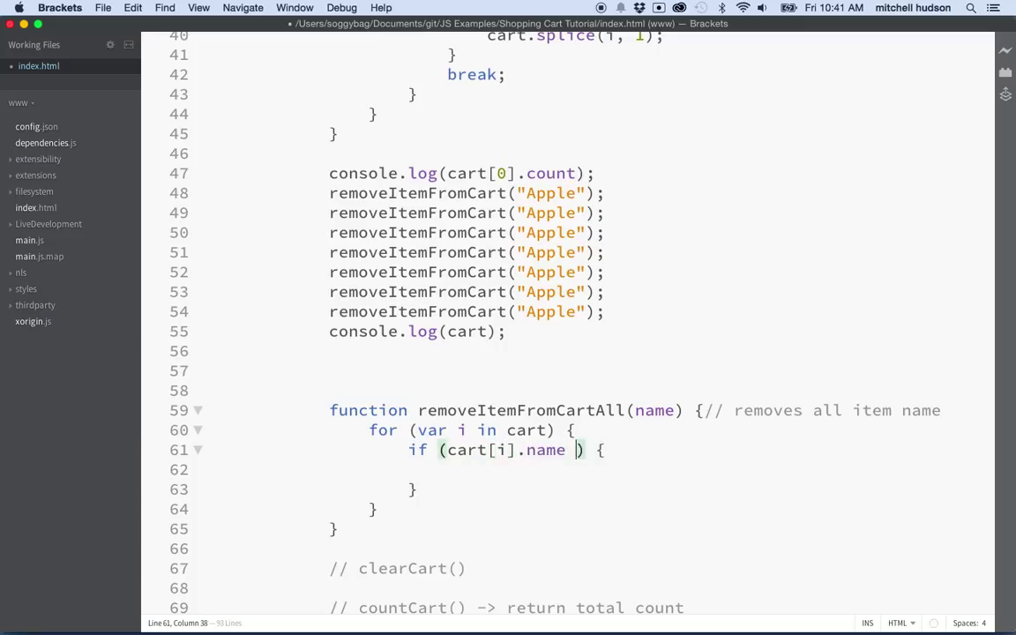
{"action": "type", "text": "=== n"}
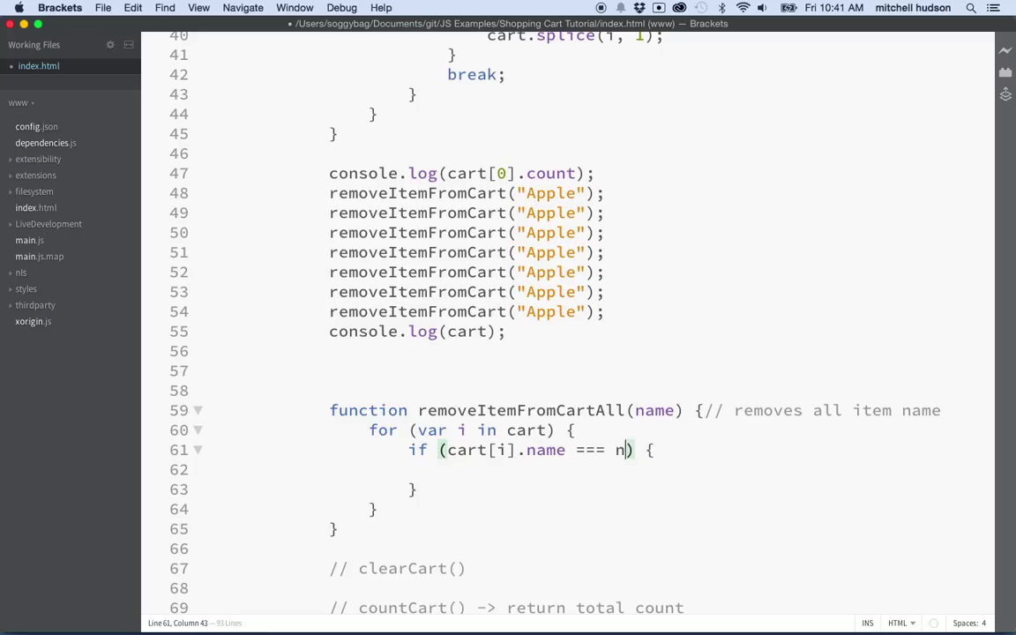
{"action": "type", "text": "ame"}
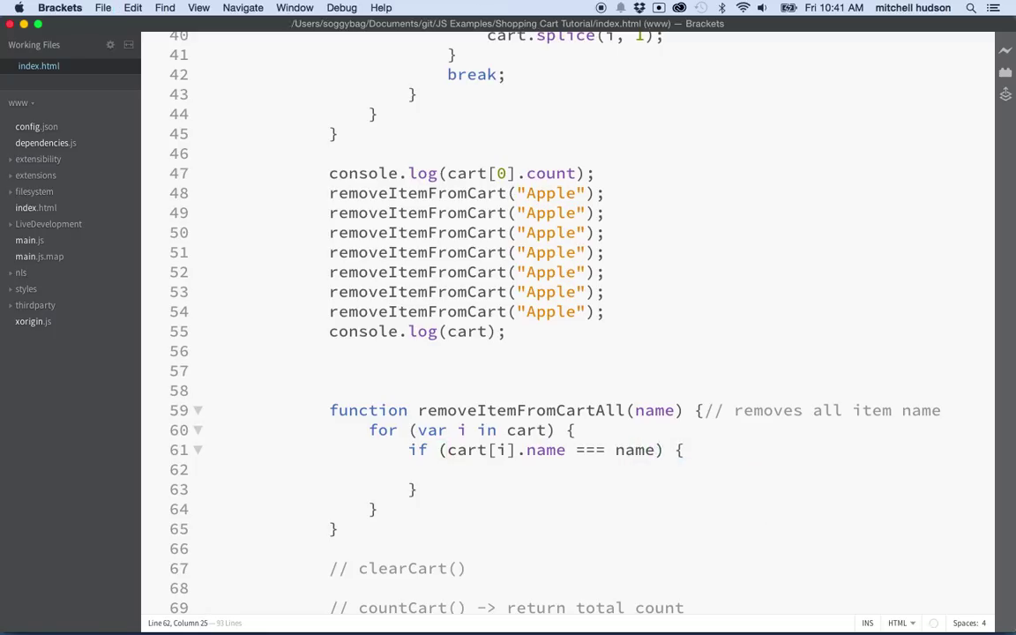
- Add cart.splice(i, 1); followed by break; inside the if block
{"action": "type", "text": "cart.splice("}
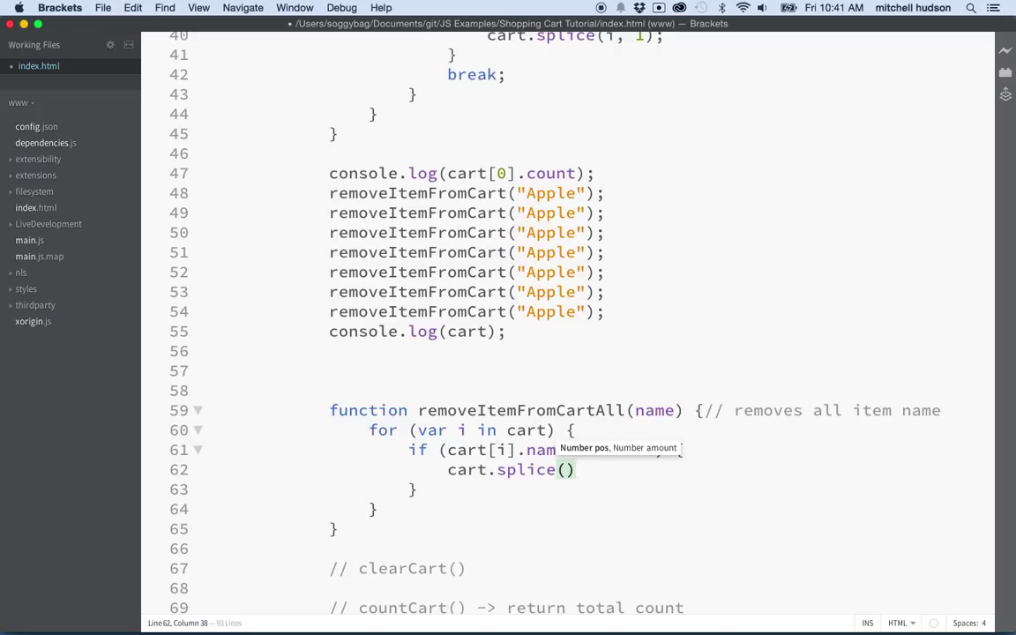
{"action": "type", "text": "i"}
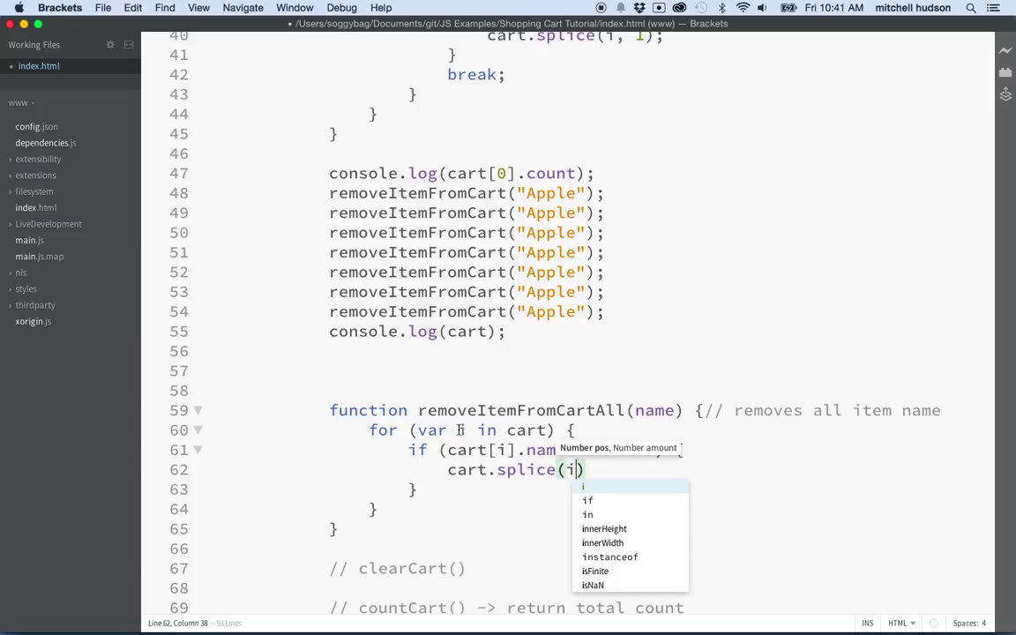
{"action": "type", "text": ","}
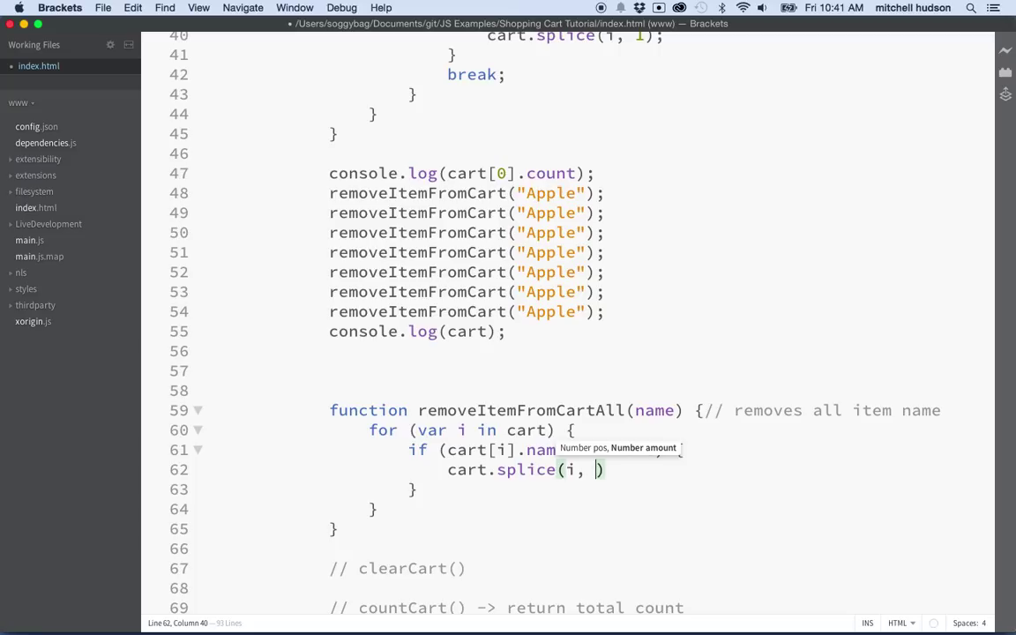
{"action": "type", "text": "1"}
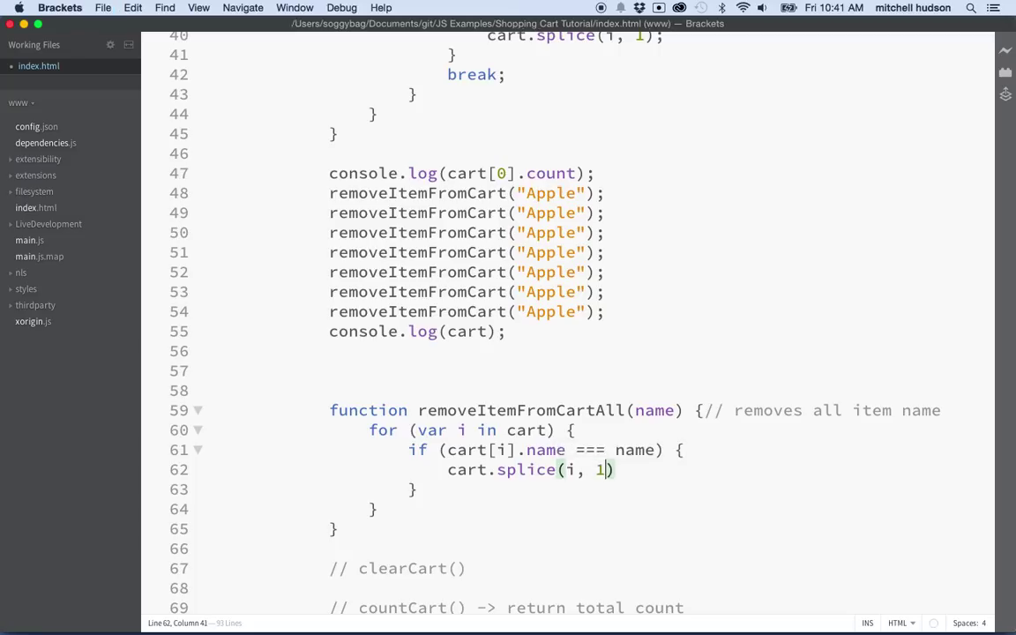
{"action": "type", "text": ";"}
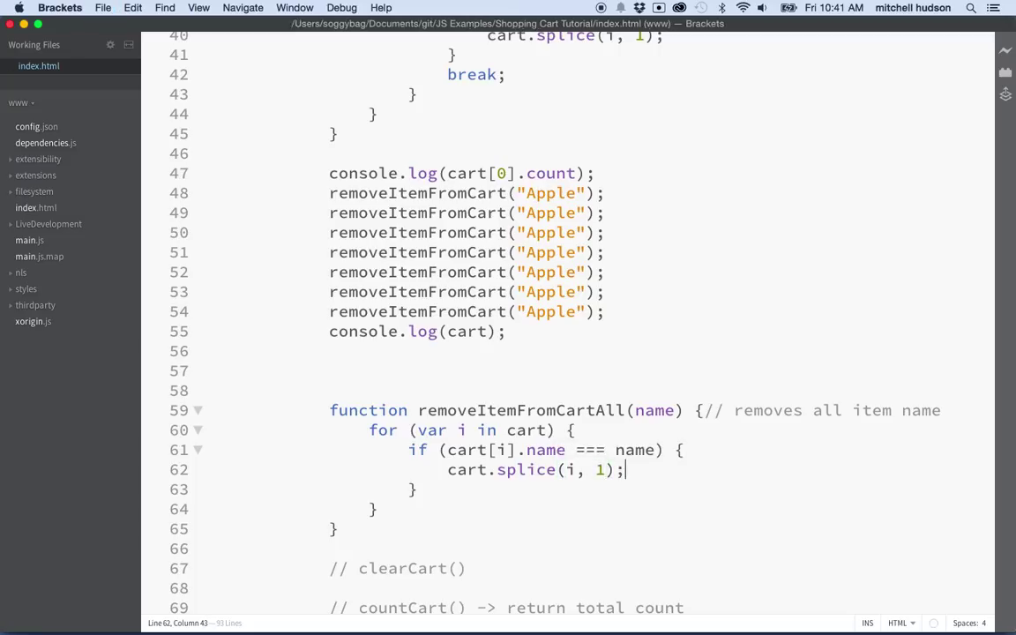
{"action": "key", "text": "Return"}
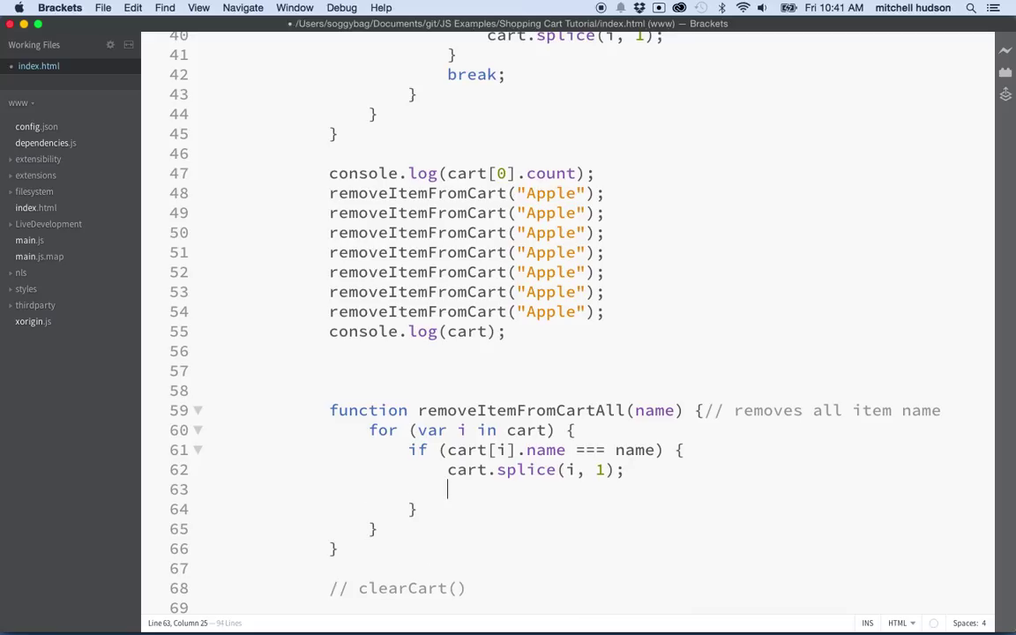
{"action": "type", "text": "break;"}
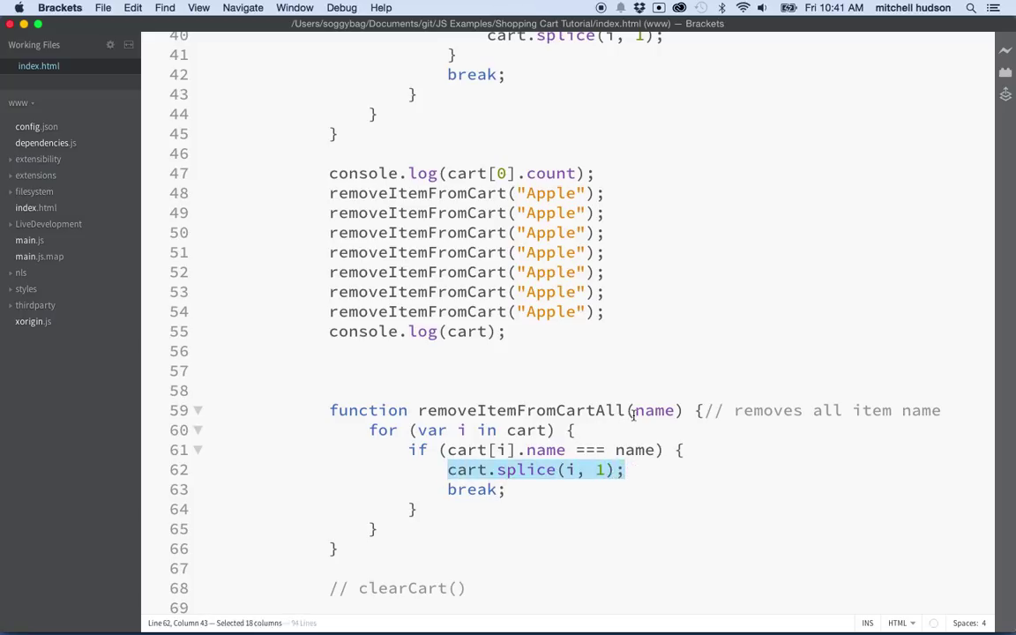
{"action": "double_click", "coordinate": [654, 410]}
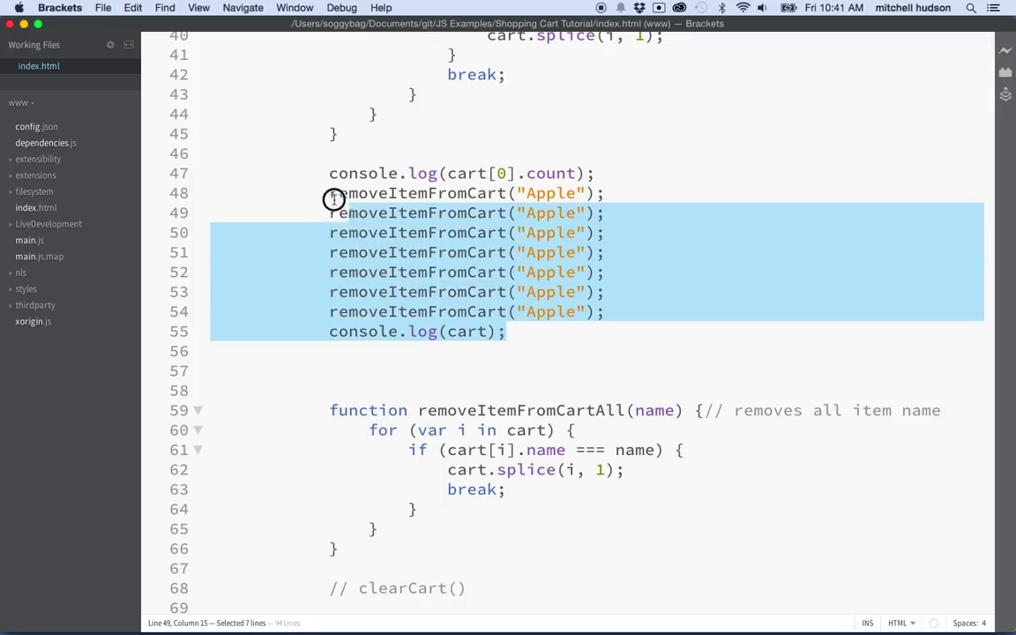
- Delete the old removeItemFromCart test calls and log, leaving blank lines below removeItemFromCartAll
{"action": "key", "text": "delete"}
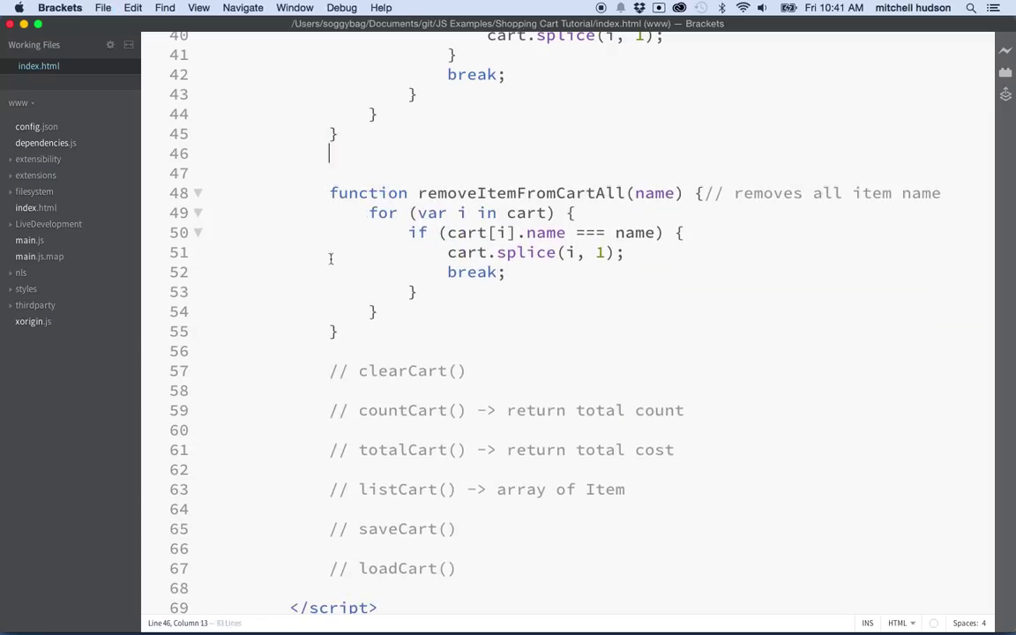
{"action": "key", "text": "Return"}
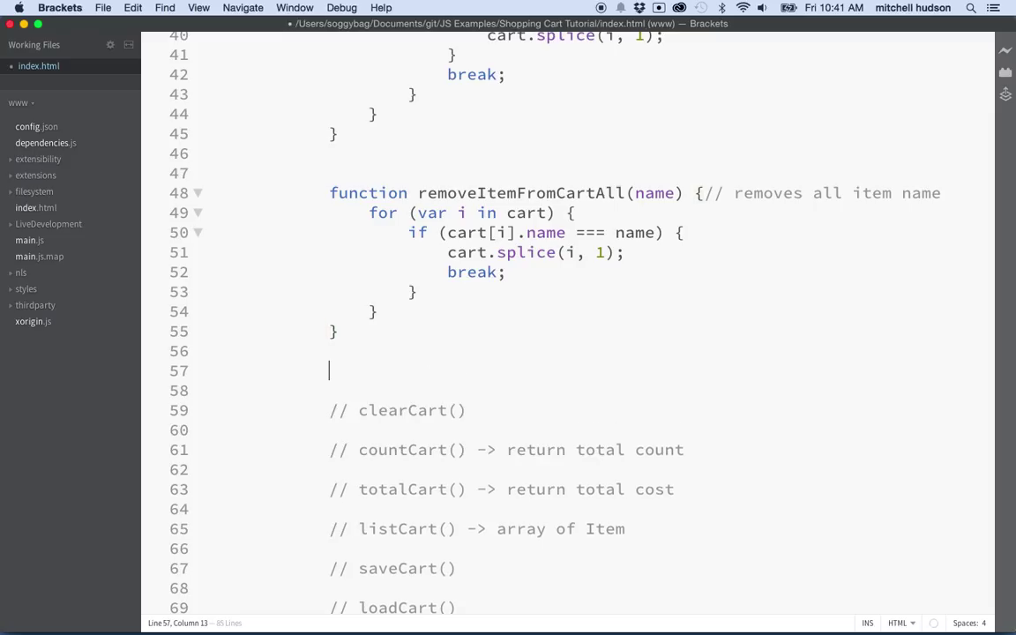
{"action": "scroll", "scroll_direction": "up", "scroll_amount": 3}
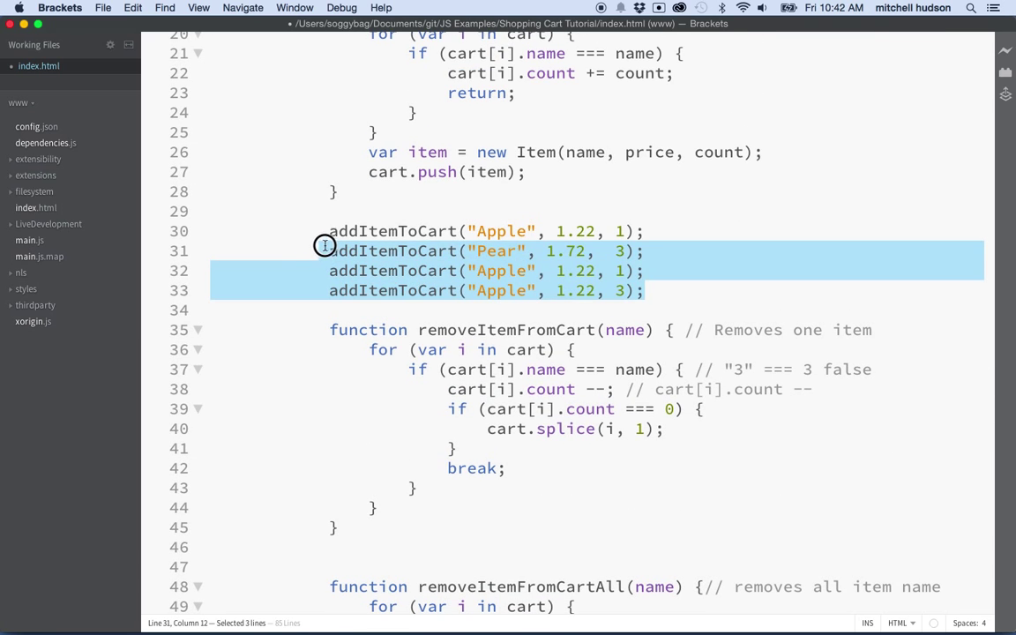
- Move the addItemToCart calls below removeItemFromCartAll and duplicate them into eight calls
{"action": "key", "text": "Delete"}
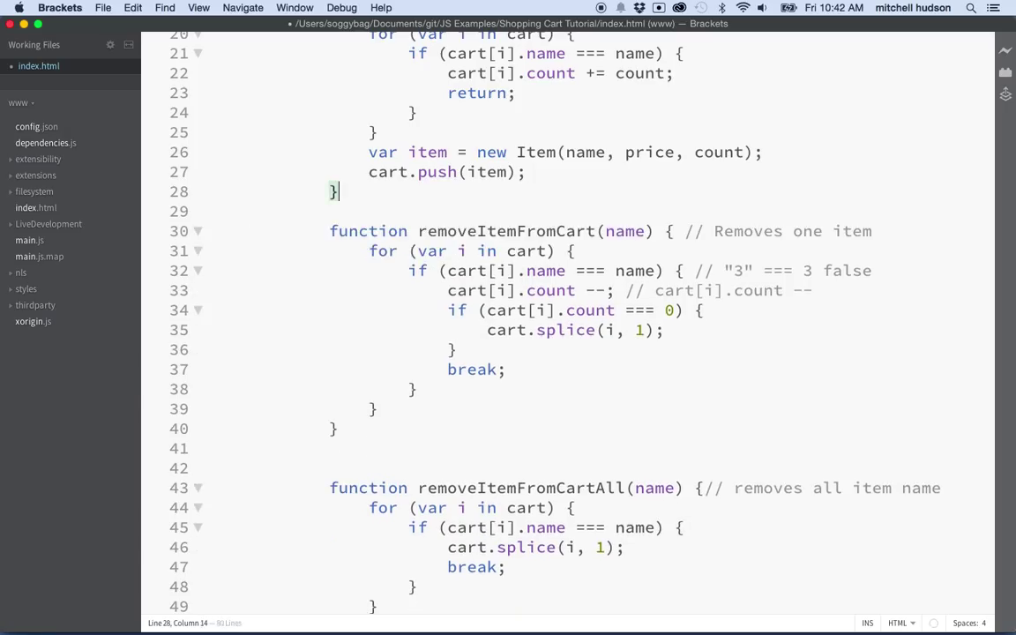
{"action": "scroll", "scroll_direction": "down", "scroll_amount": 3}
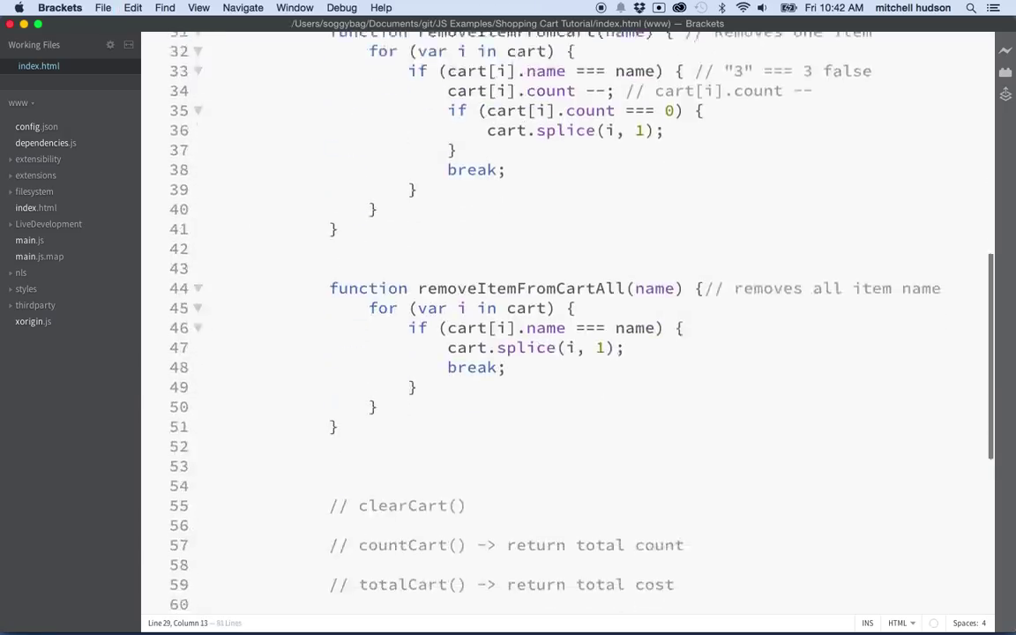
{"action": "scroll", "scroll_direction": "down", "scroll_amount": 3}
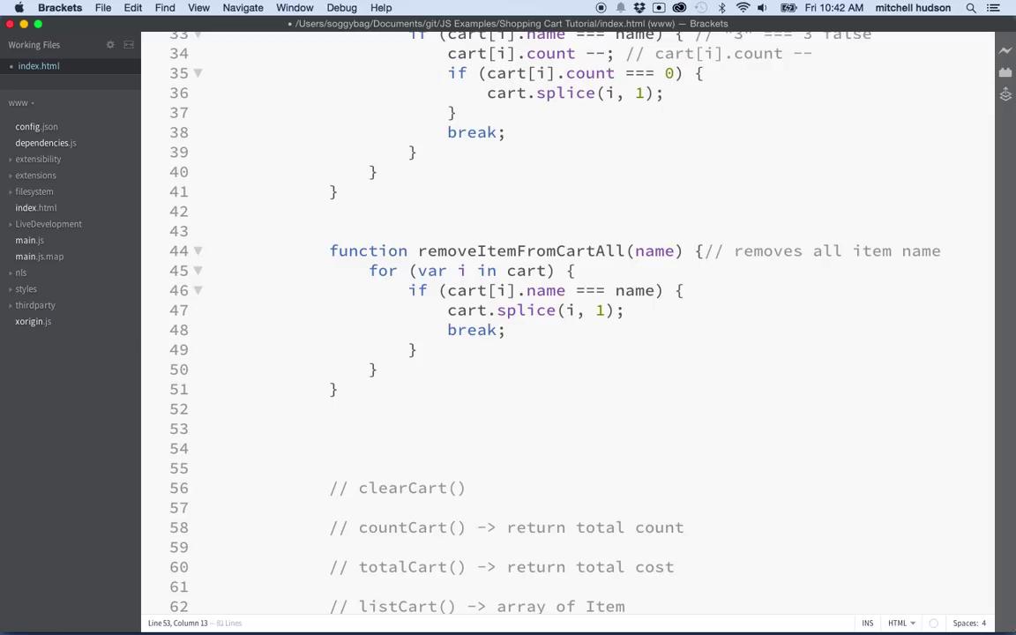
{"action": "type", "text": "addItemToCart(\"Apple\", 1.22, 1);"}
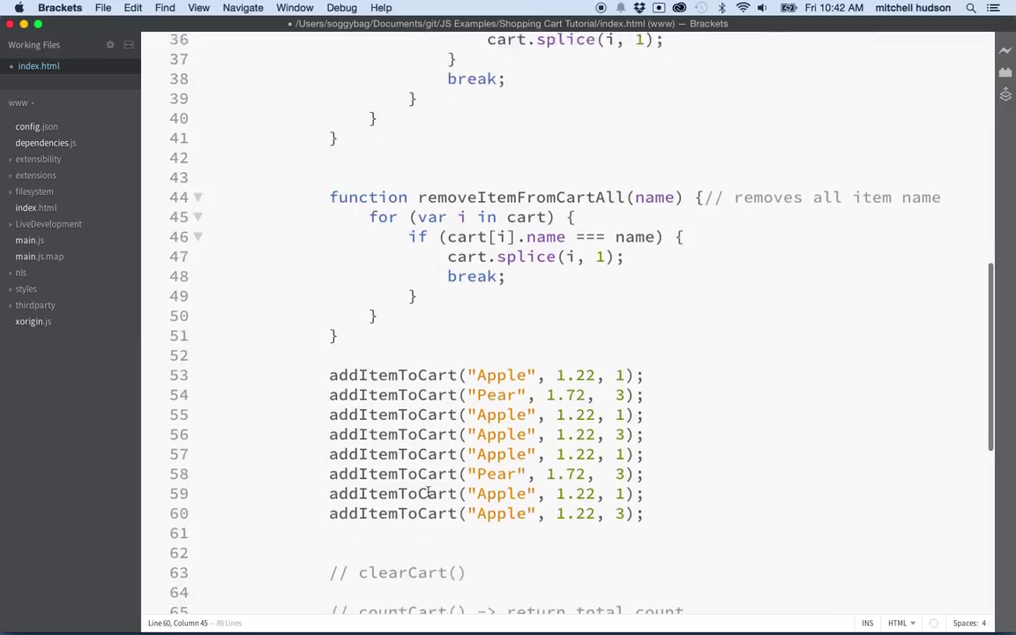
{"action": "scroll", "scroll_direction": "down", "scroll_amount": 3}
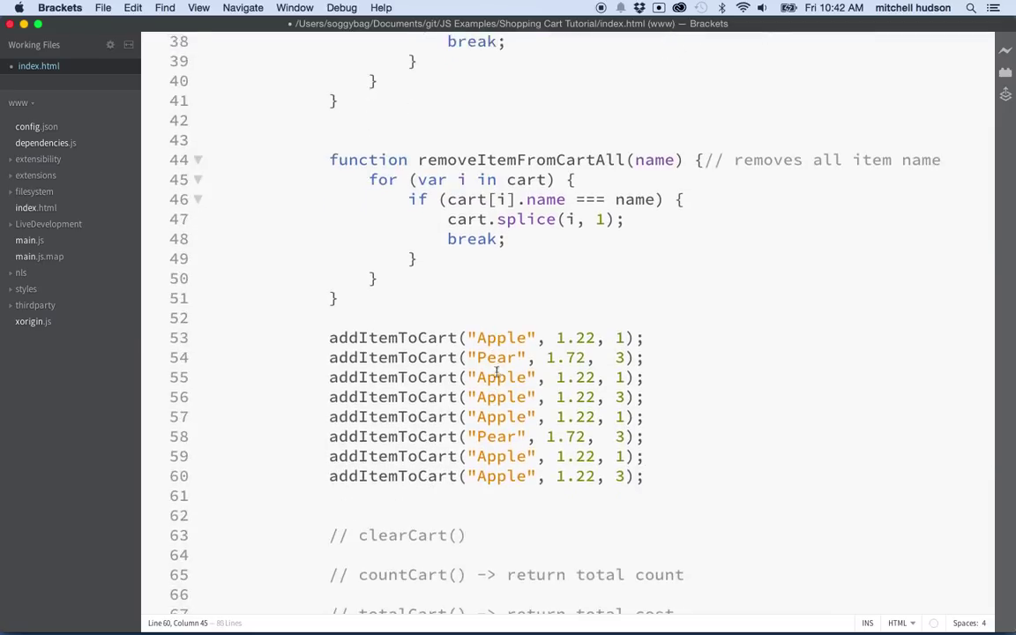
- Rename the first two cart items to Banana and Car, pricing Car at 134.00
{"action": "double_click", "coordinate": [501, 417]}
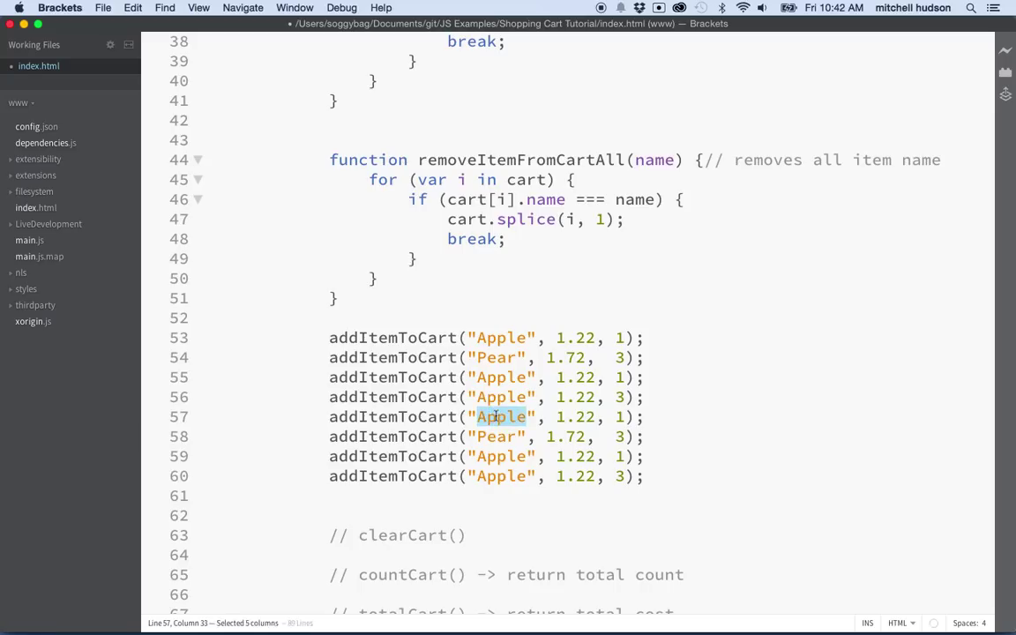
{"action": "type", "text": "Banana"}
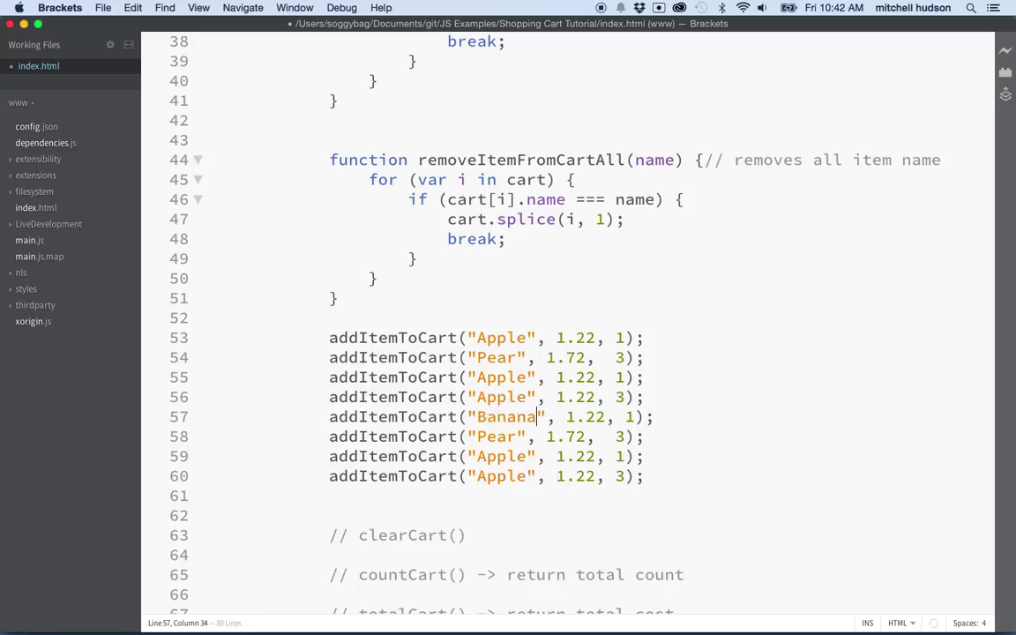
{"action": "left_click", "coordinate": [579, 417]}
{"action": "type", "text": "00"}
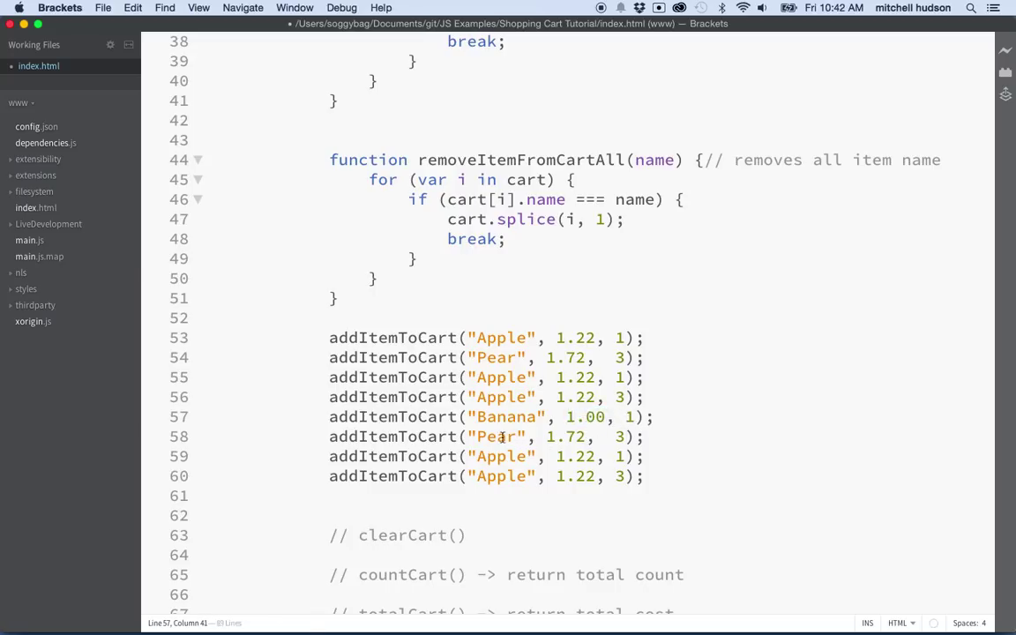
{"action": "double_click", "coordinate": [497, 436]}
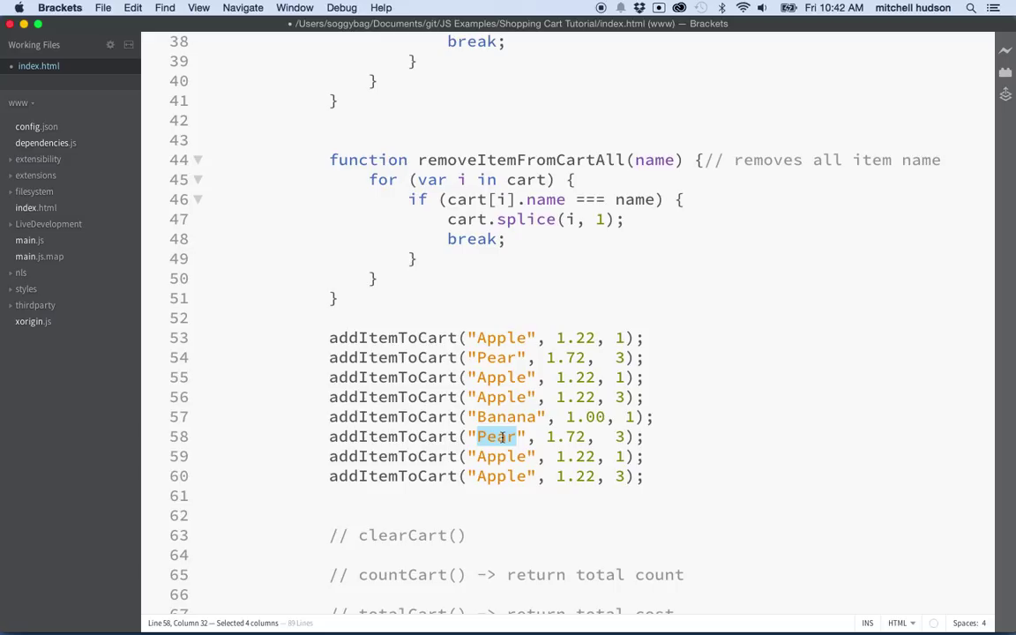
{"action": "type", "text": "Car"}
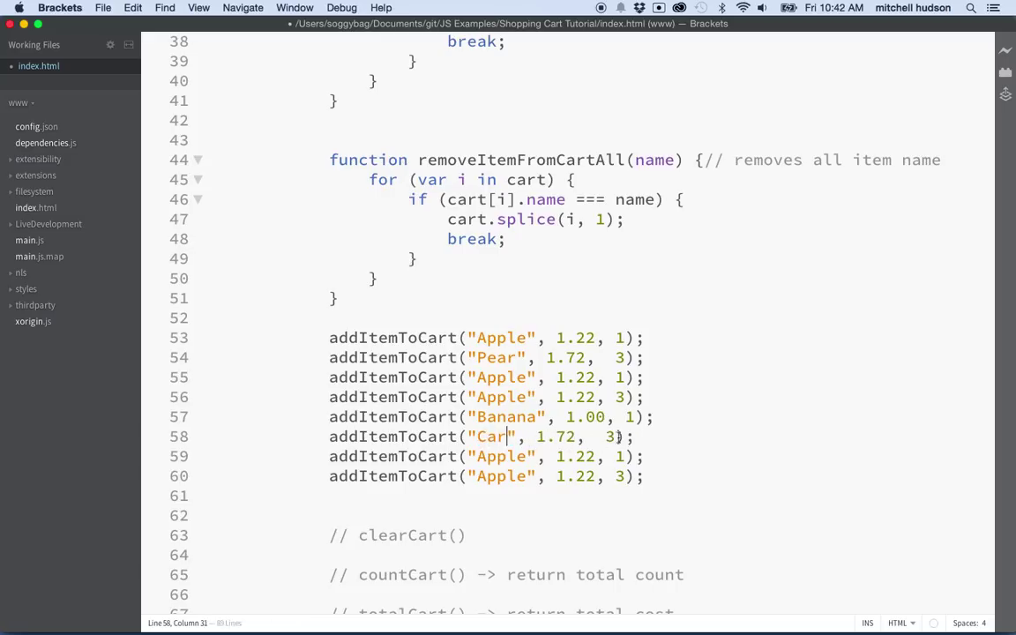
{"action": "type", "text": "1"}
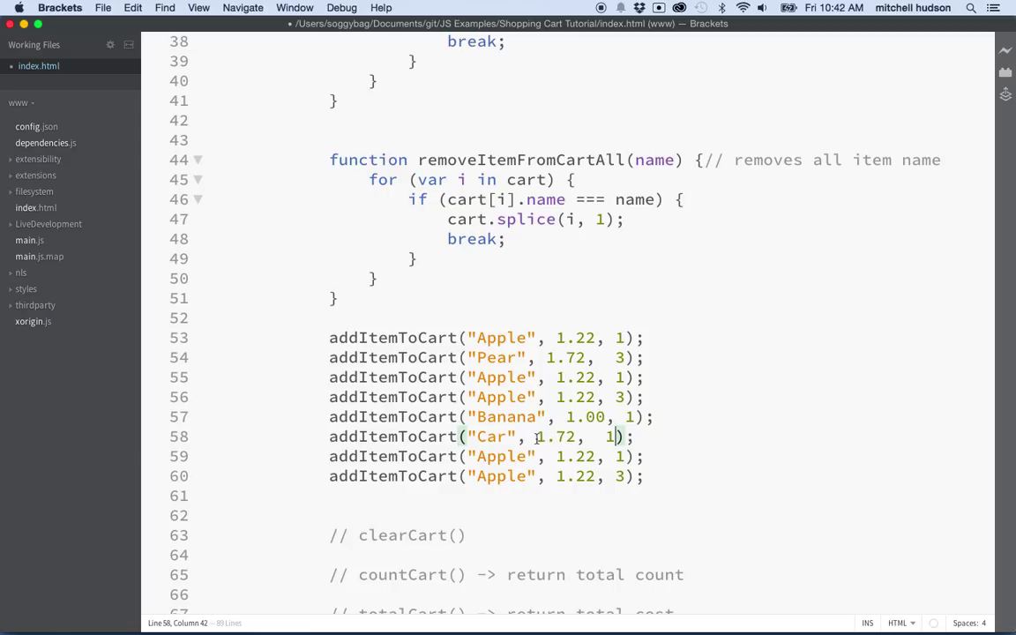
{"action": "type", "text": "34"}
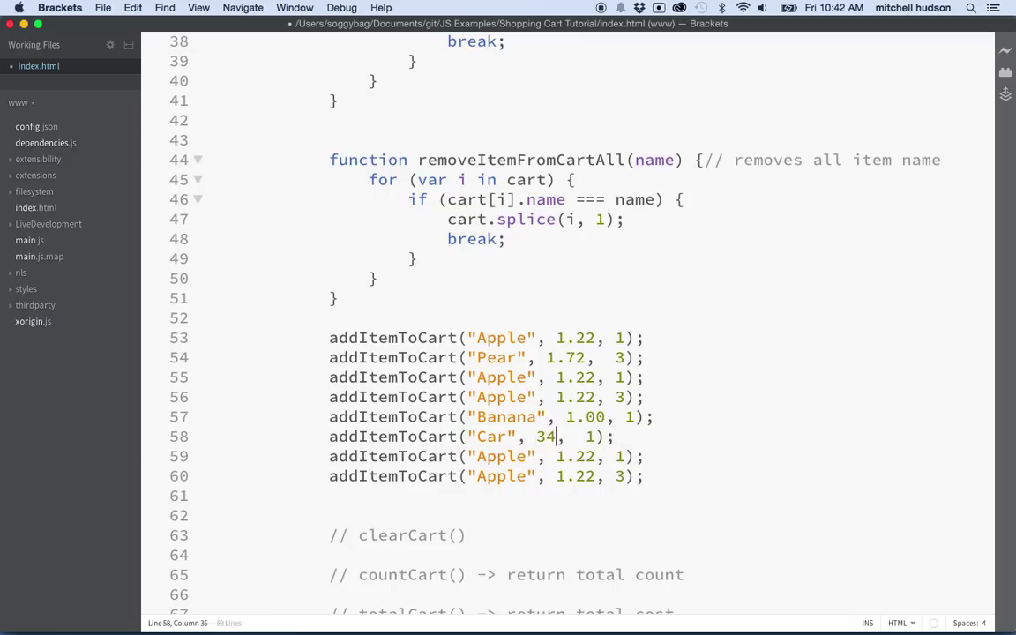
{"action": "type", "text": ".00"}
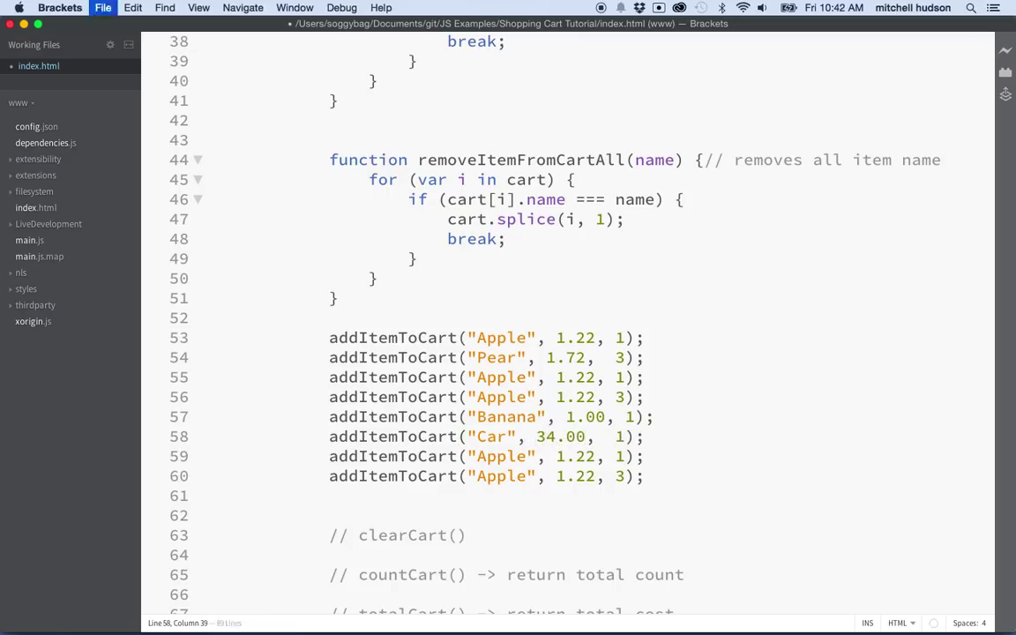
{"action": "left_click", "coordinate": [495, 456]}
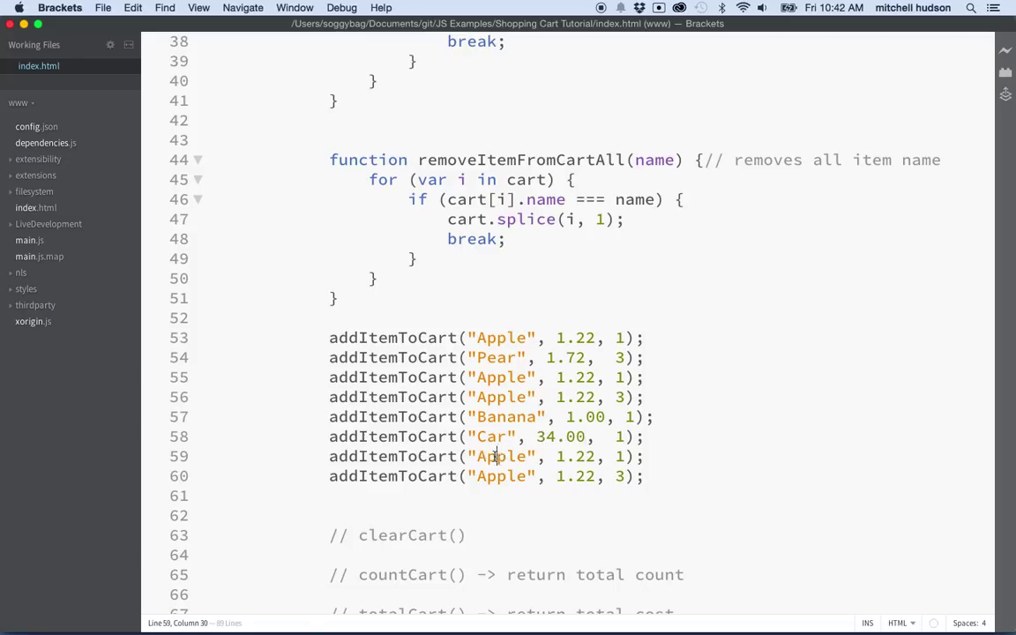
- Rename the next items to Plush Toy (5.82) and Sticky Notes (4.00)
{"action": "double_click", "coordinate": [503, 456]}
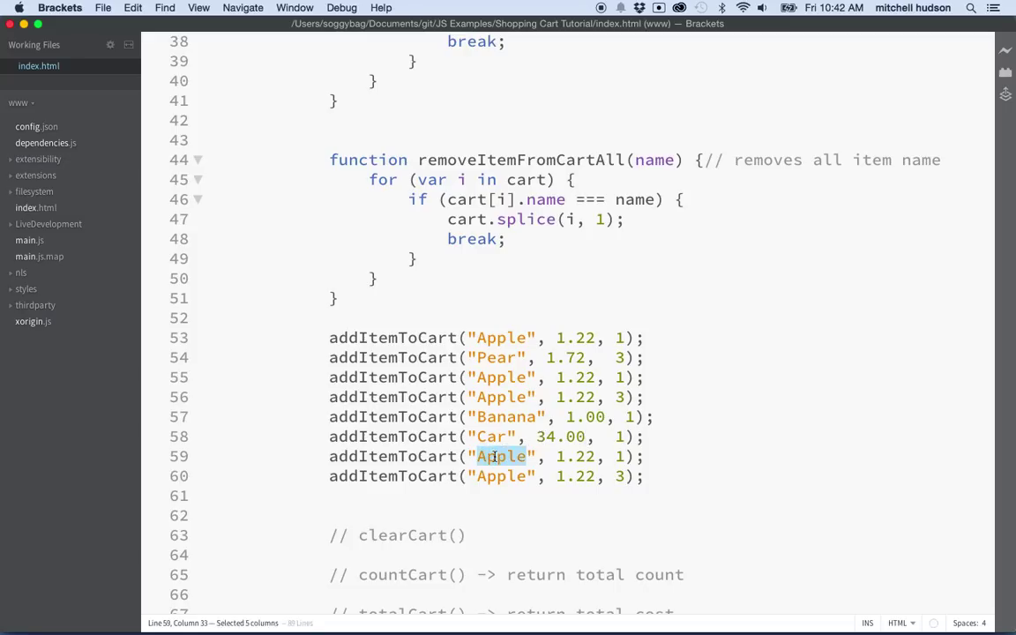
{"action": "type", "text": "Plush"}
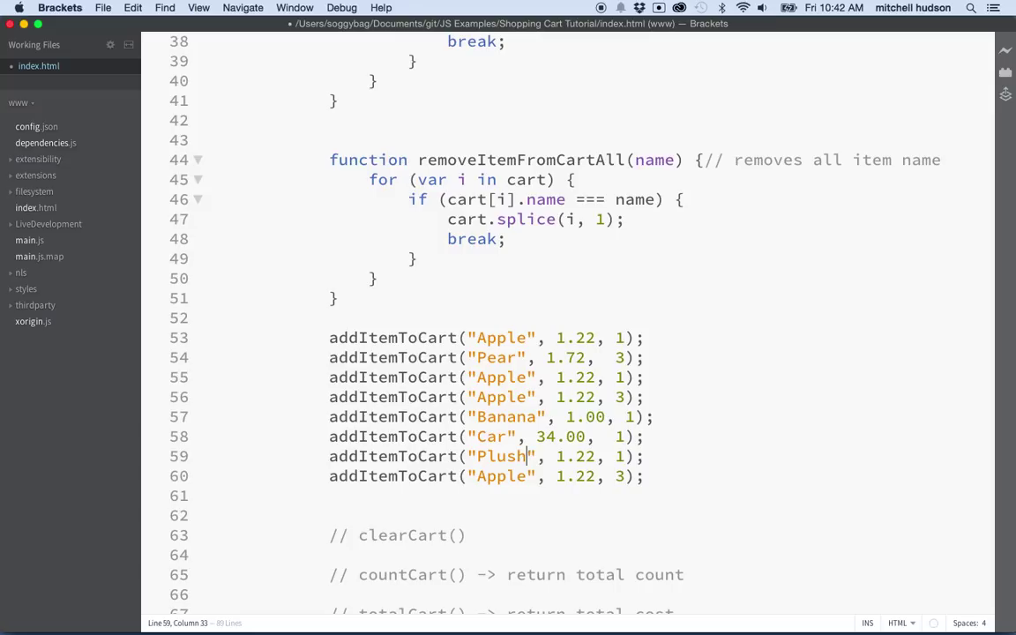
{"action": "type", "text": "Toy"}
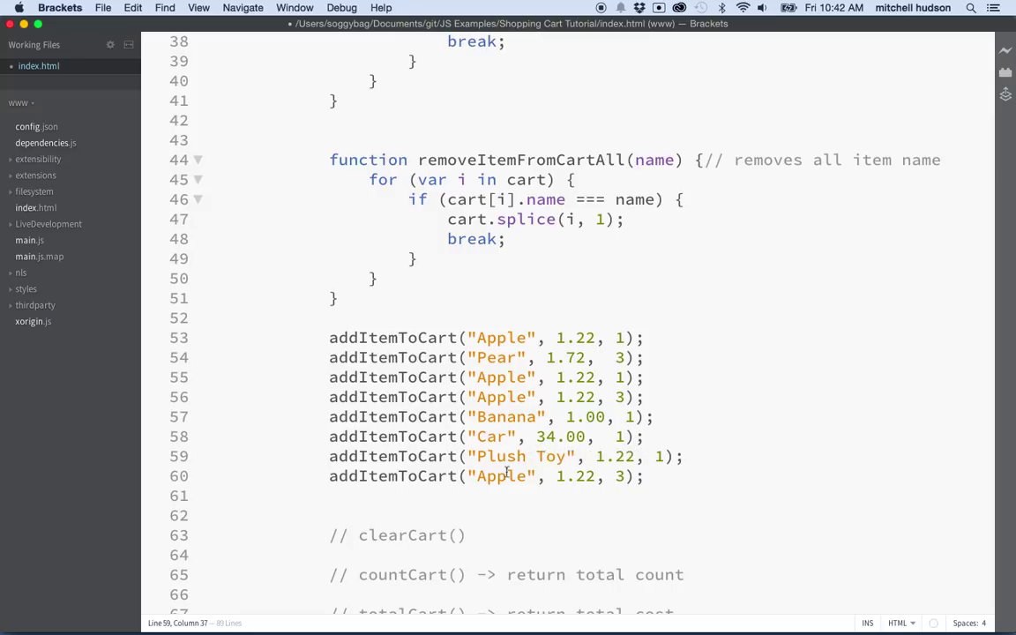
{"action": "type", "text": "5"}
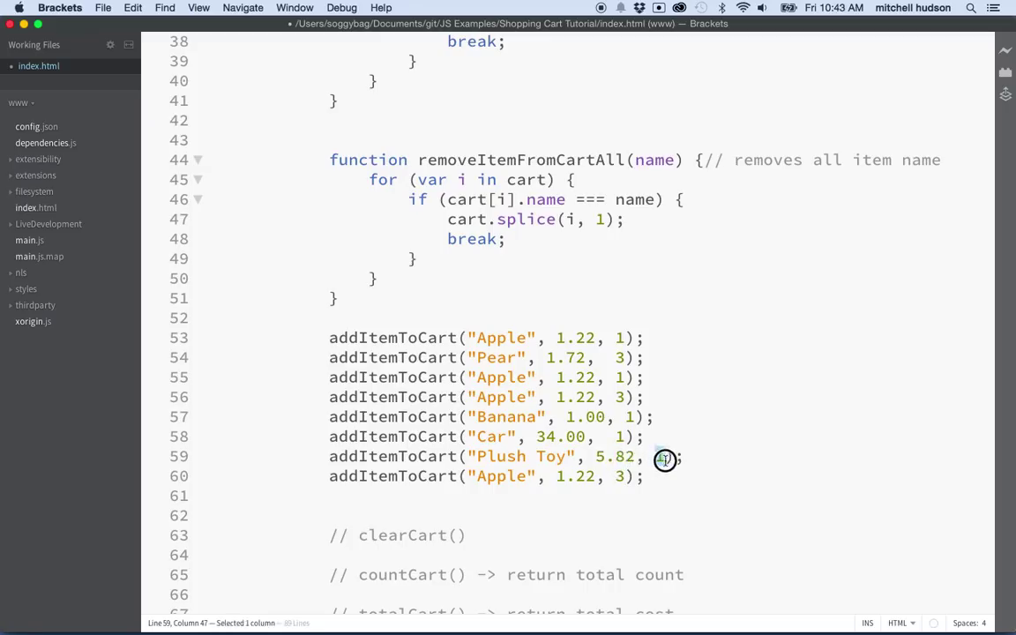
{"action": "double_click", "coordinate": [502, 476]}
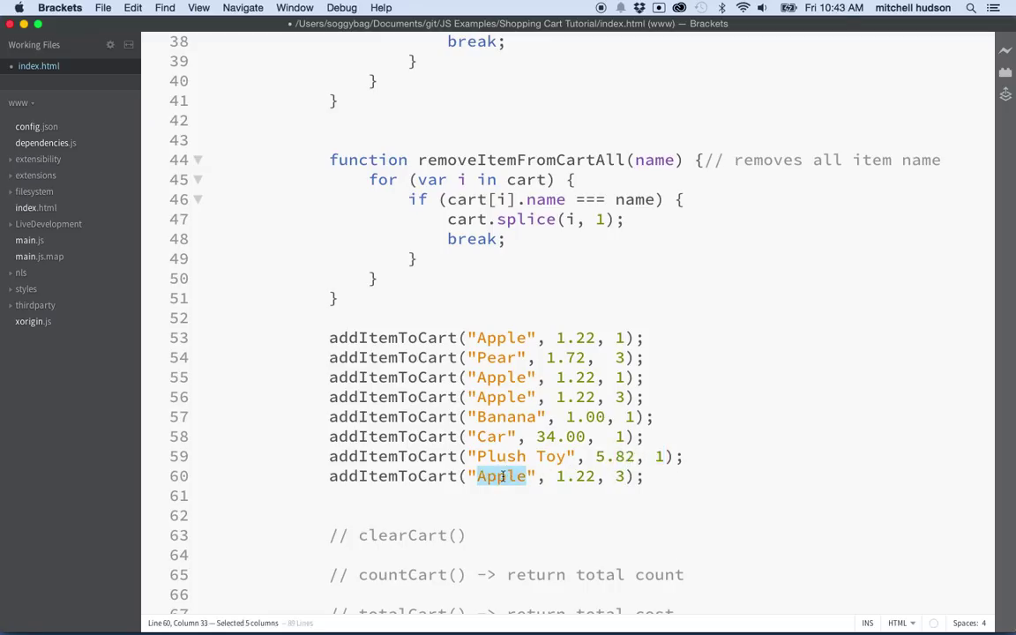
{"action": "type", "text": "Sticky"}
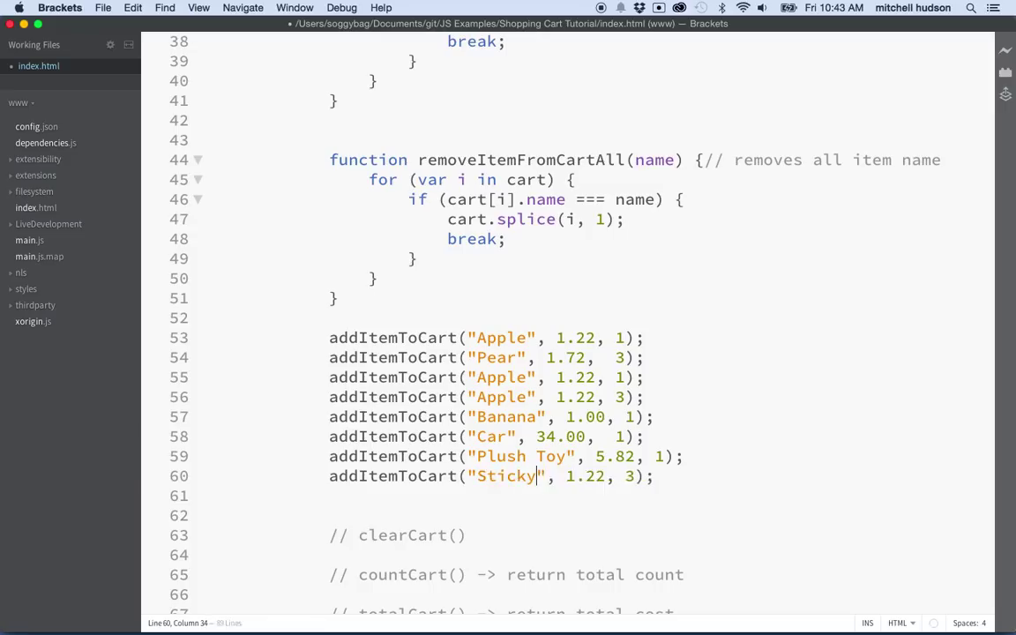
{"action": "type", "text": "Notes"}
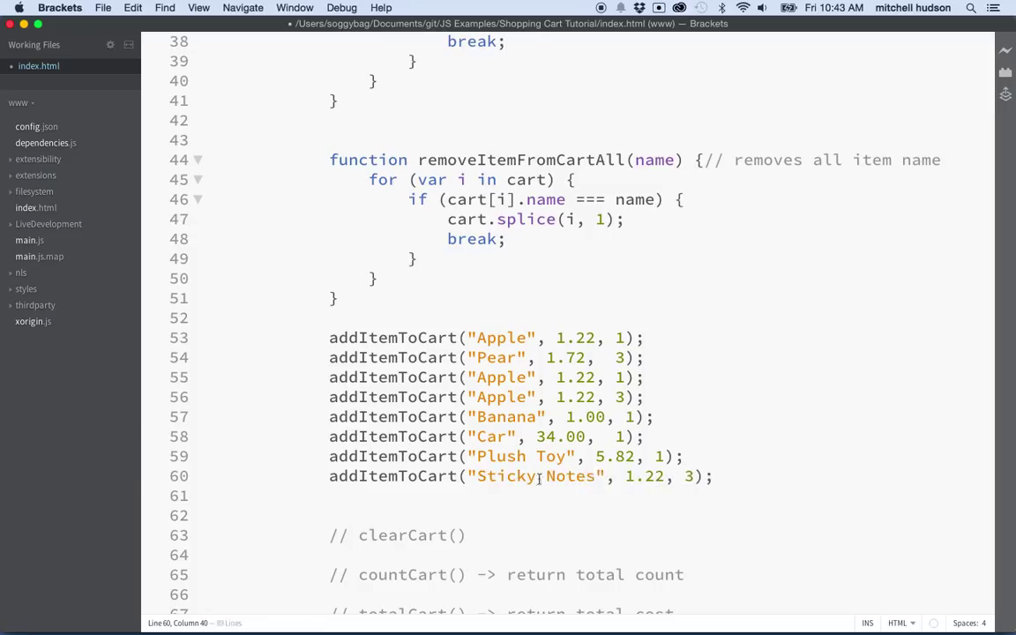
{"action": "double_click", "coordinate": [644, 476]}
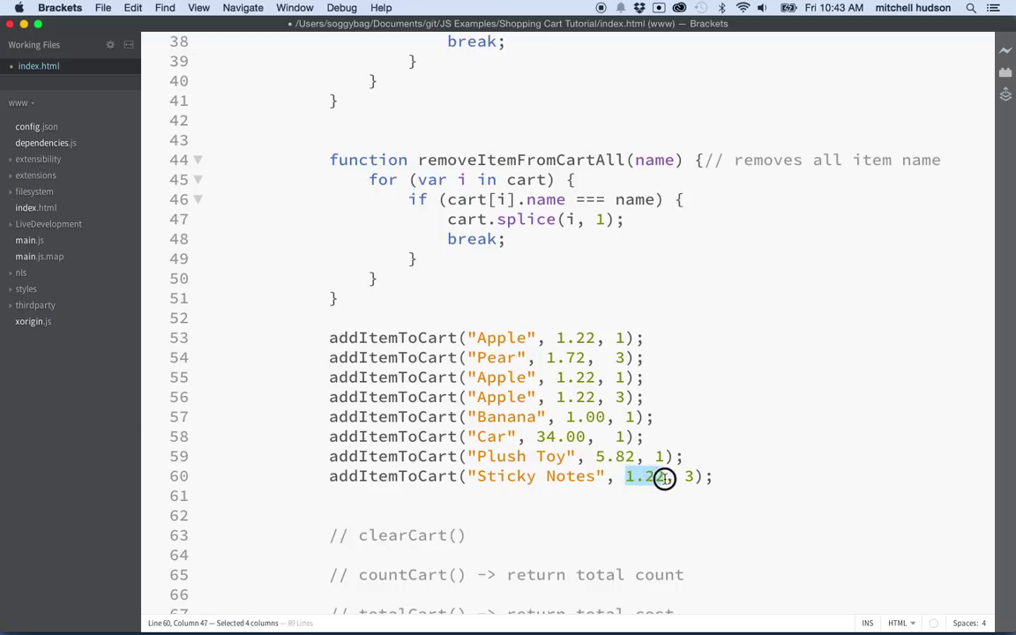
{"action": "type", "text": "4.00"}
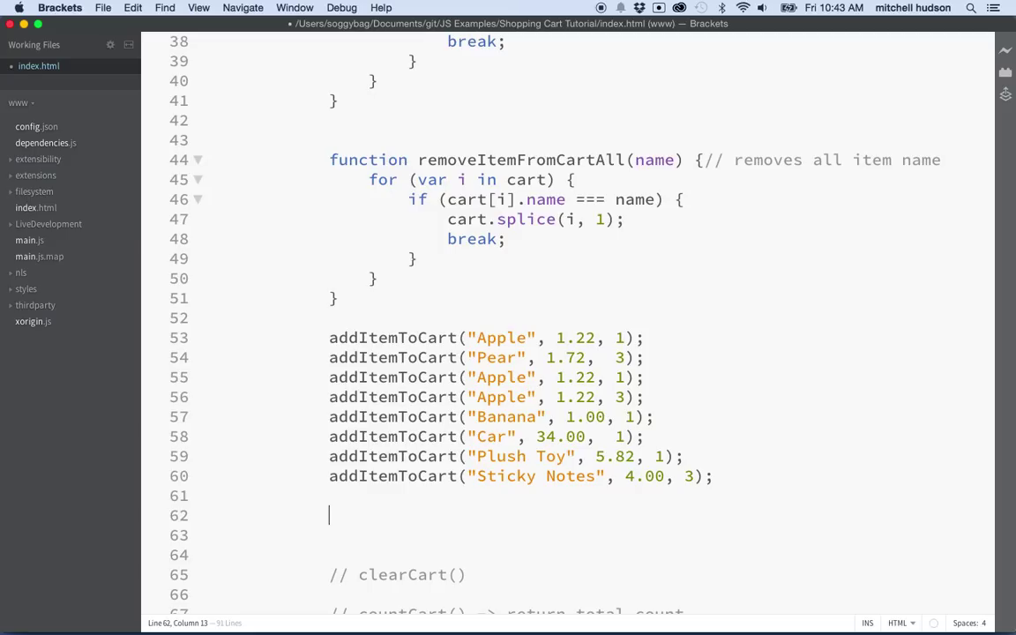
- Add console.log(cart.length); and console.log(cart); below the addItemToCart calls
{"action": "type", "text": "c"}
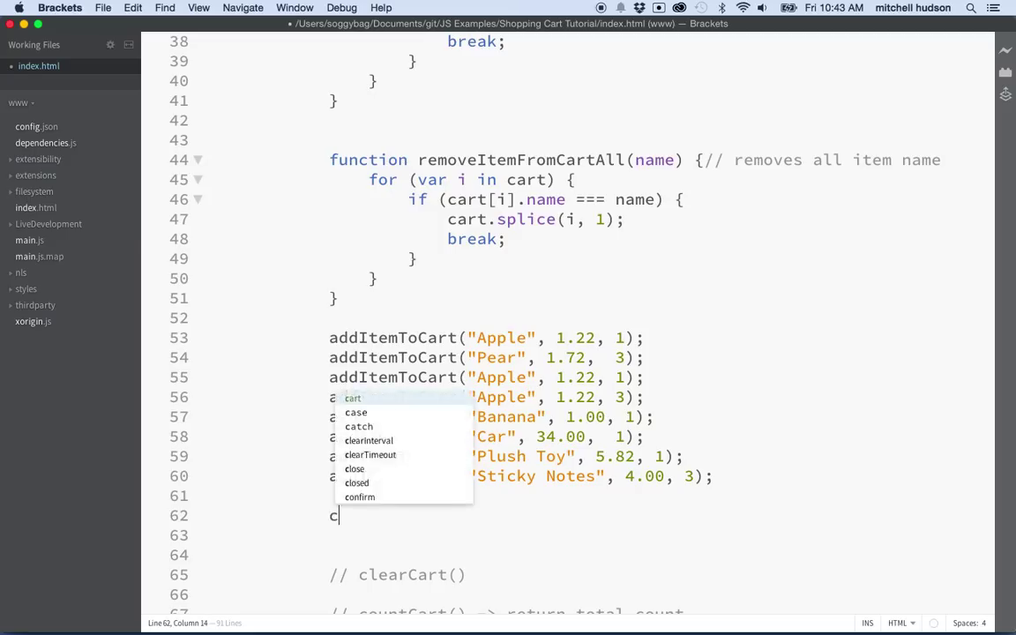
{"action": "type", "text": "onsole."}
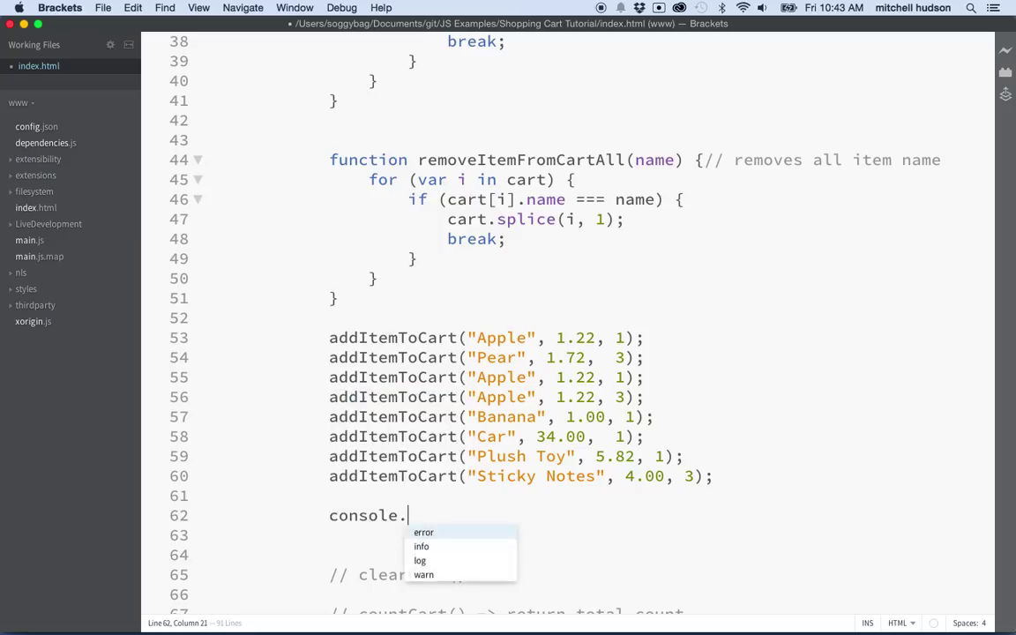
{"action": "left_click", "coordinate": [420, 560]}
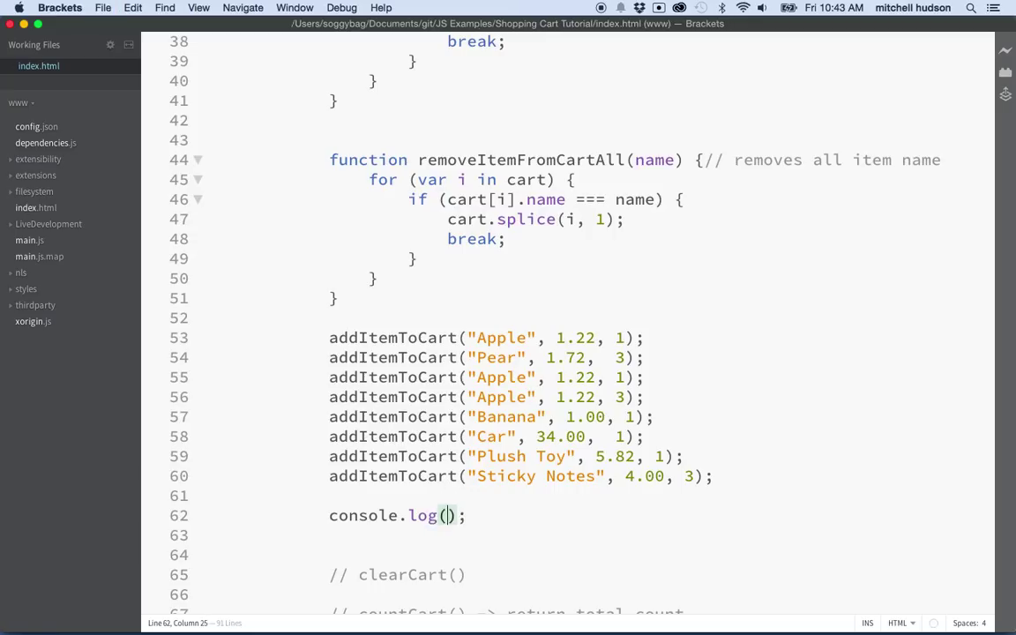
{"action": "mouse_move", "coordinate": [534, 219]}
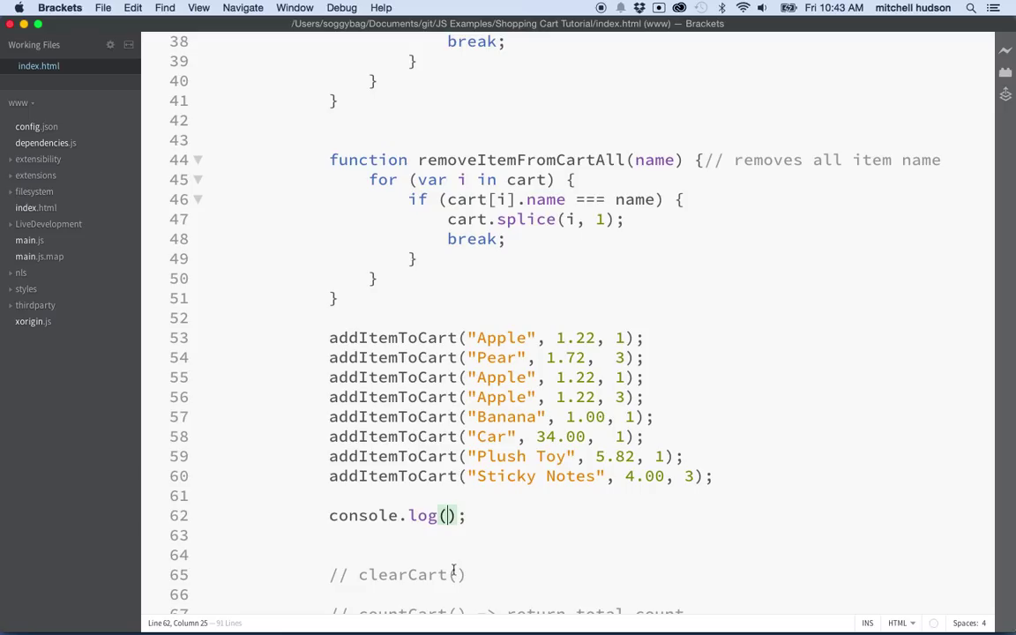
{"action": "type", "text": "cart.legnt"}
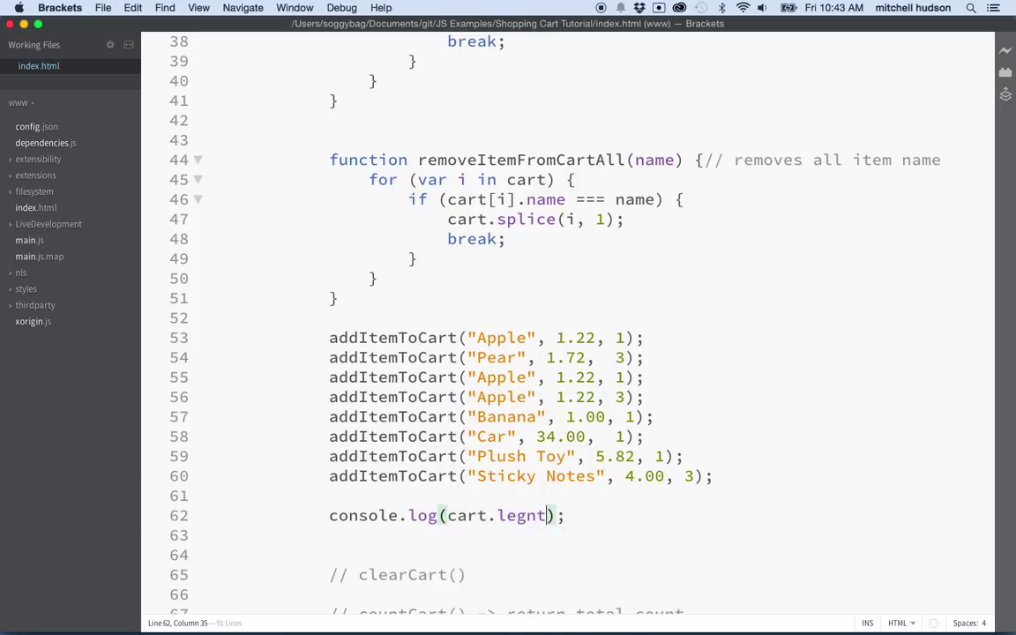
{"action": "key", "text": "Return"}
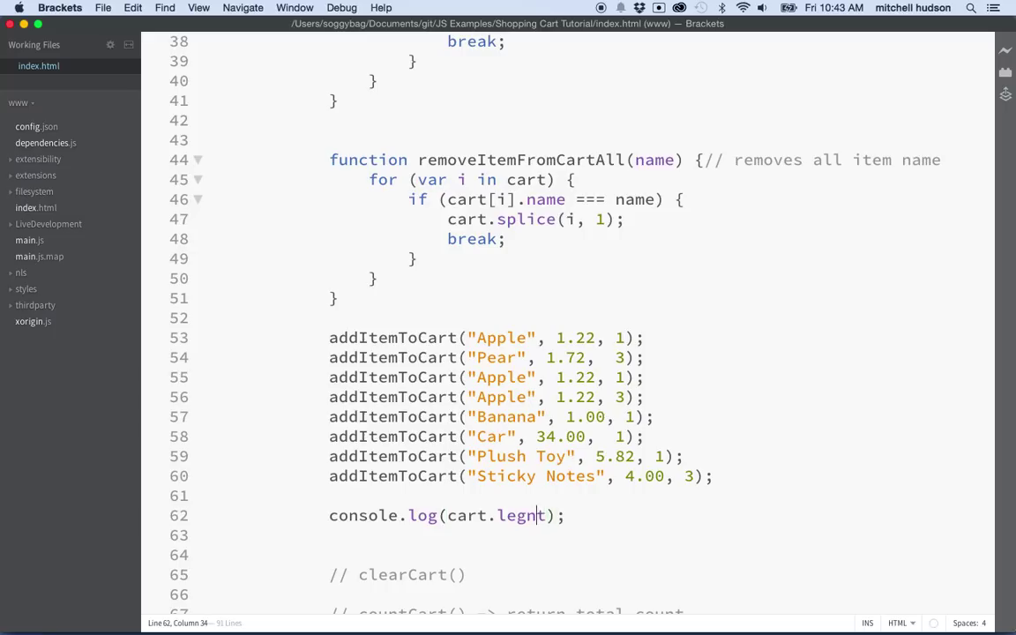
{"action": "type", "text": "let"}
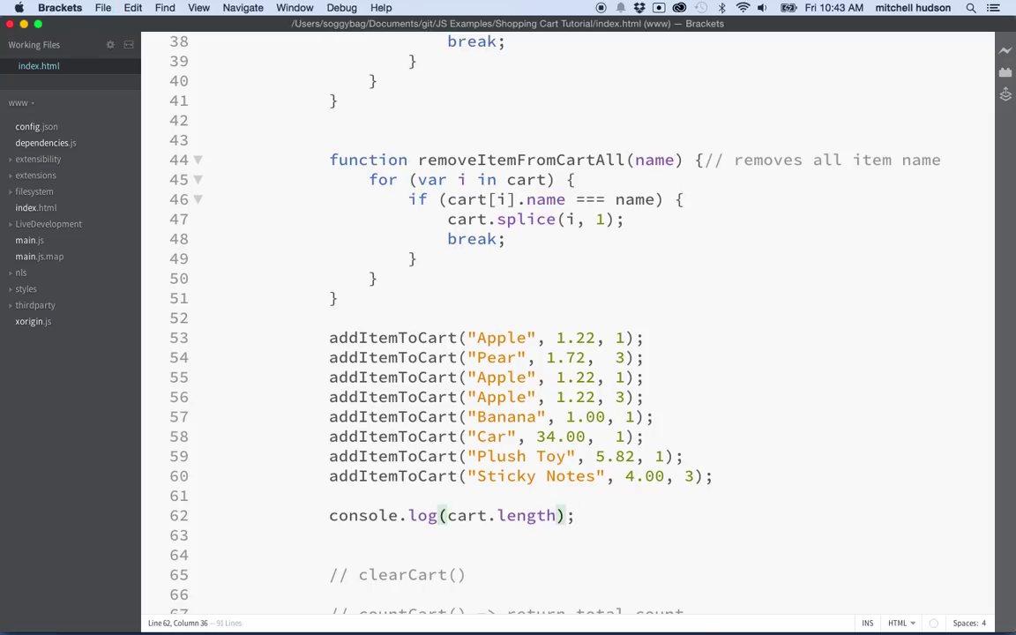
{"action": "type", "text": "c"}
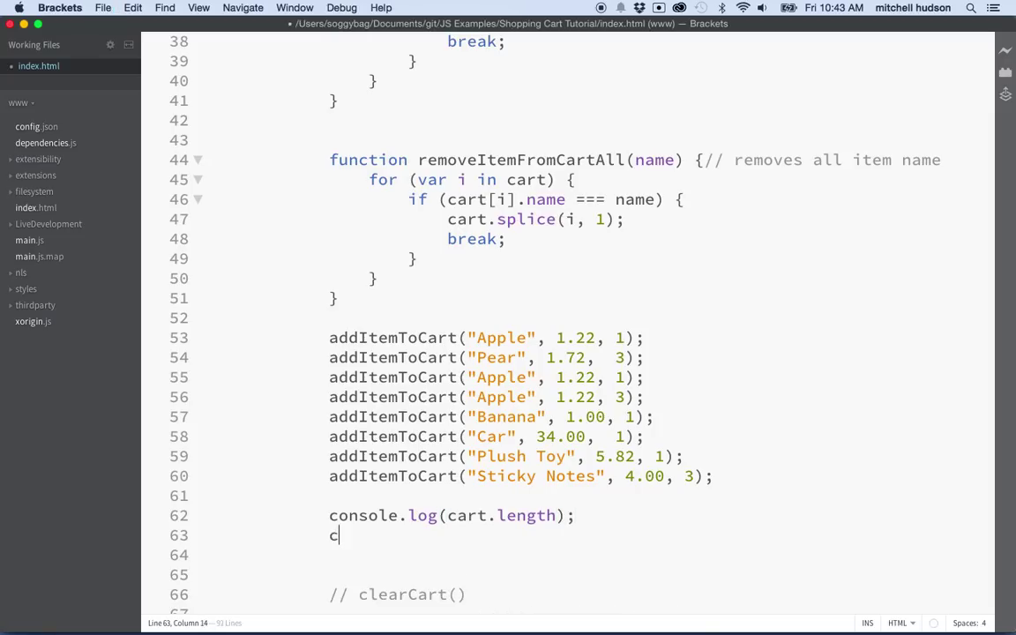
{"action": "type", "text": "onsole.log("}
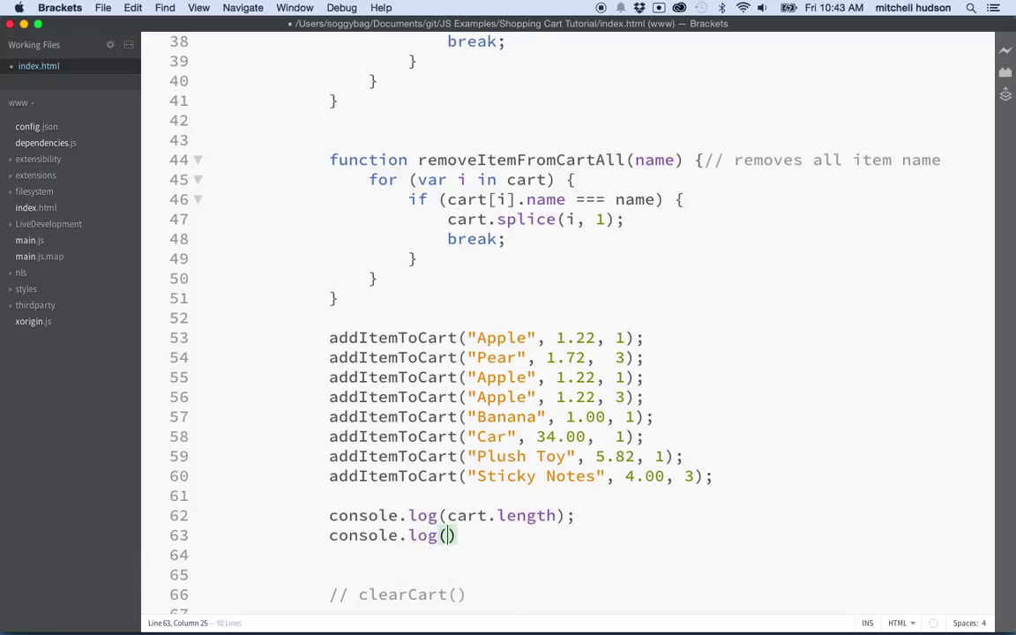
{"action": "type", "text": "cart"}
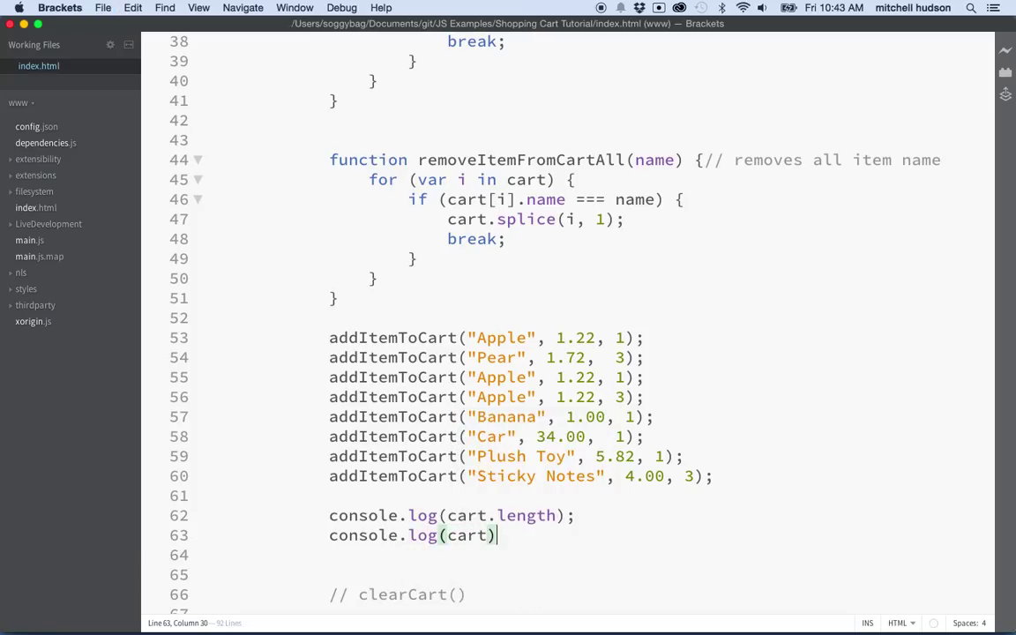
{"action": "type", "text": ";"}
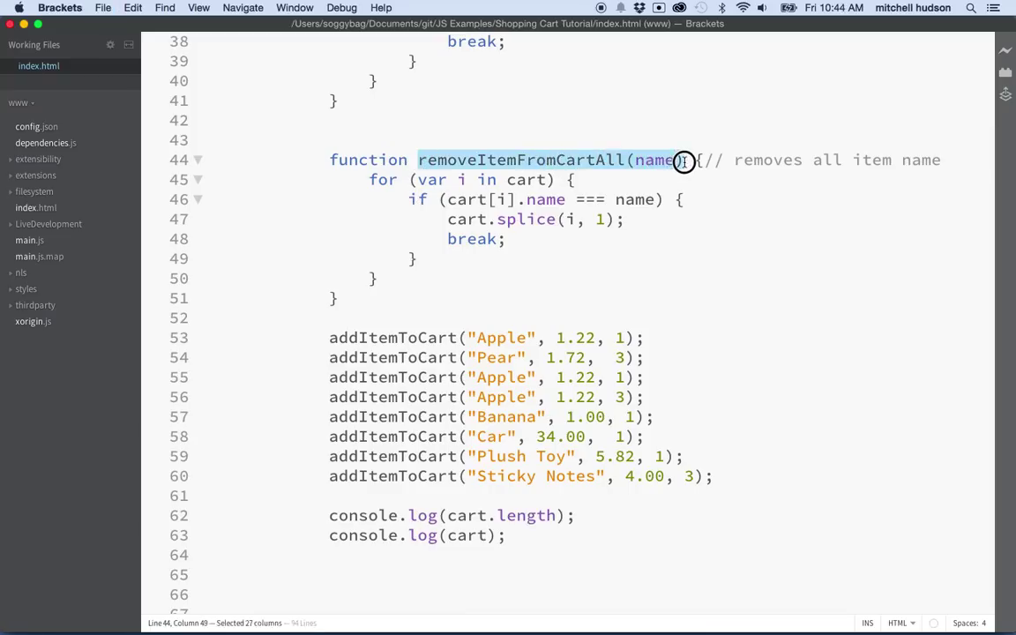
- Call removeItemFromCartAll("Car"); on a new line below the log statements
{"action": "scroll", "scroll_direction": "down", "scroll_amount": 3}
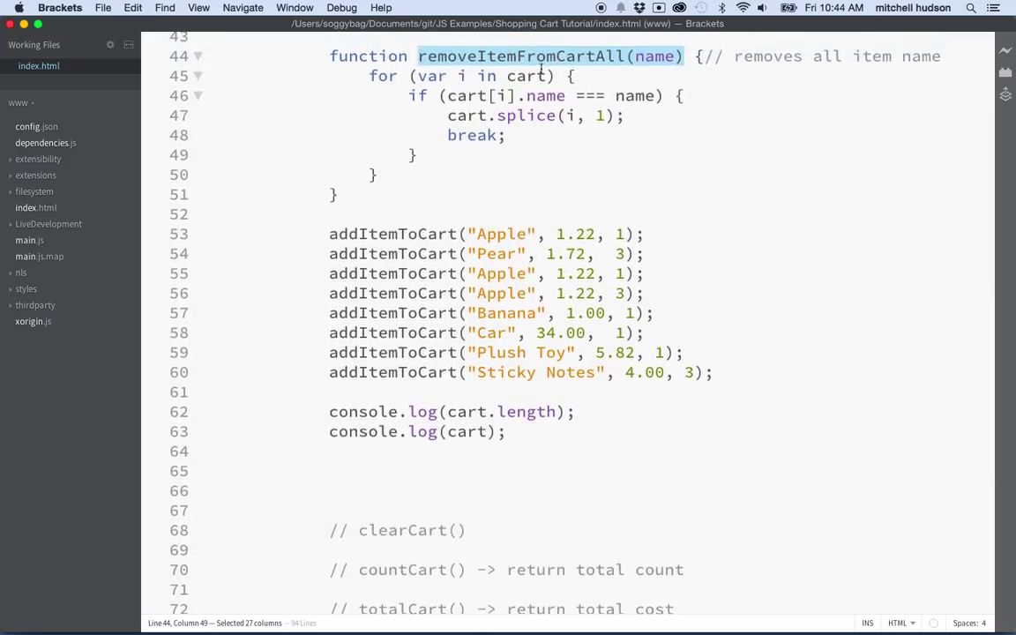
{"action": "left_click", "coordinate": [357, 470]}
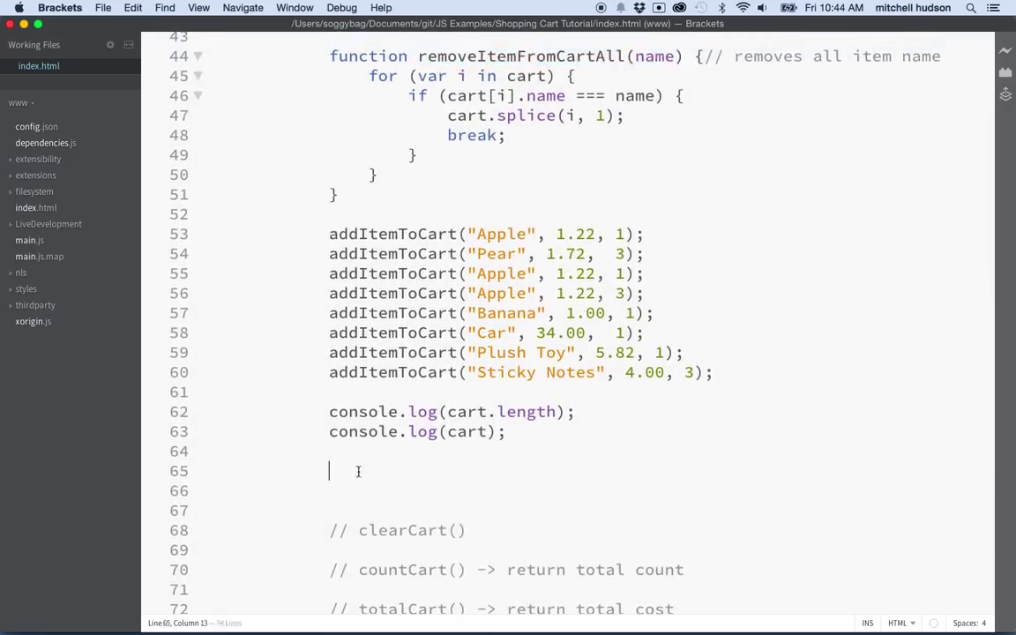
{"action": "type", "text": "removeItemFromCartAll(name)"}
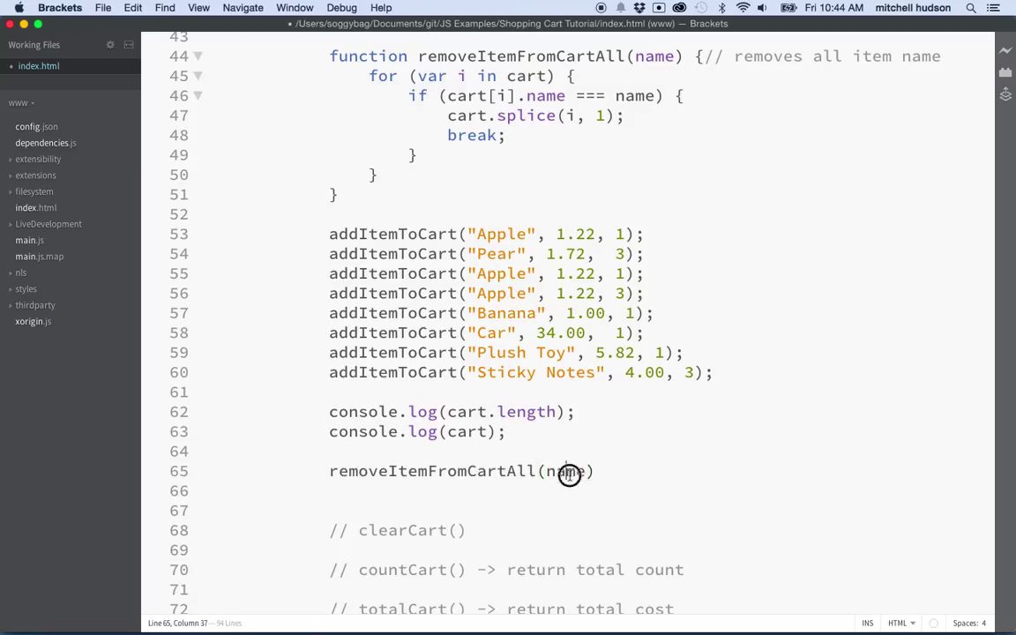
{"action": "type", "text": "\""}
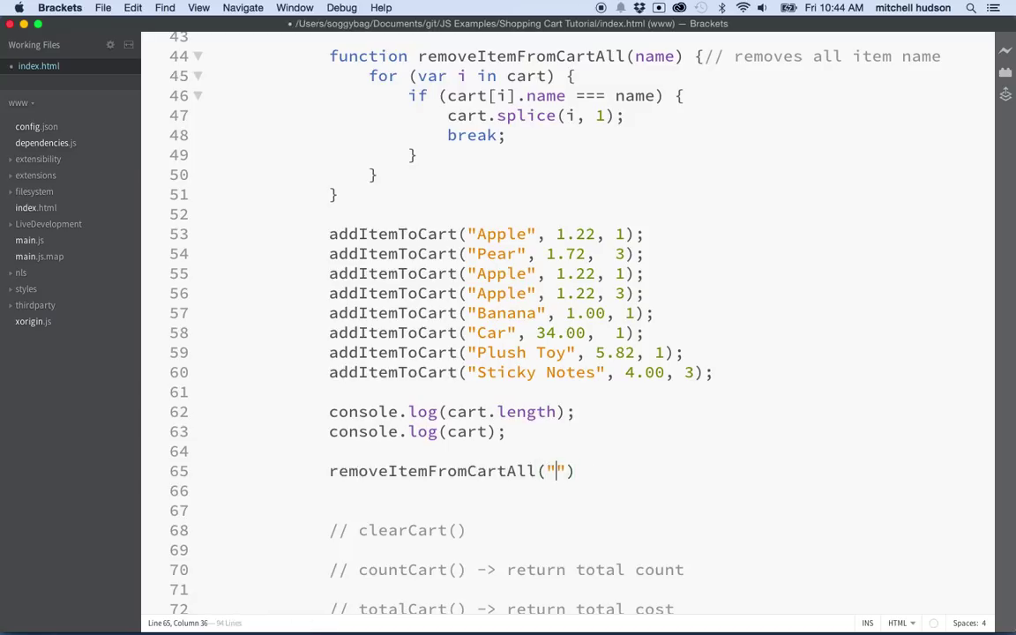
{"action": "type", "text": "Car"}
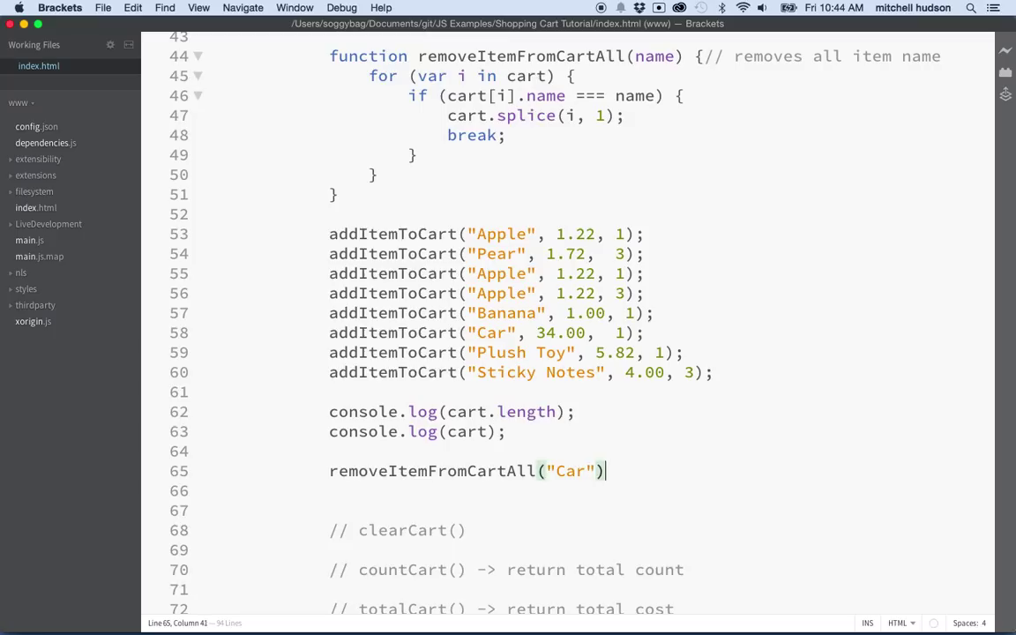
{"action": "type", "text": ";"}
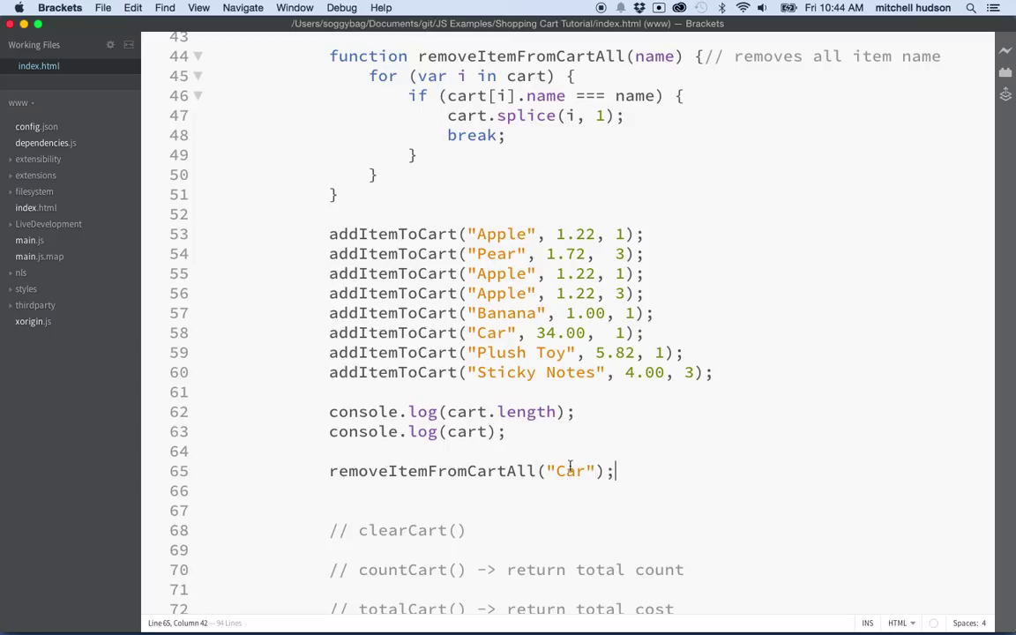
{"action": "double_click", "coordinate": [423, 432]}
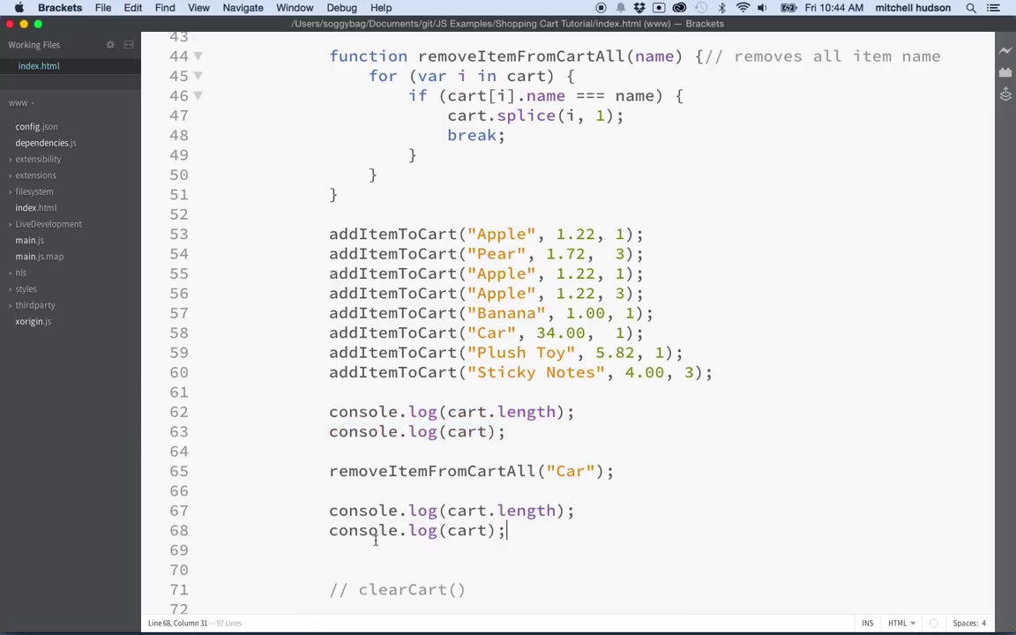
{"action": "mouse_move", "coordinate": [426, 530]}
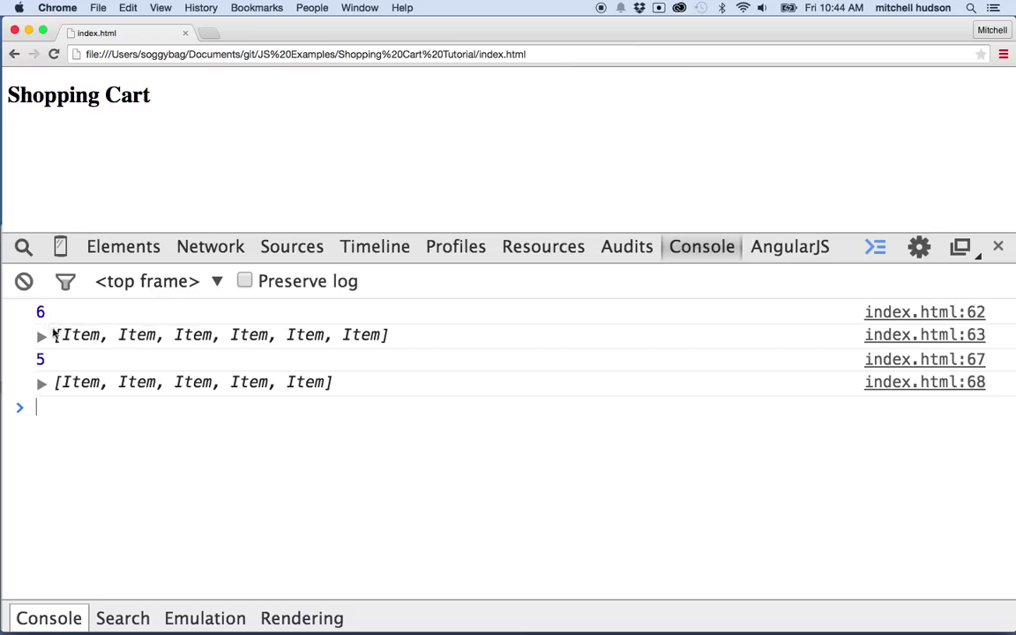
{"action": "mouse_move", "coordinate": [71, 364]}
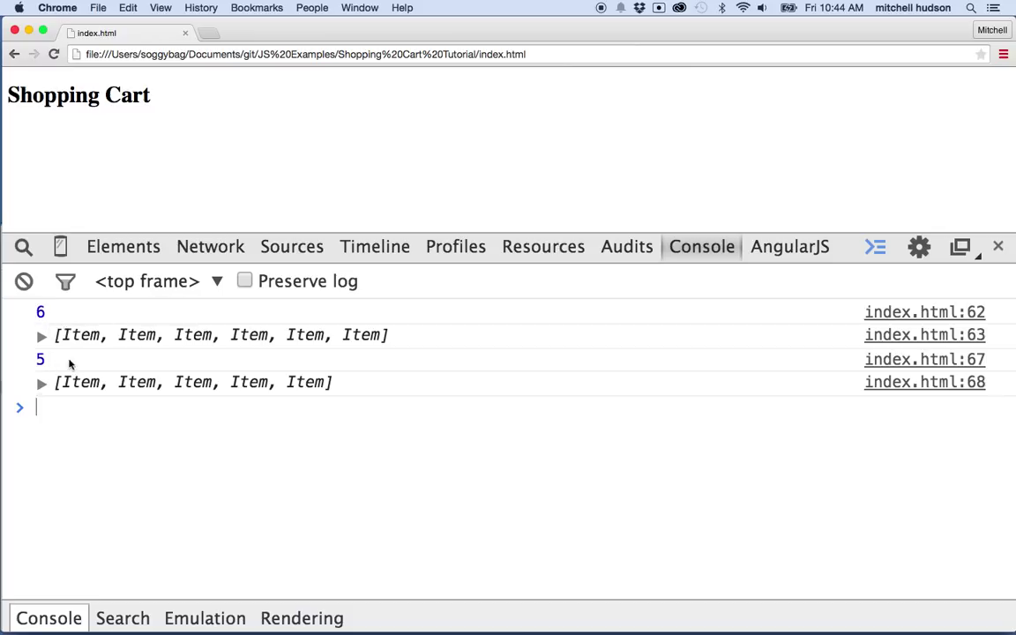
{"action": "mouse_move", "coordinate": [51, 344]}
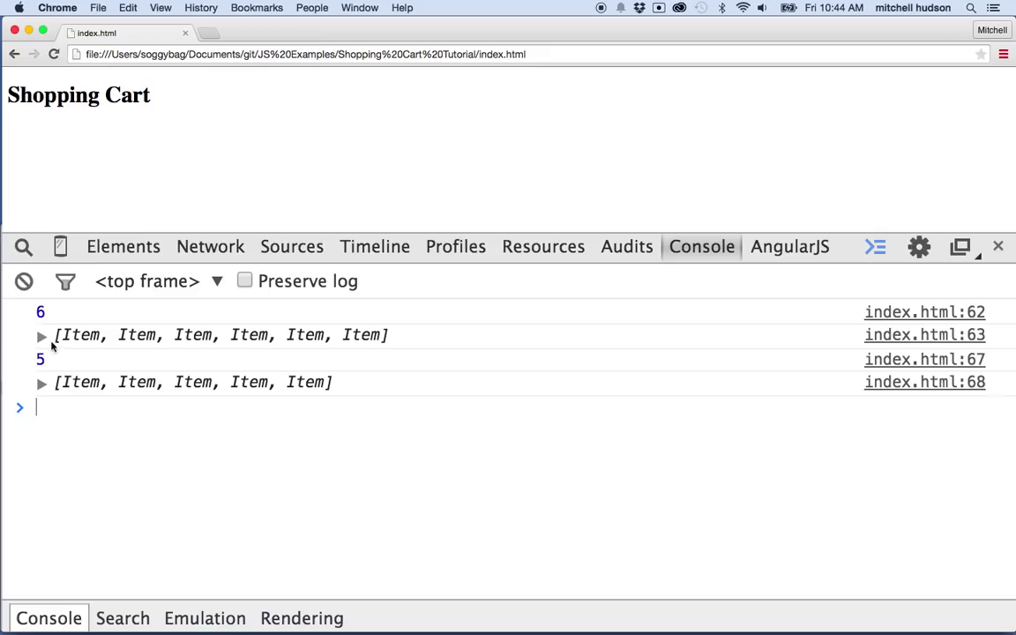
{"action": "mouse_move", "coordinate": [256, 343]}
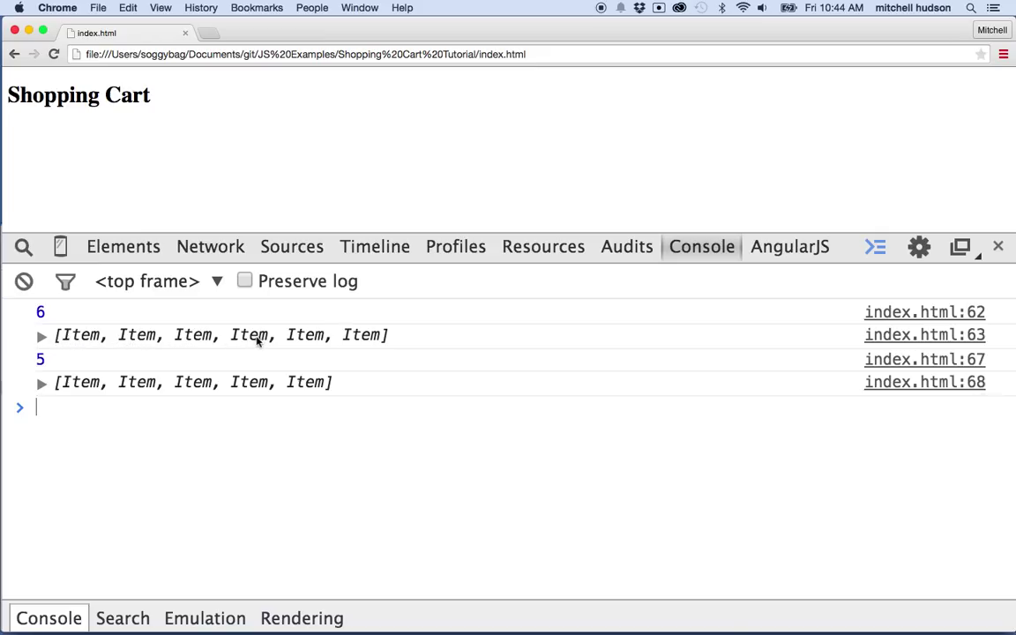
{"action": "mouse_move", "coordinate": [66, 369]}
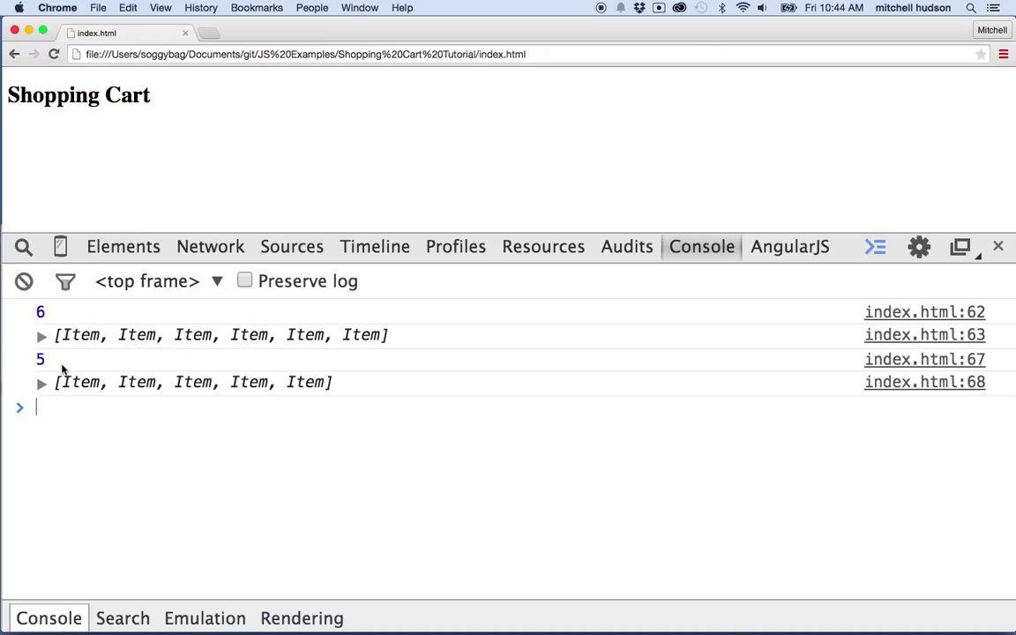
{"action": "mouse_move", "coordinate": [137, 377]}
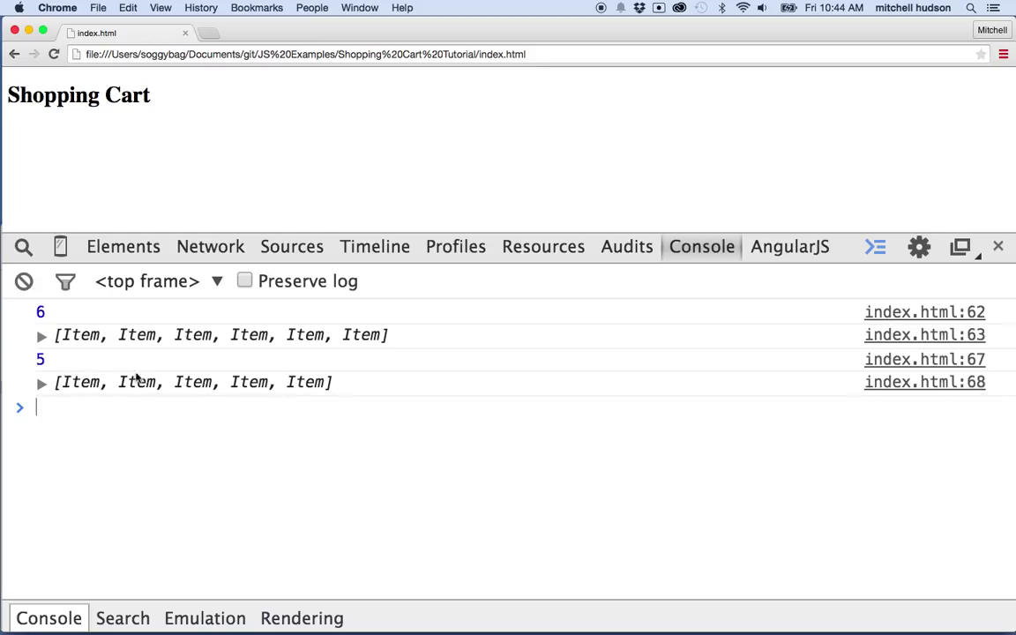
{"action": "mouse_move", "coordinate": [45, 343]}
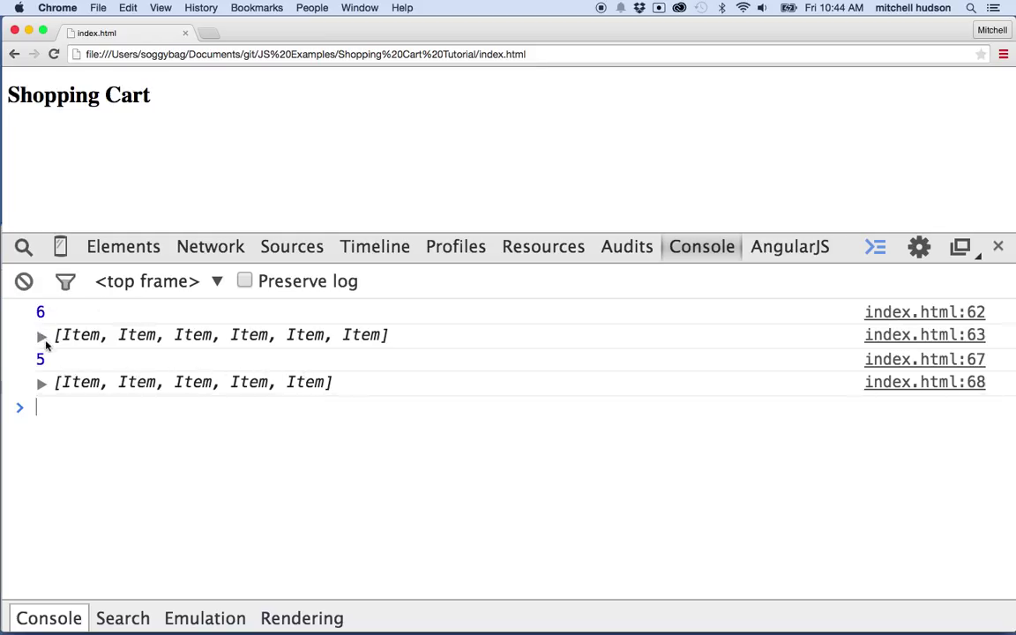
- Expand the first logged cart array and its items 3 and 4 (Sticky Notes), then the second array
{"action": "left_click", "coordinate": [41, 334]}
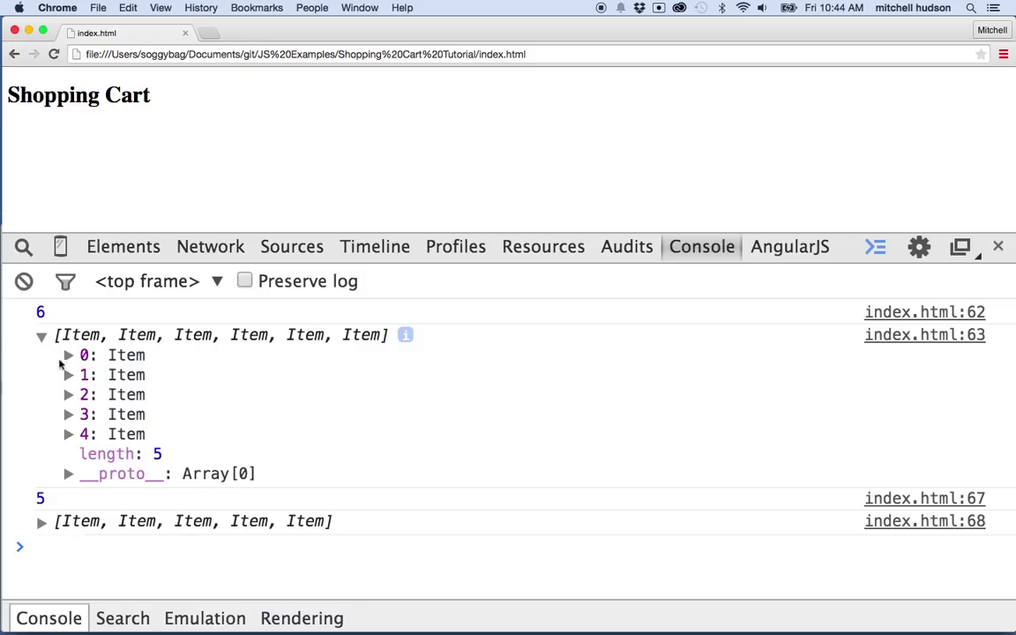
{"action": "mouse_move", "coordinate": [68, 415]}
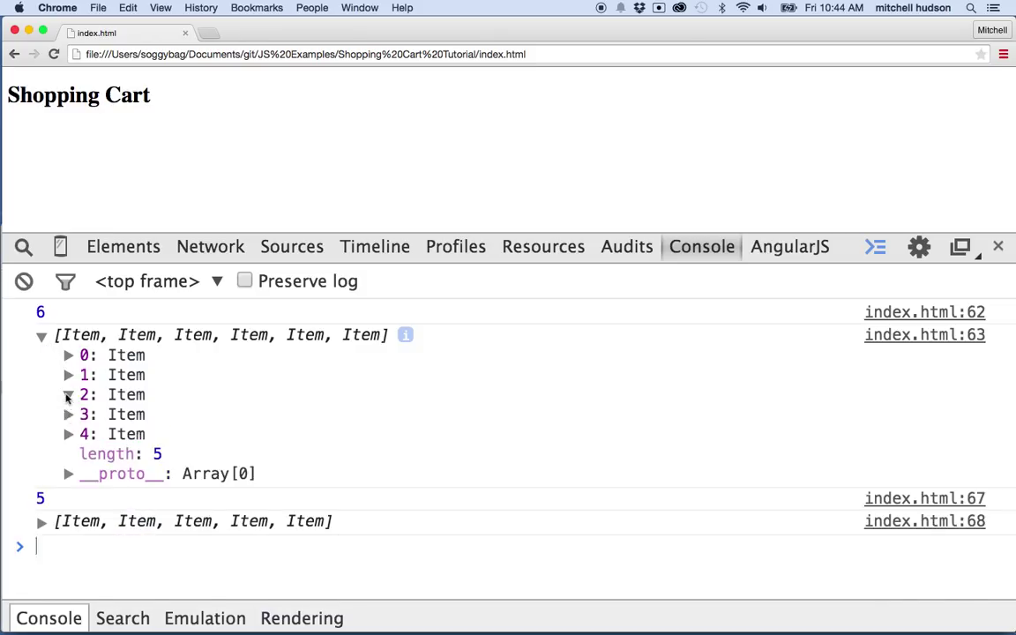
{"action": "left_click", "coordinate": [68, 374]}
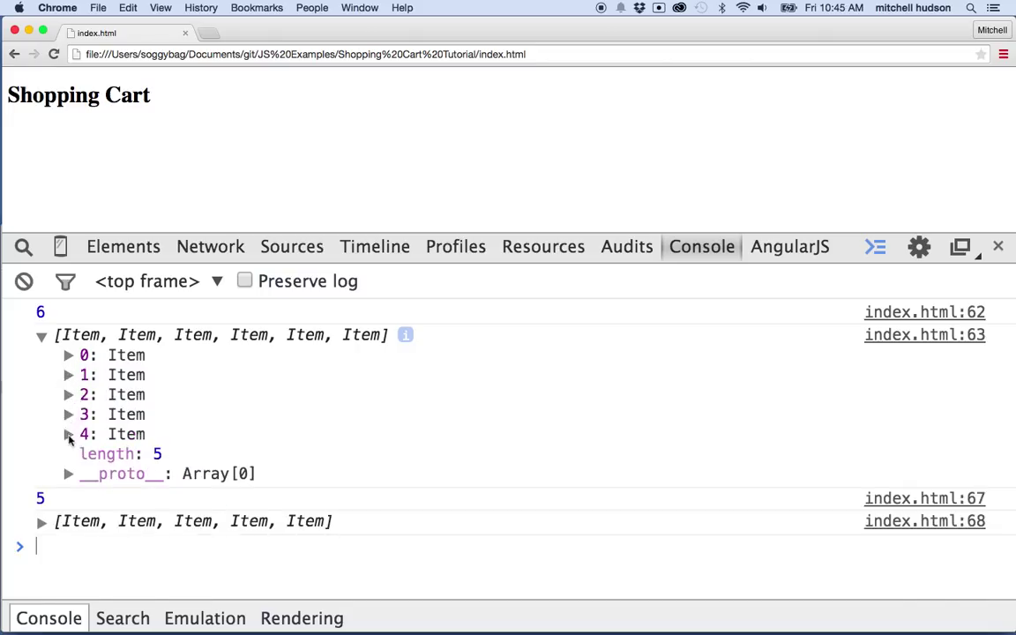
{"action": "left_click", "coordinate": [69, 434]}
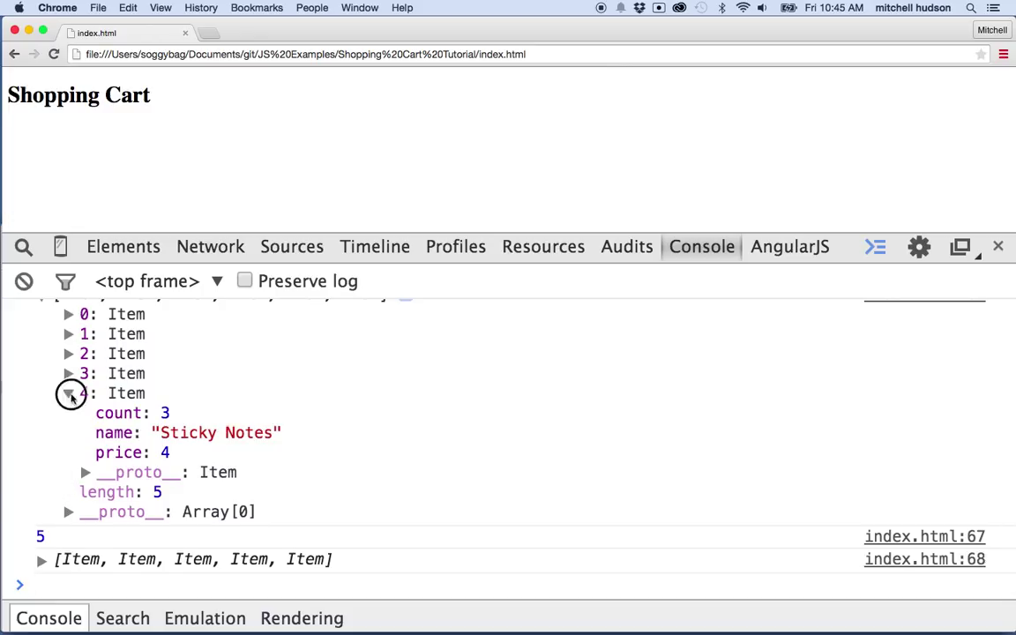
{"action": "left_click", "coordinate": [69, 394]}
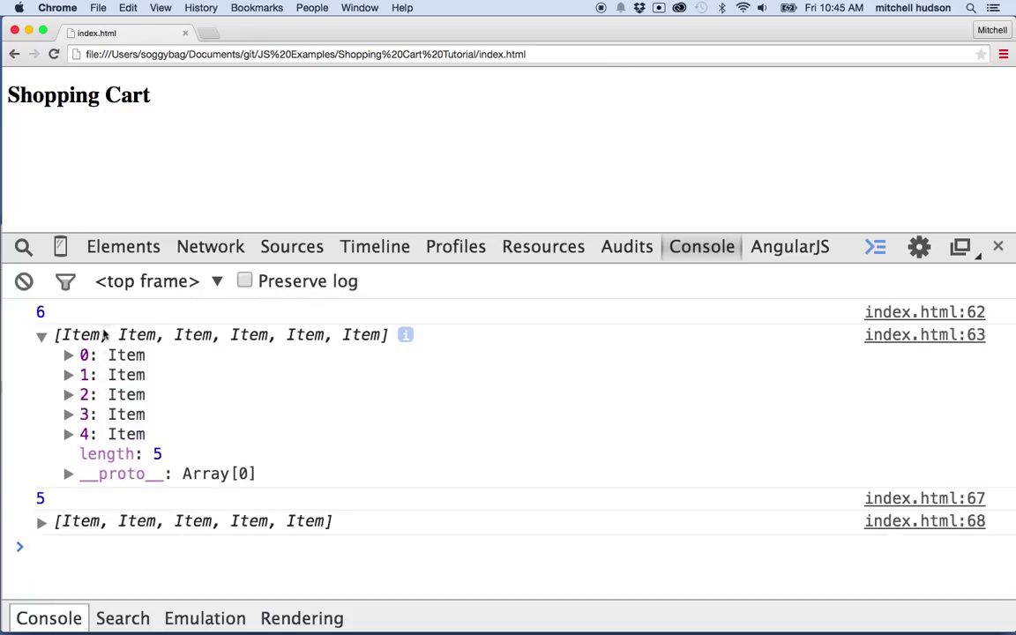
{"action": "mouse_move", "coordinate": [334, 351]}
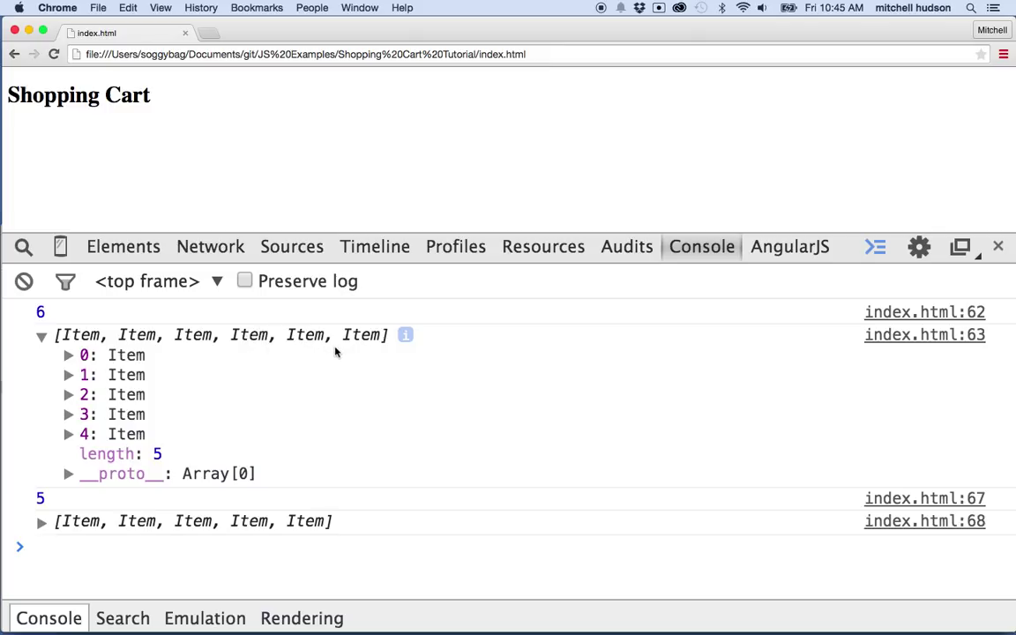
{"action": "mouse_move", "coordinate": [75, 394]}
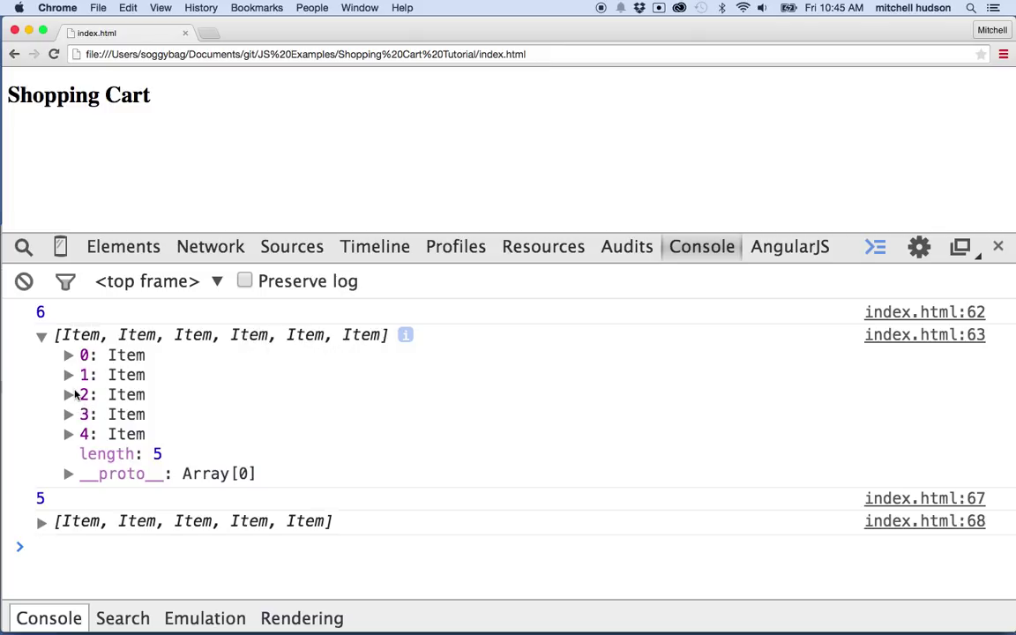
{"action": "mouse_move", "coordinate": [159, 453]}
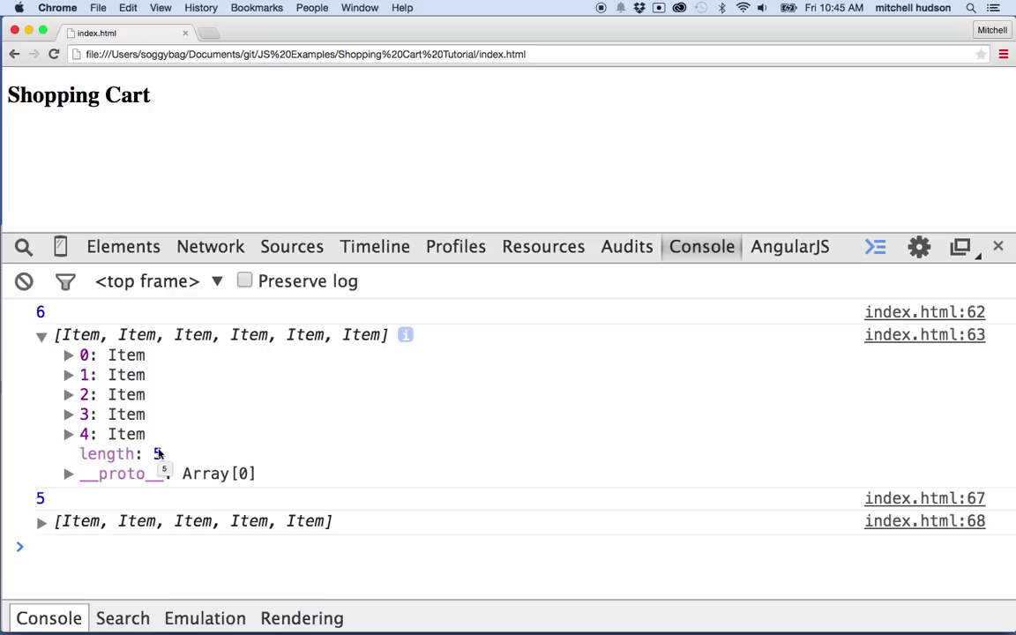
{"action": "mouse_move", "coordinate": [348, 383]}
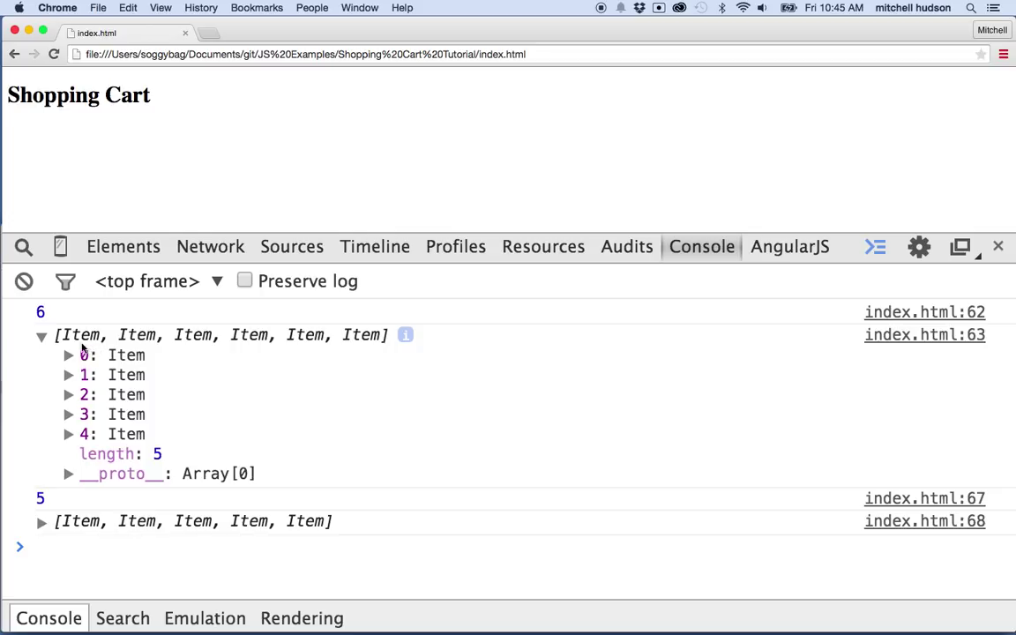
{"action": "mouse_move", "coordinate": [84, 344]}
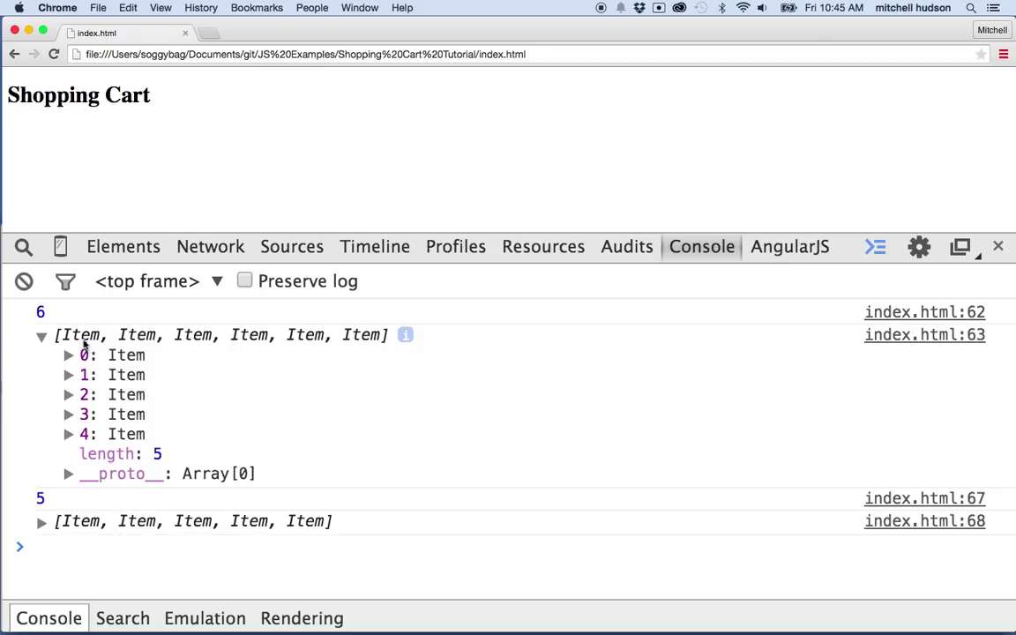
{"action": "mouse_move", "coordinate": [104, 404]}
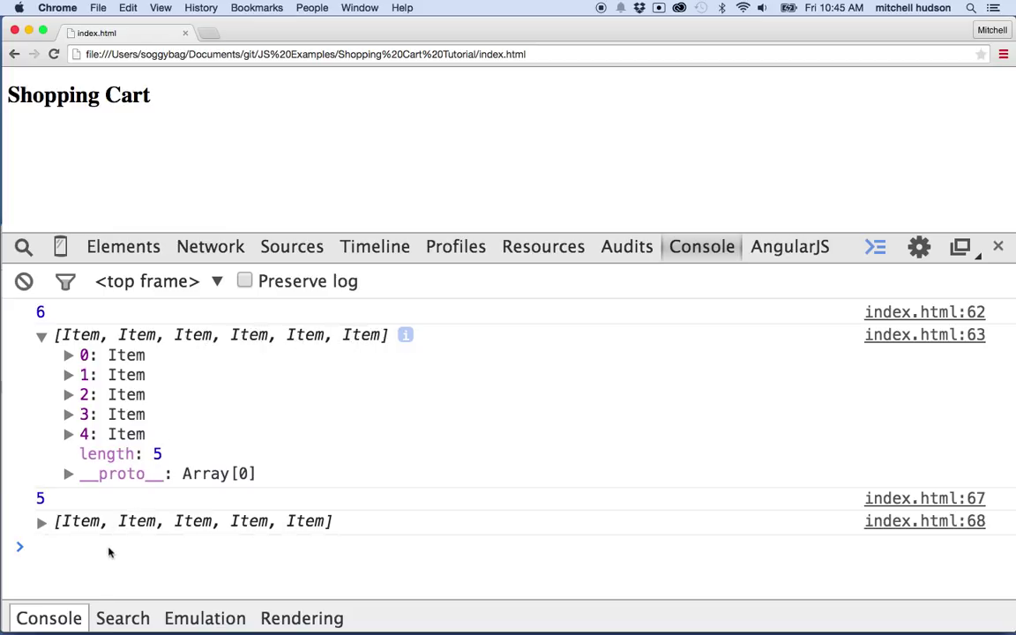
{"action": "mouse_move", "coordinate": [83, 359]}
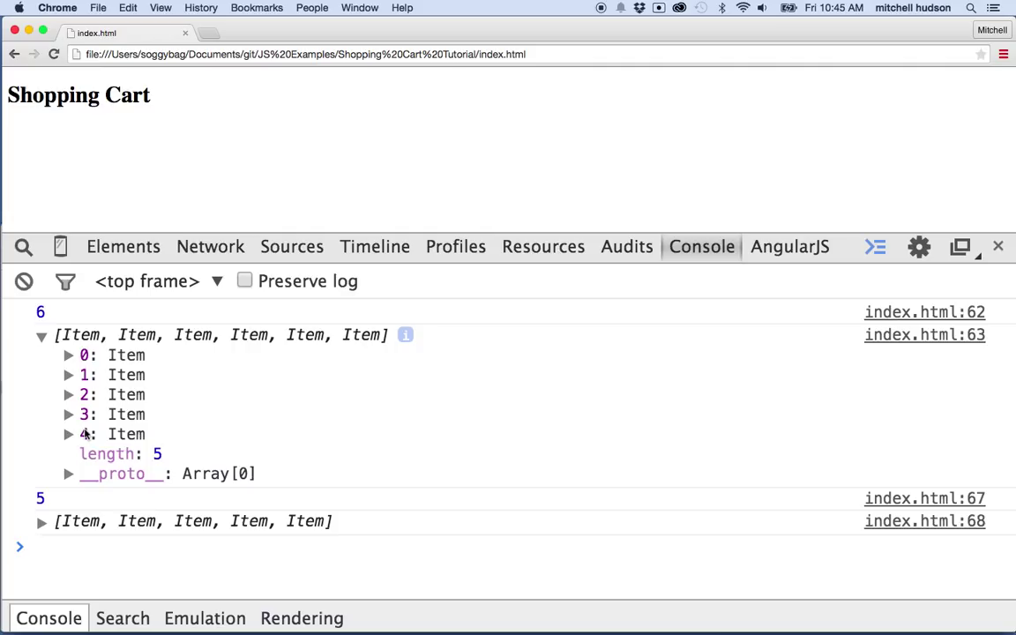
{"action": "left_click", "coordinate": [42, 521]}
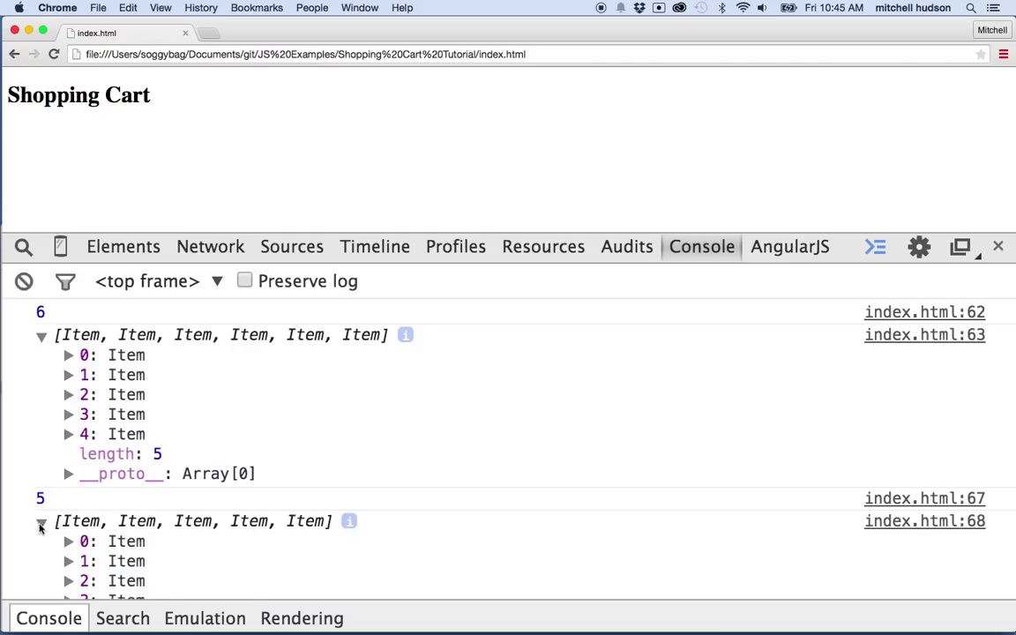
{"action": "scroll", "scroll_direction": "down", "scroll_amount": 3}
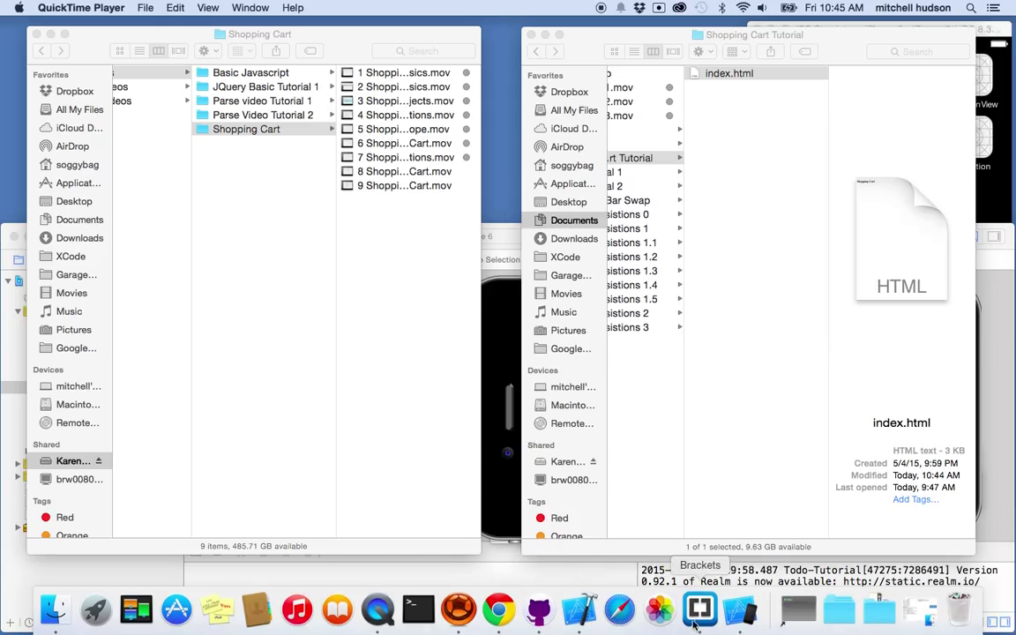
- Switch back to Brackets and highlight the splice call in removeItemFromCartAll
{"action": "left_click", "coordinate": [699, 609]}
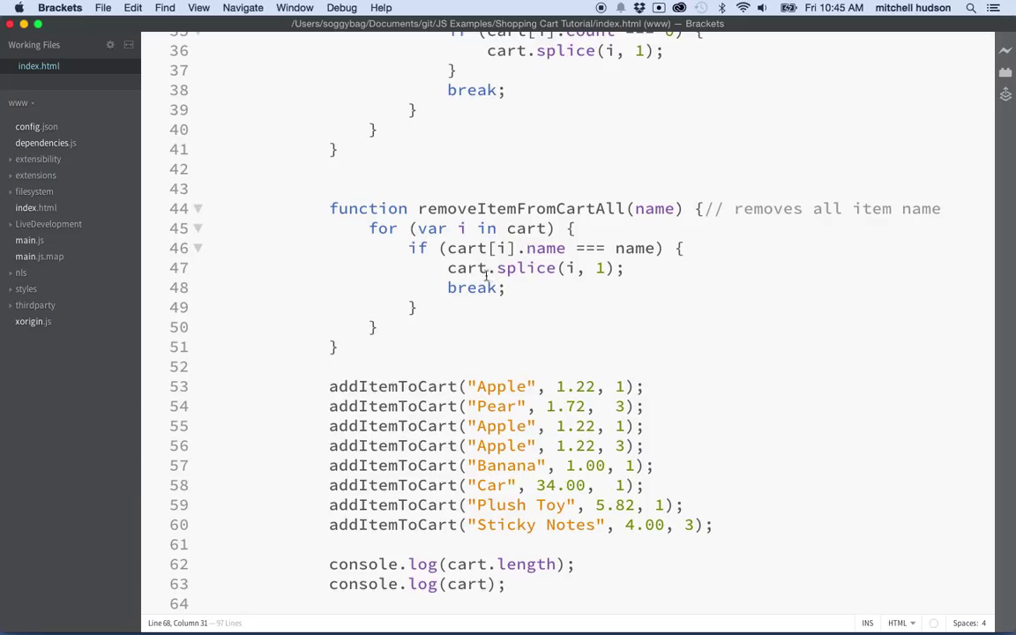
{"action": "left_click", "coordinate": [533, 209]}
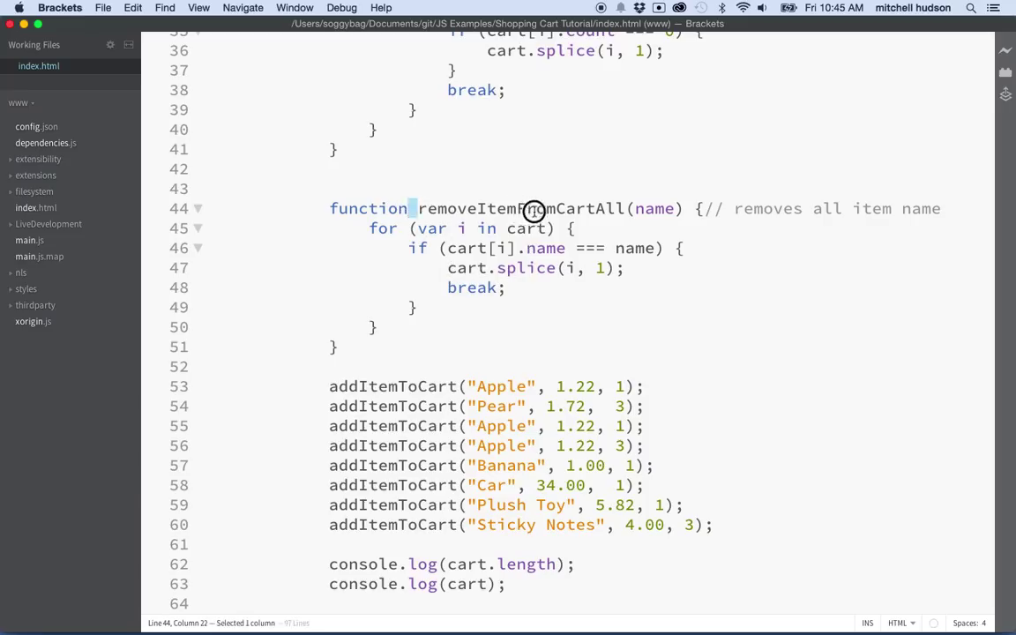
{"action": "double_click", "coordinate": [520, 209]}
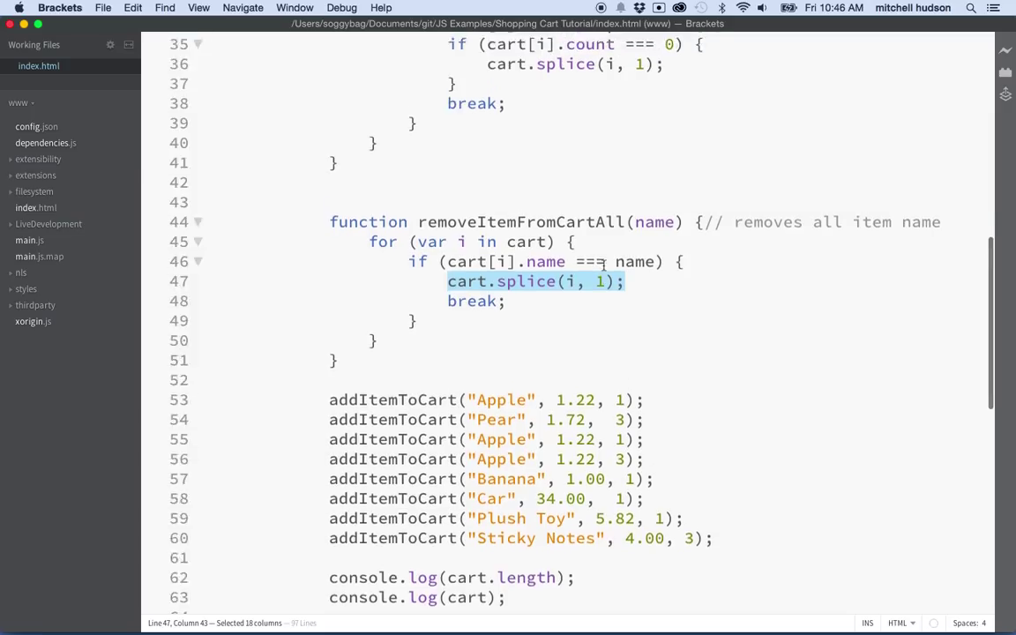
{"action": "scroll", "scroll_direction": "up", "scroll_amount": 3}
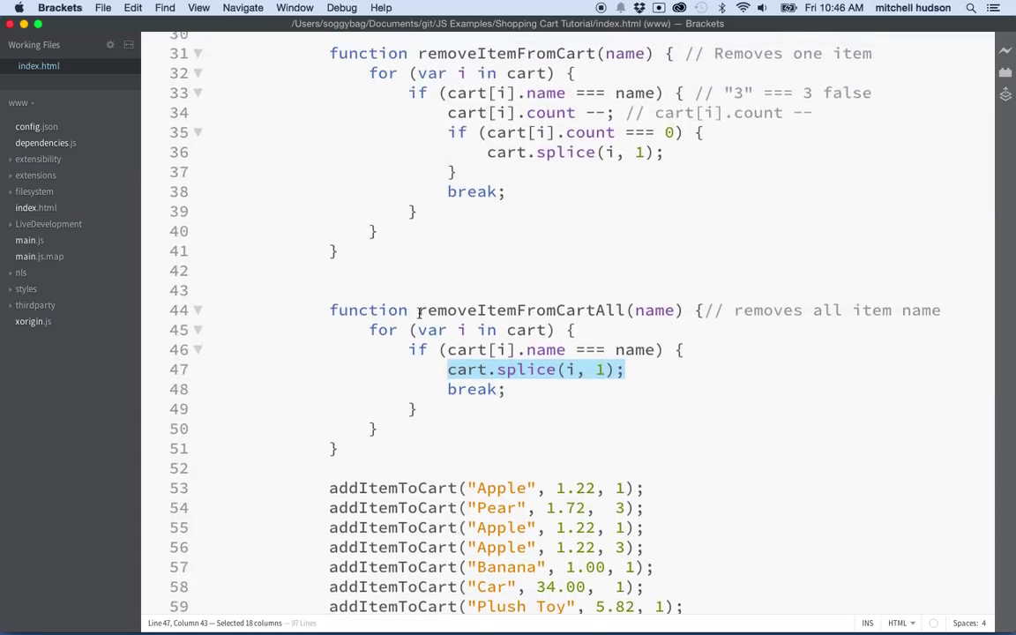
{"action": "double_click", "coordinate": [520, 309]}
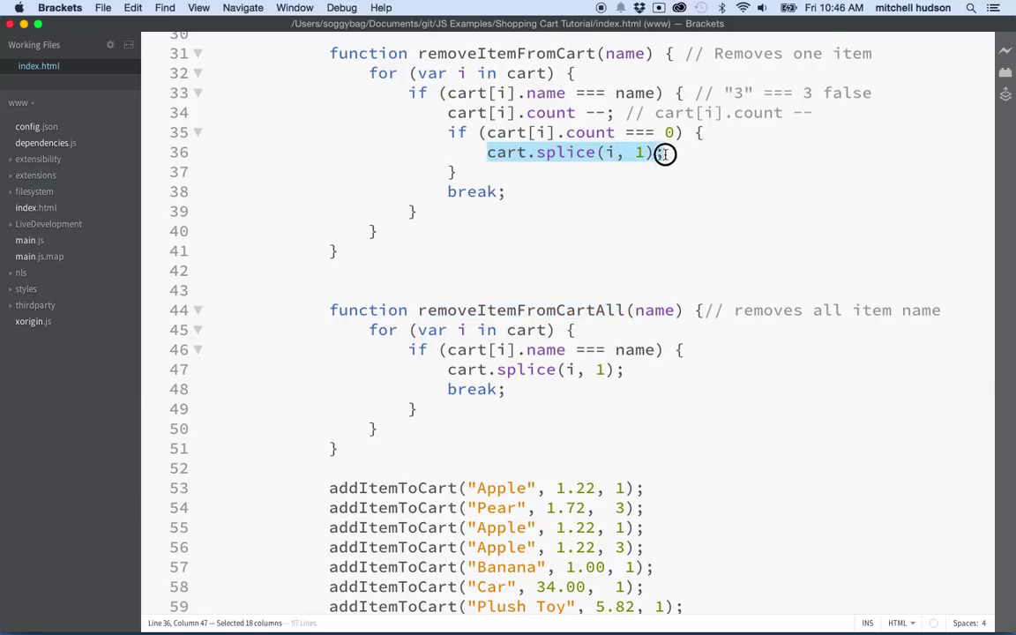
{"action": "scroll", "scroll_direction": "up", "scroll_amount": 3}
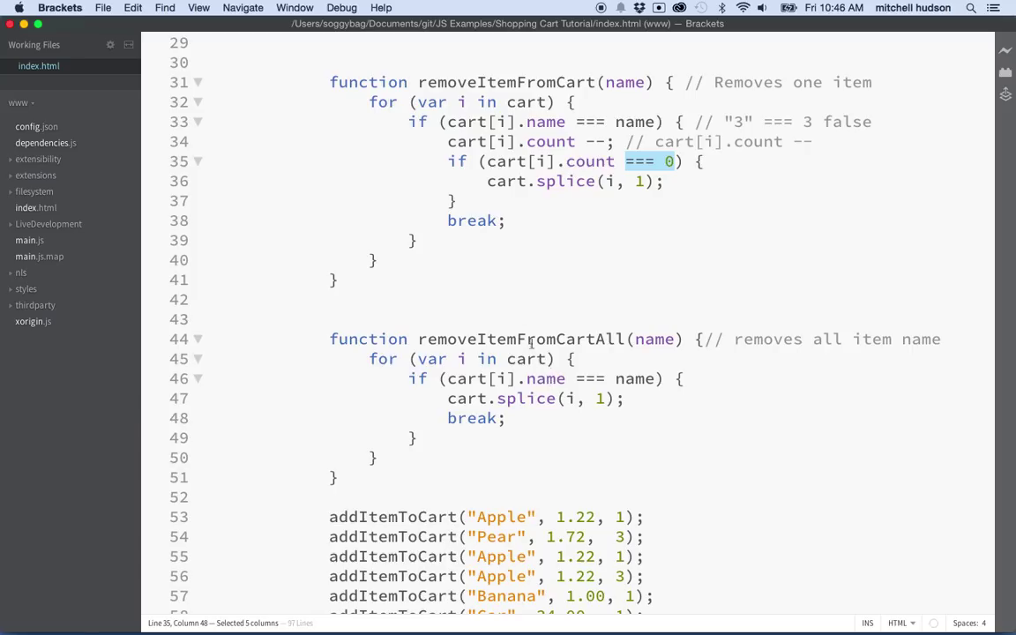
{"action": "left_click", "coordinate": [454, 339]}
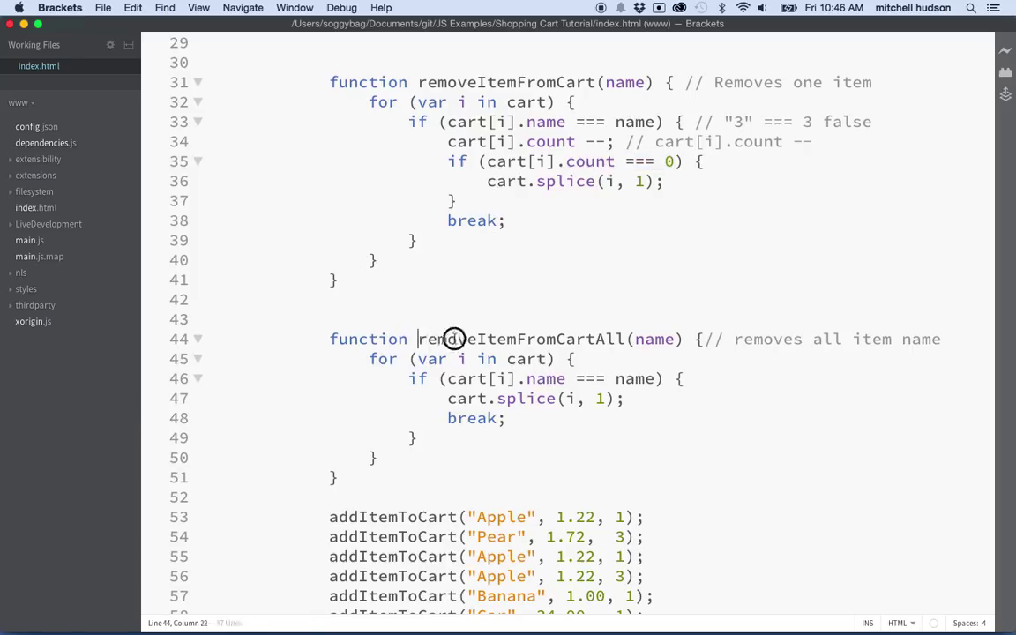
{"action": "double_click", "coordinate": [520, 339]}
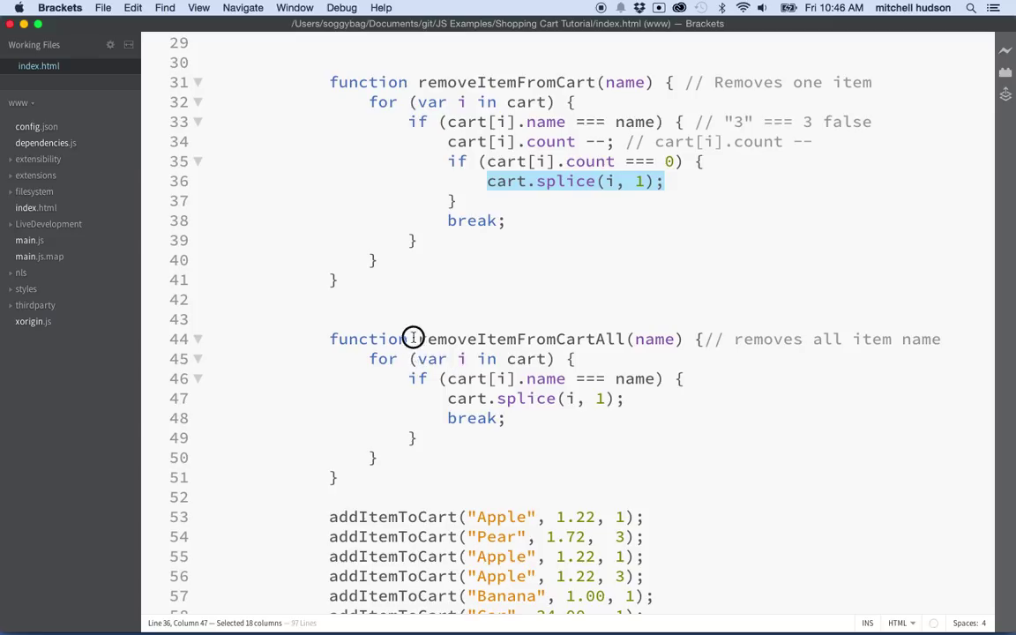
{"action": "double_click", "coordinate": [519, 338]}
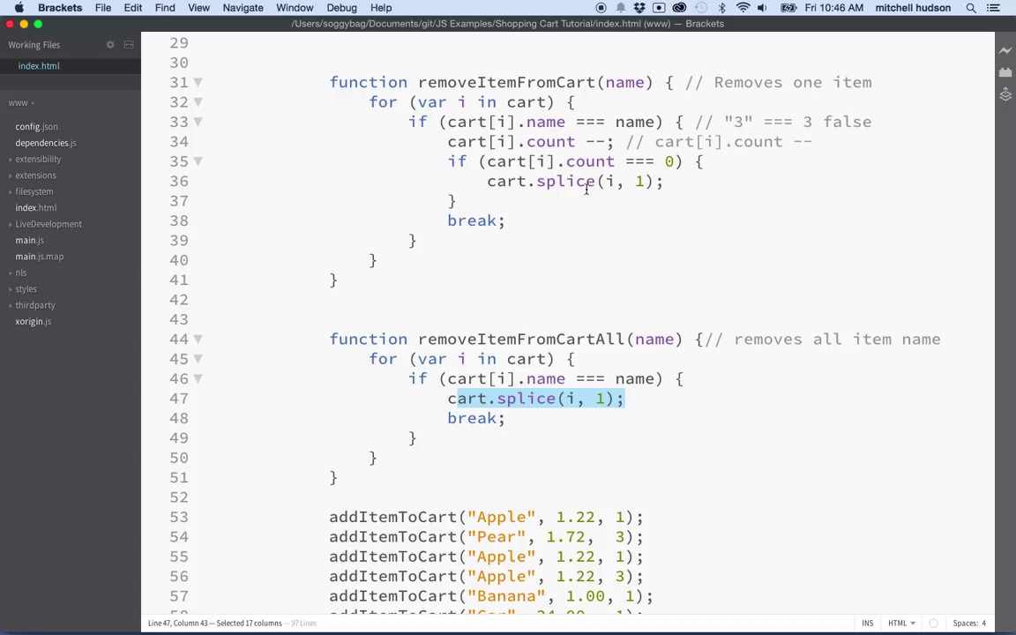
{"action": "mouse_move", "coordinate": [542, 267]}
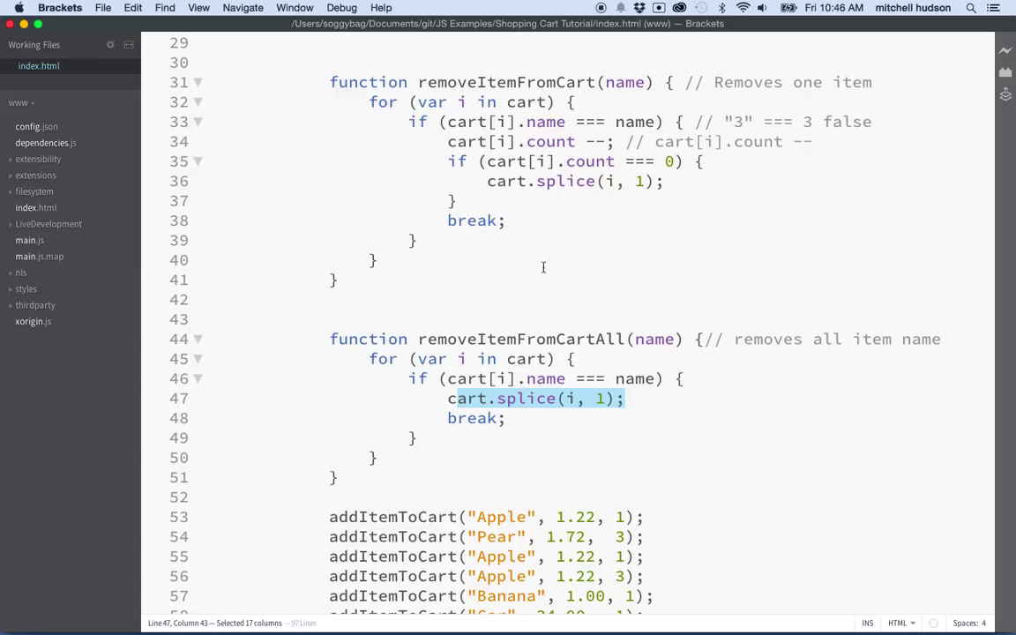
{"action": "mouse_move", "coordinate": [533, 218]}
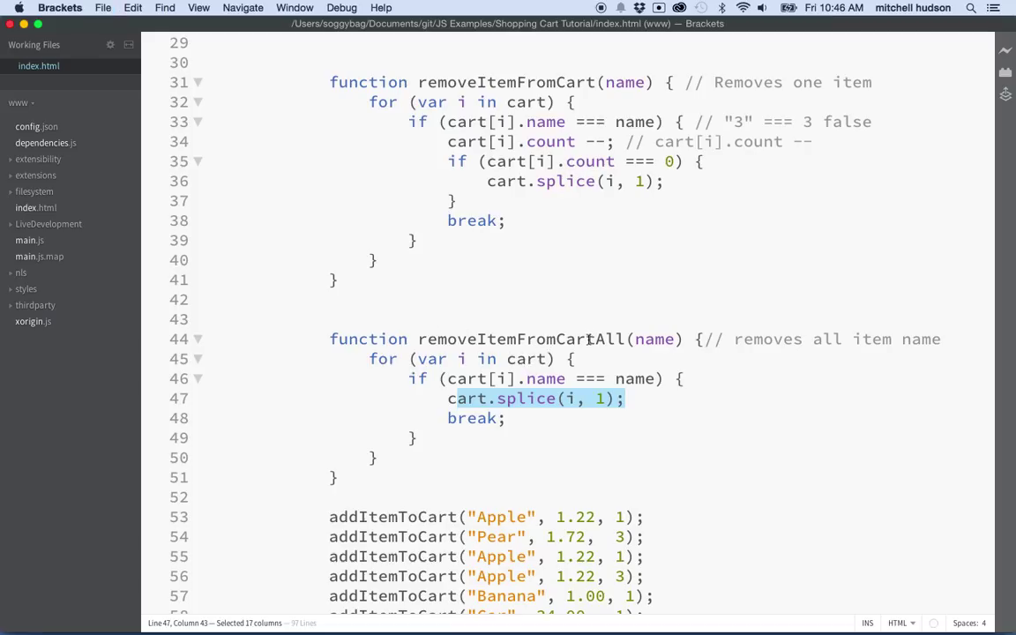
{"action": "scroll", "scroll_direction": "up", "scroll_amount": 3}
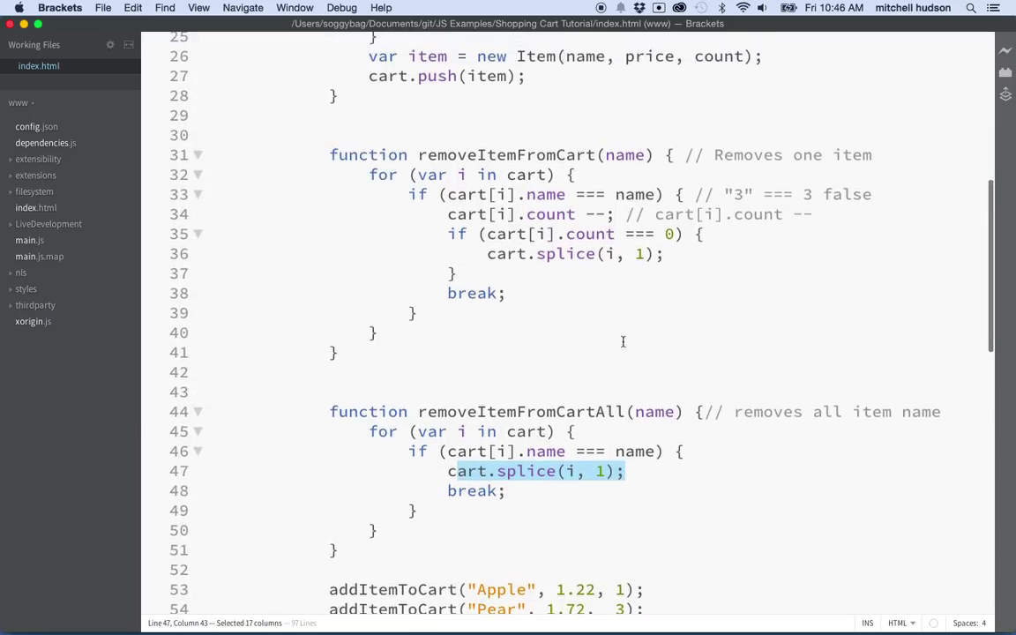
{"action": "scroll", "scroll_direction": "down", "scroll_amount": 3}
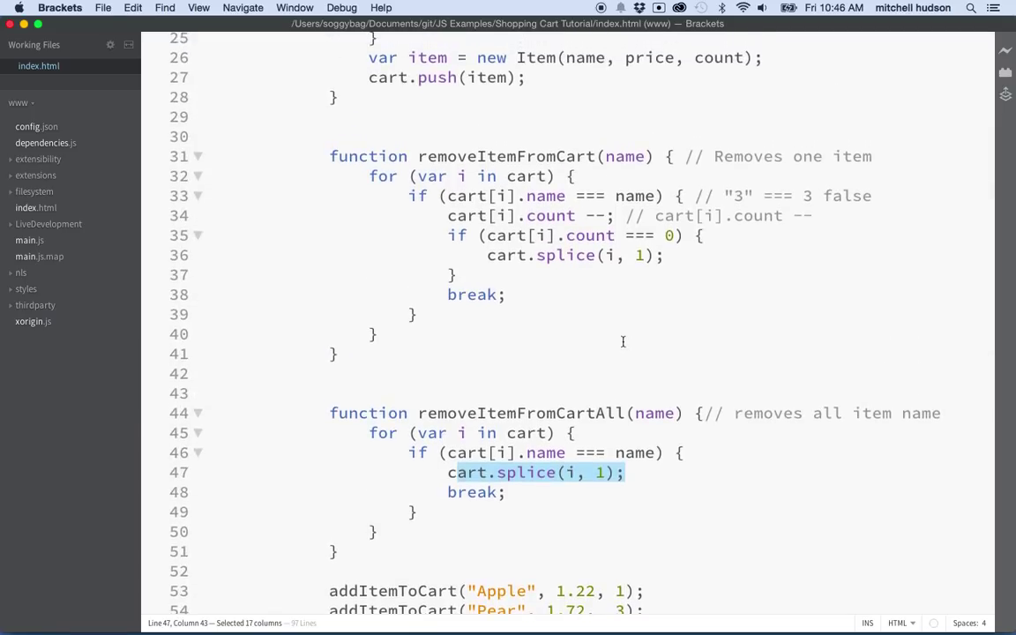